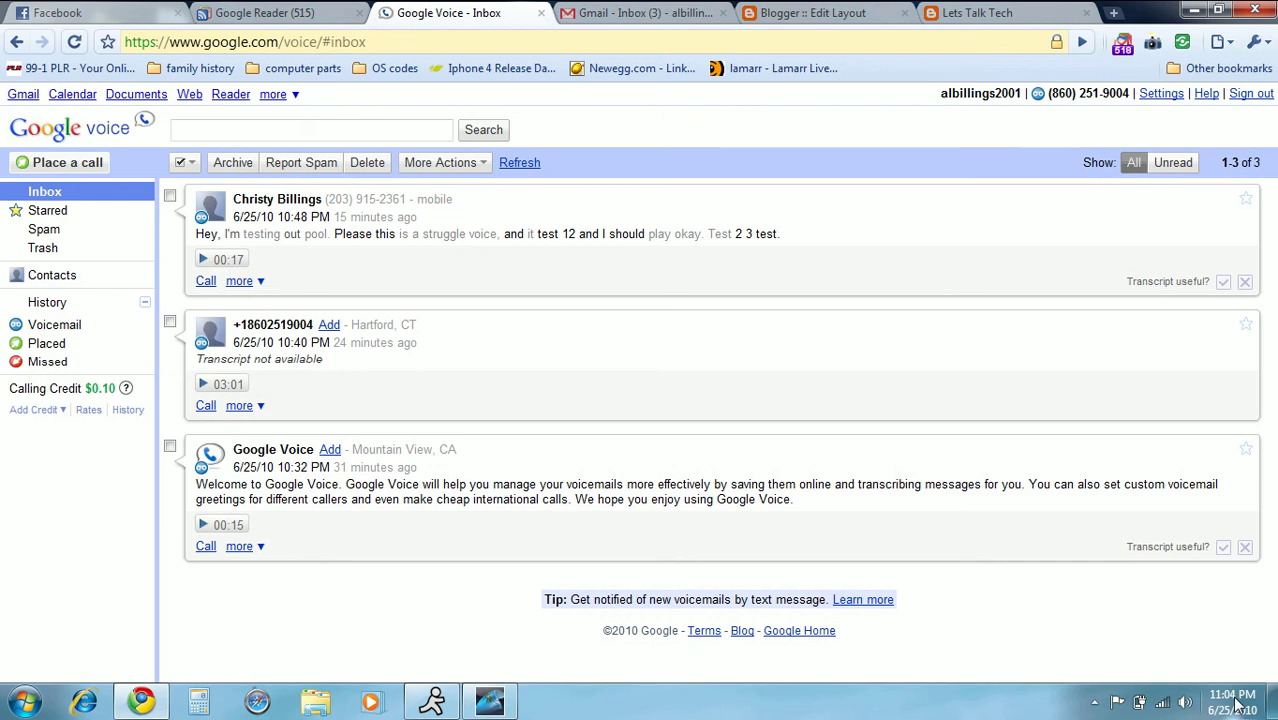
pyautogui.moveTo(1096, 594)
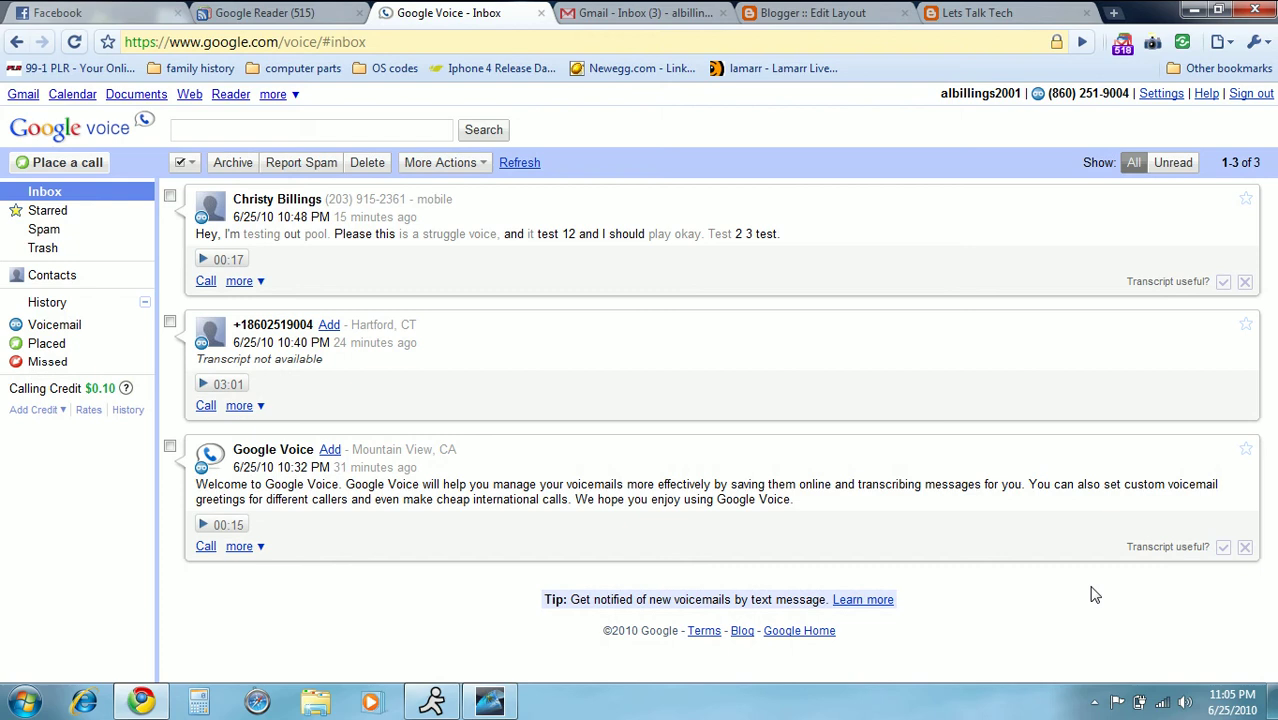
pyautogui.moveTo(638, 390)
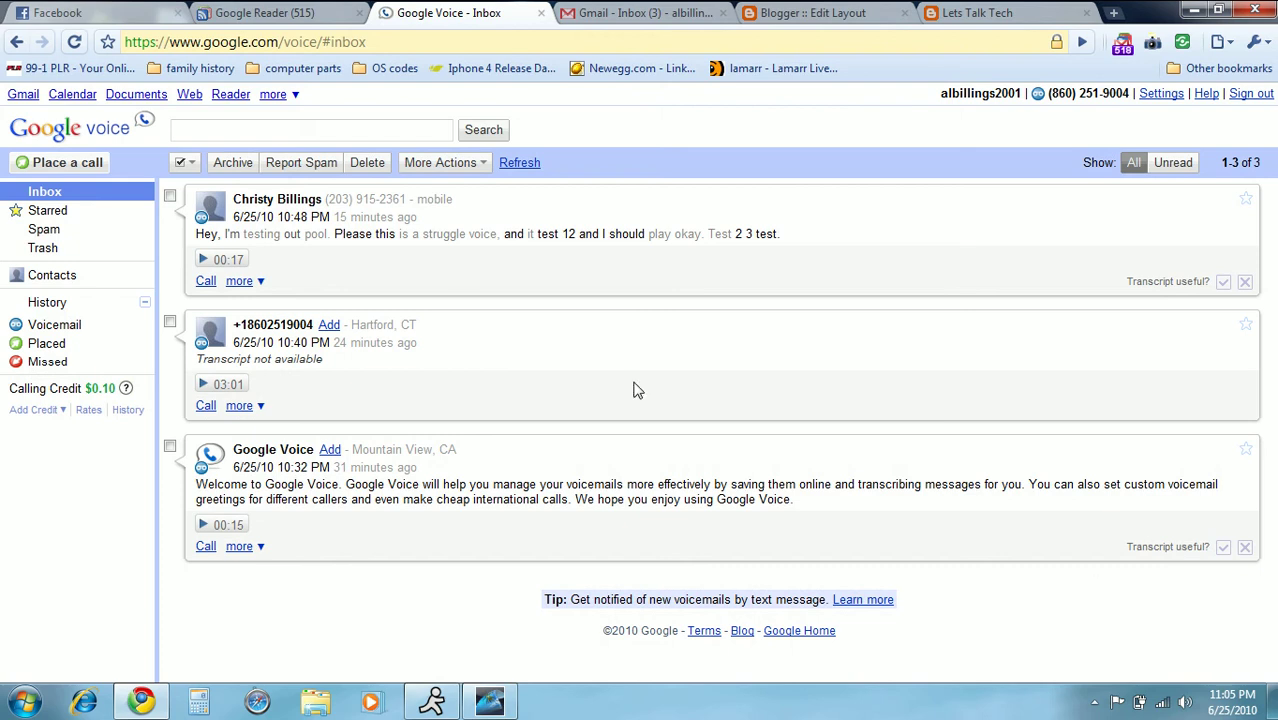
pyautogui.moveTo(496, 280)
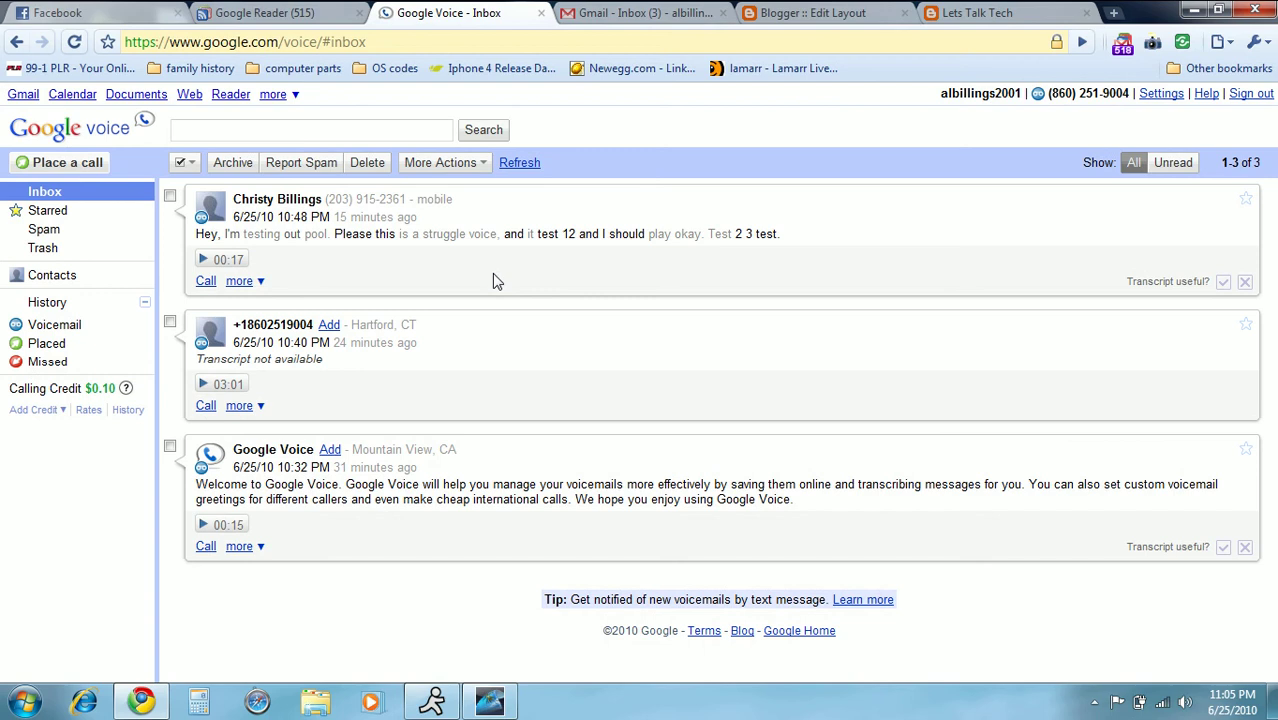
pyautogui.moveTo(484, 272)
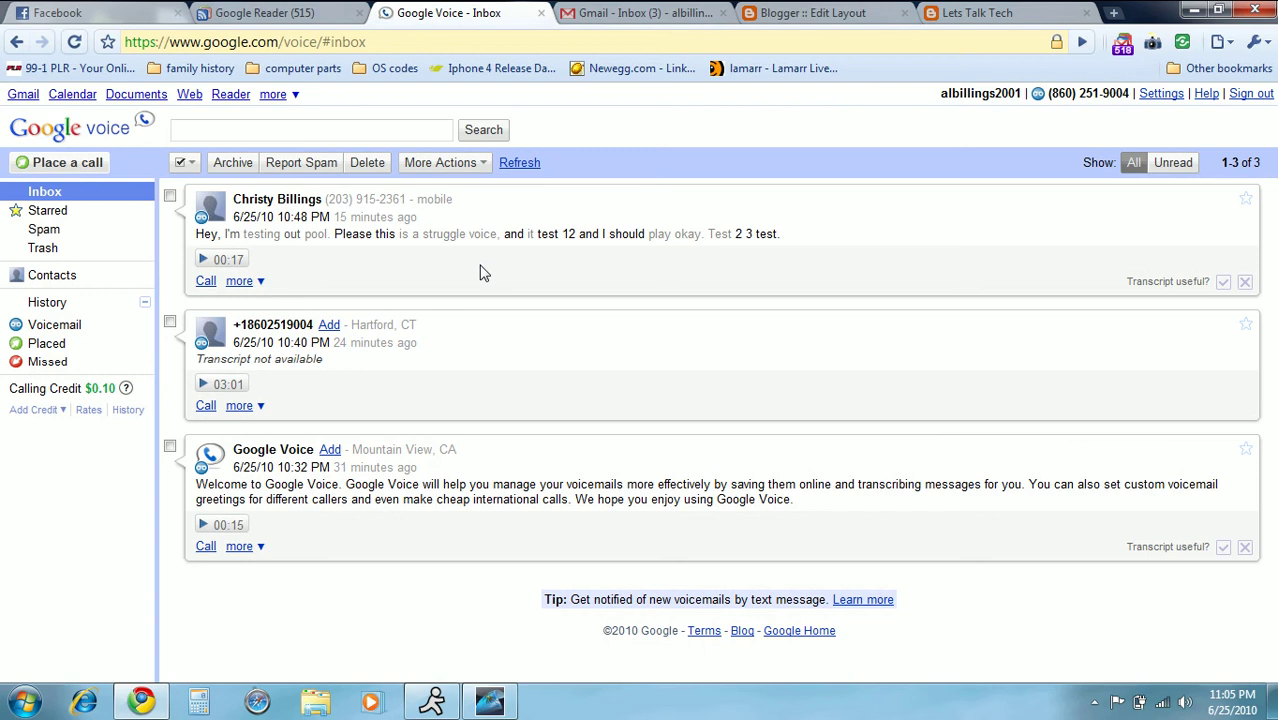
pyautogui.moveTo(356, 278)
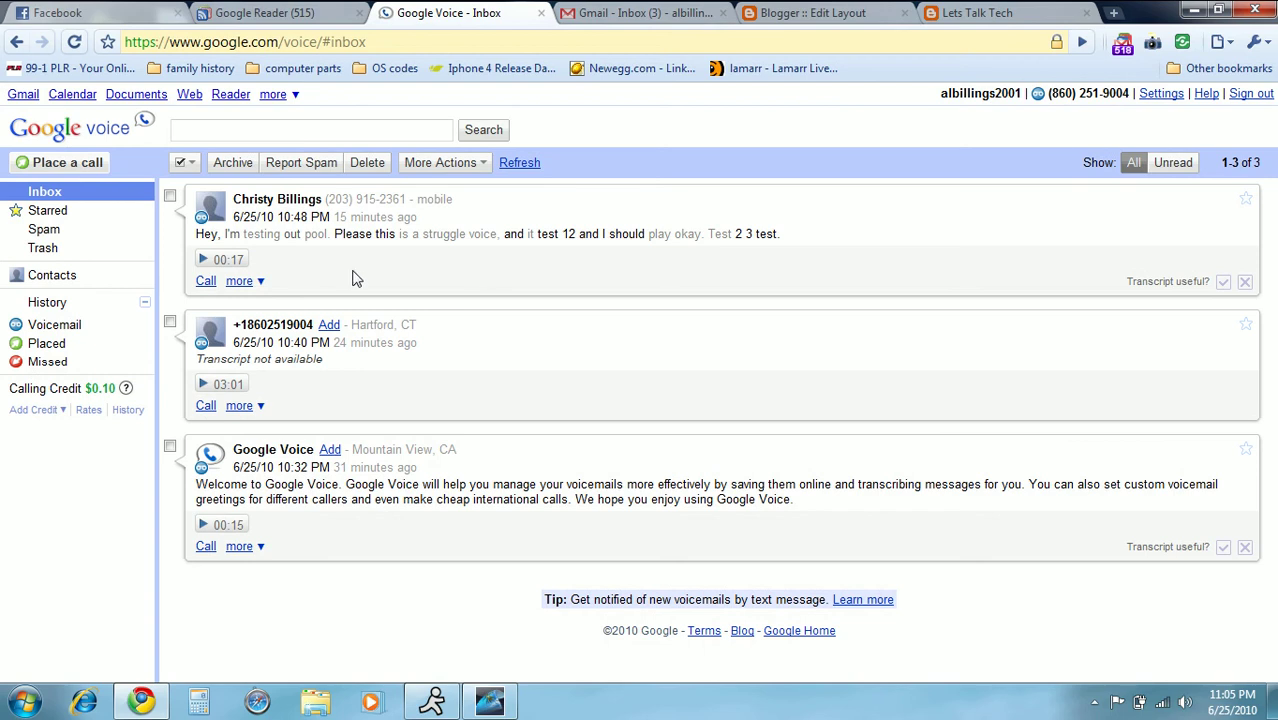
pyautogui.moveTo(252, 264)
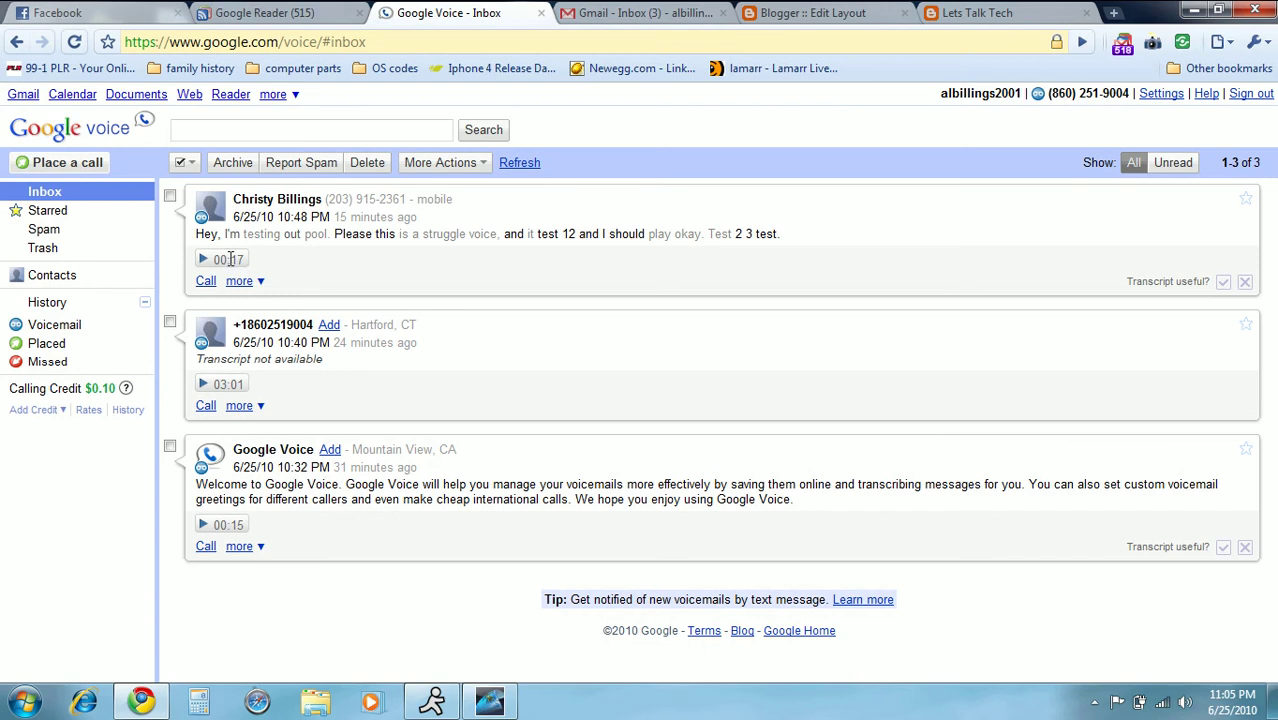
# - Play the 17-second test voicemail at the top of the inbox
pyautogui.click(202, 260)
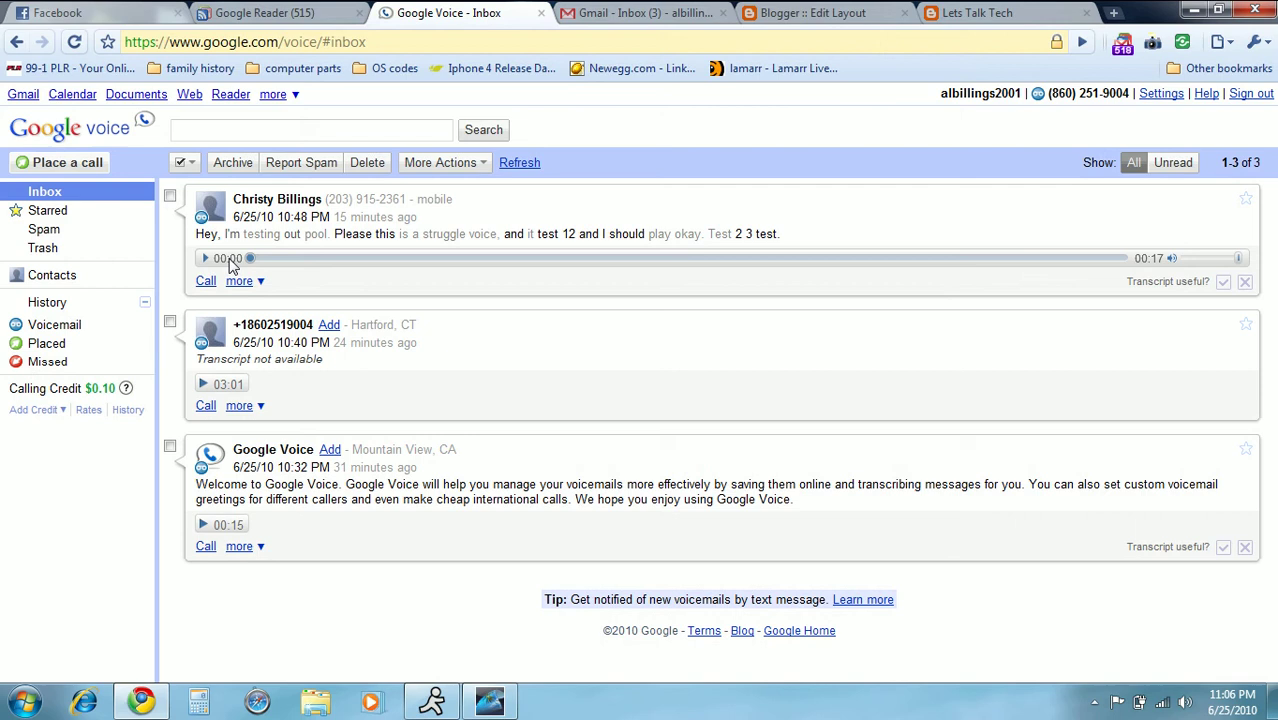
pyautogui.moveTo(556, 258)
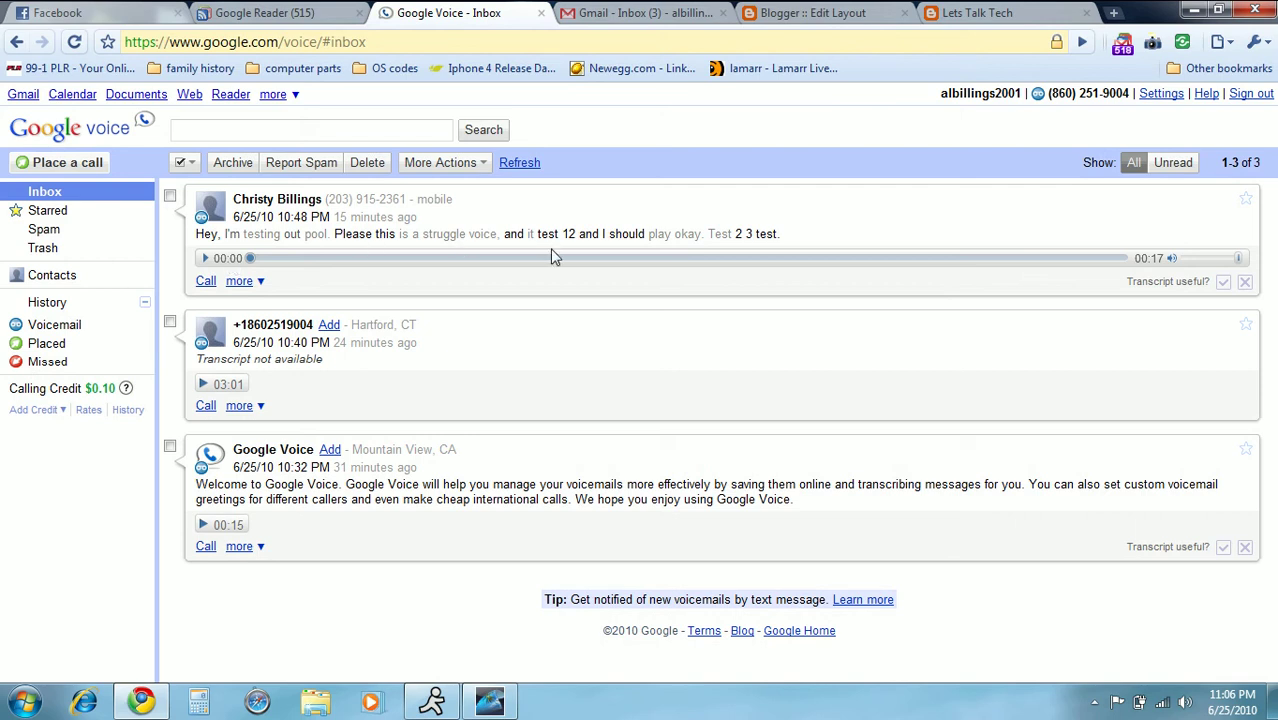
pyautogui.moveTo(588, 248)
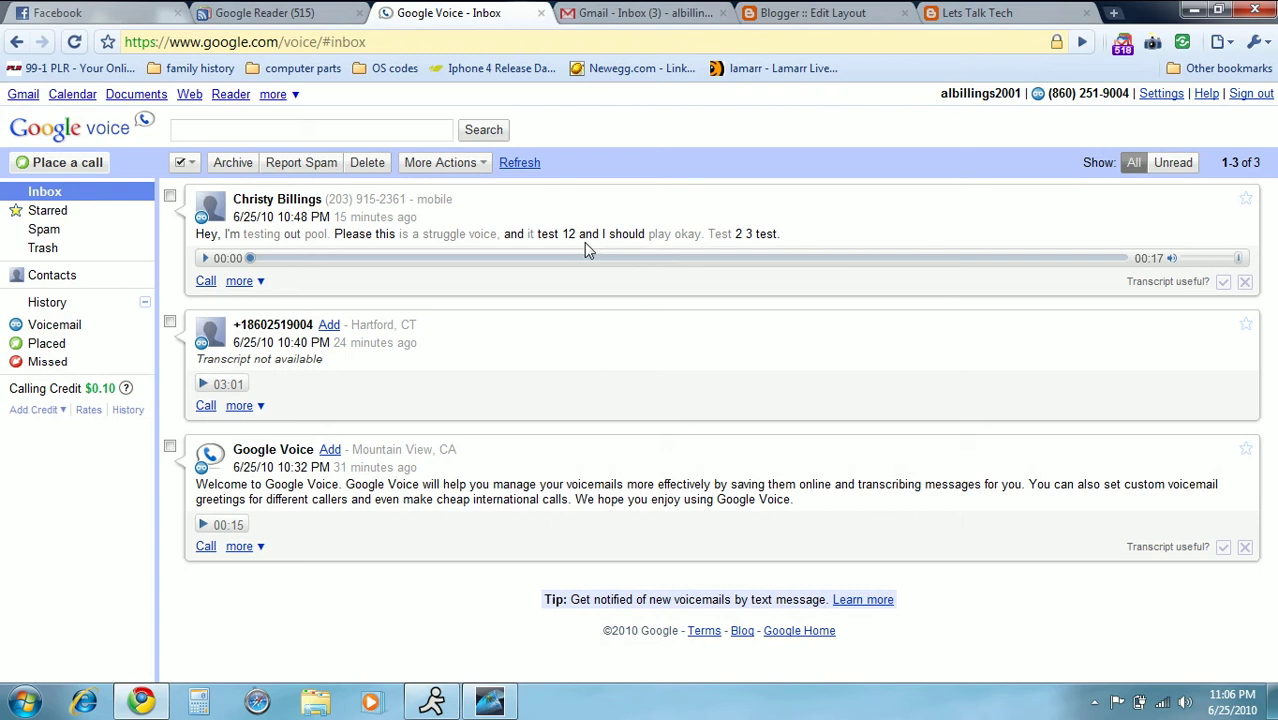
pyautogui.moveTo(618, 238)
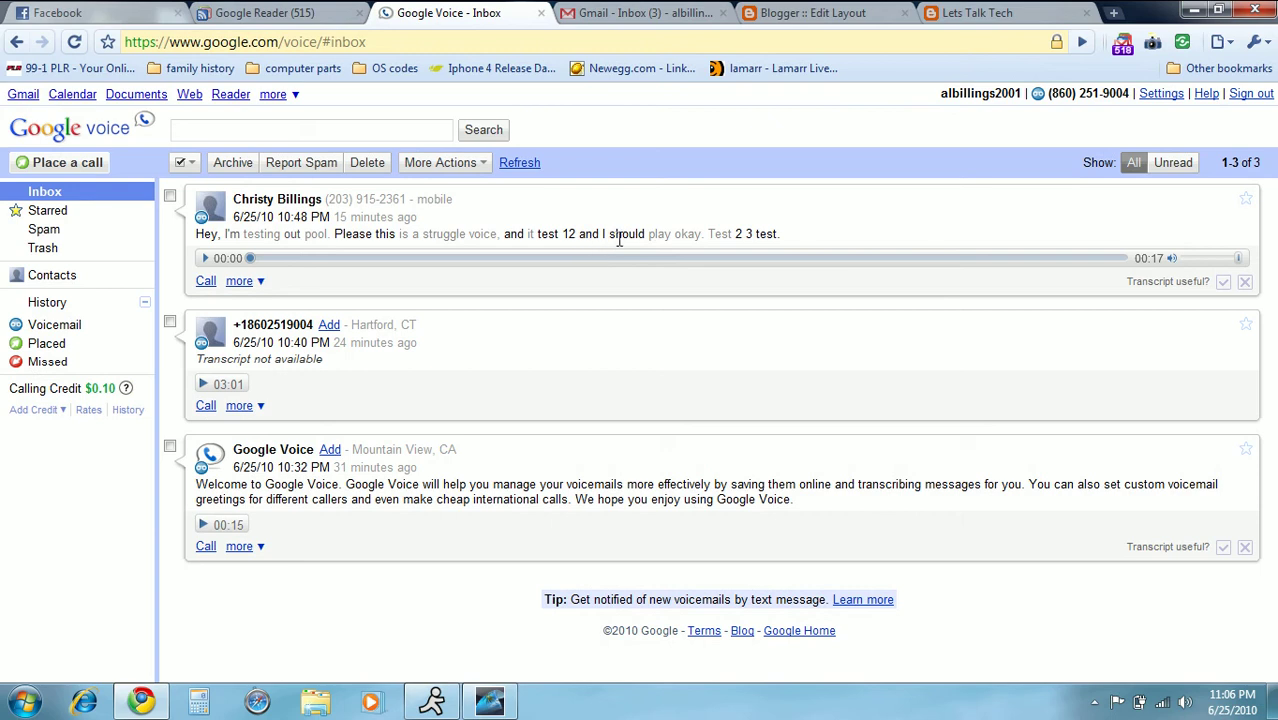
pyautogui.moveTo(702, 234)
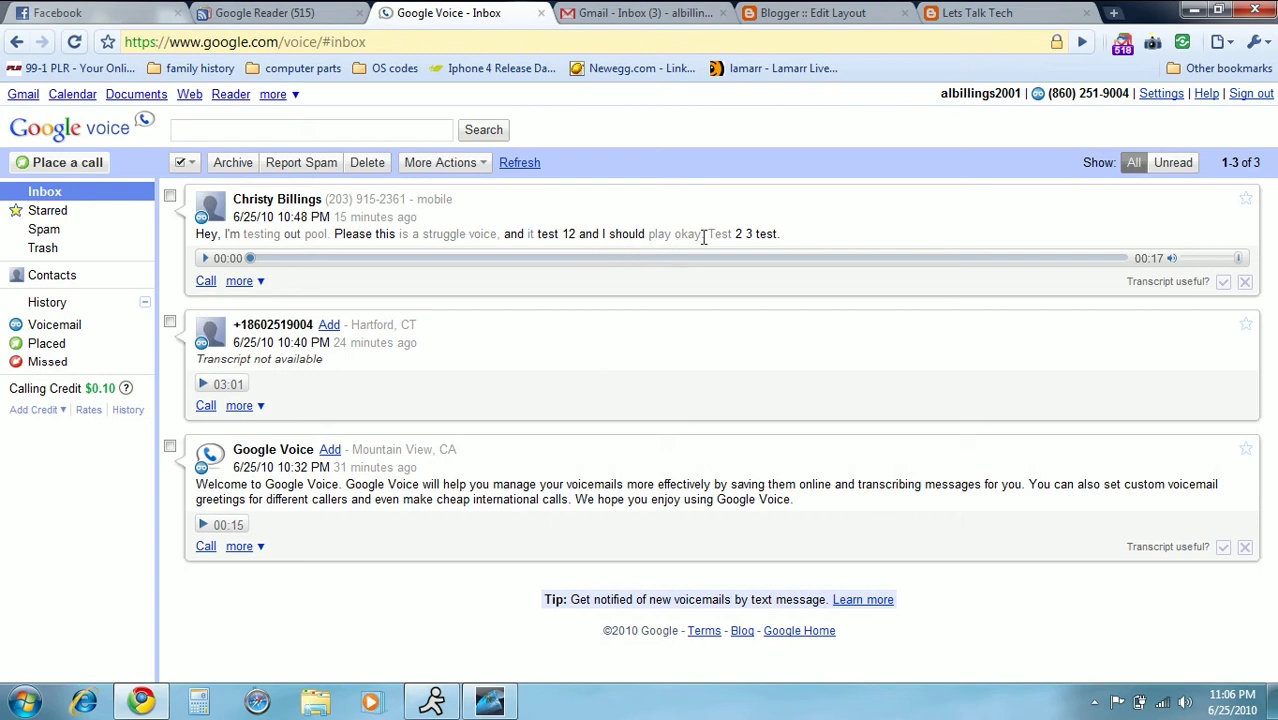
pyautogui.moveTo(756, 248)
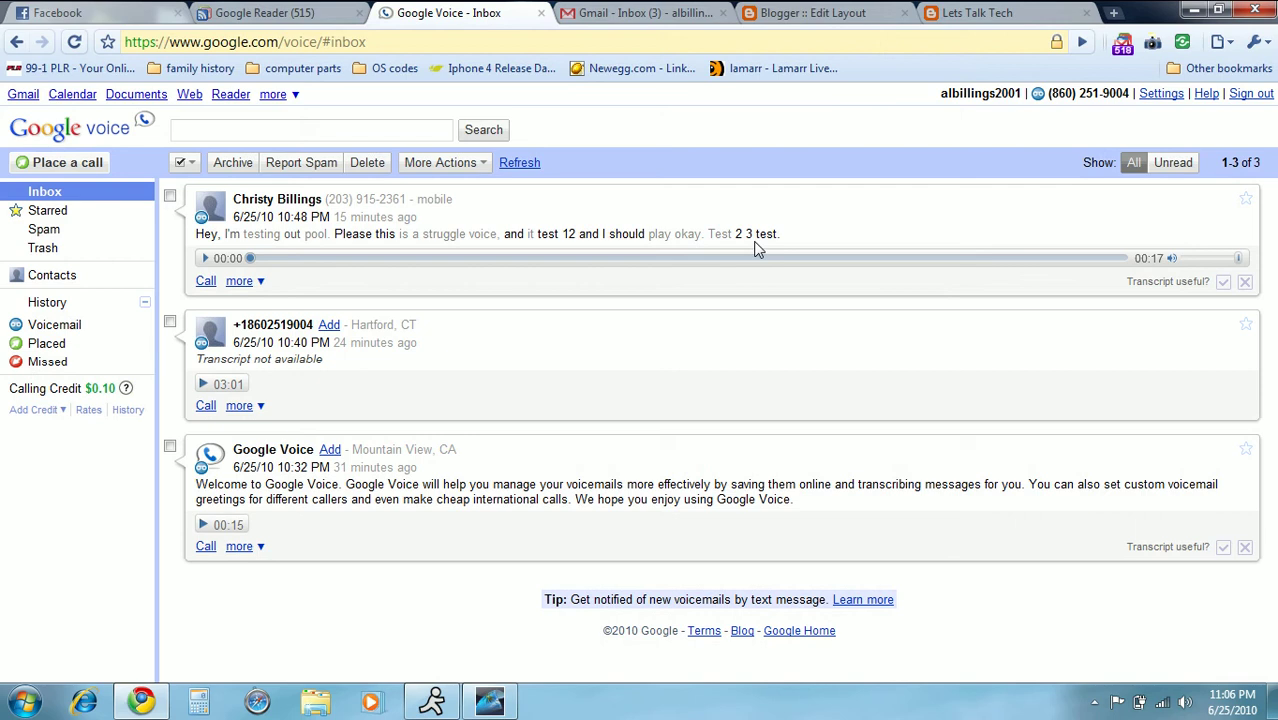
pyautogui.moveTo(608, 340)
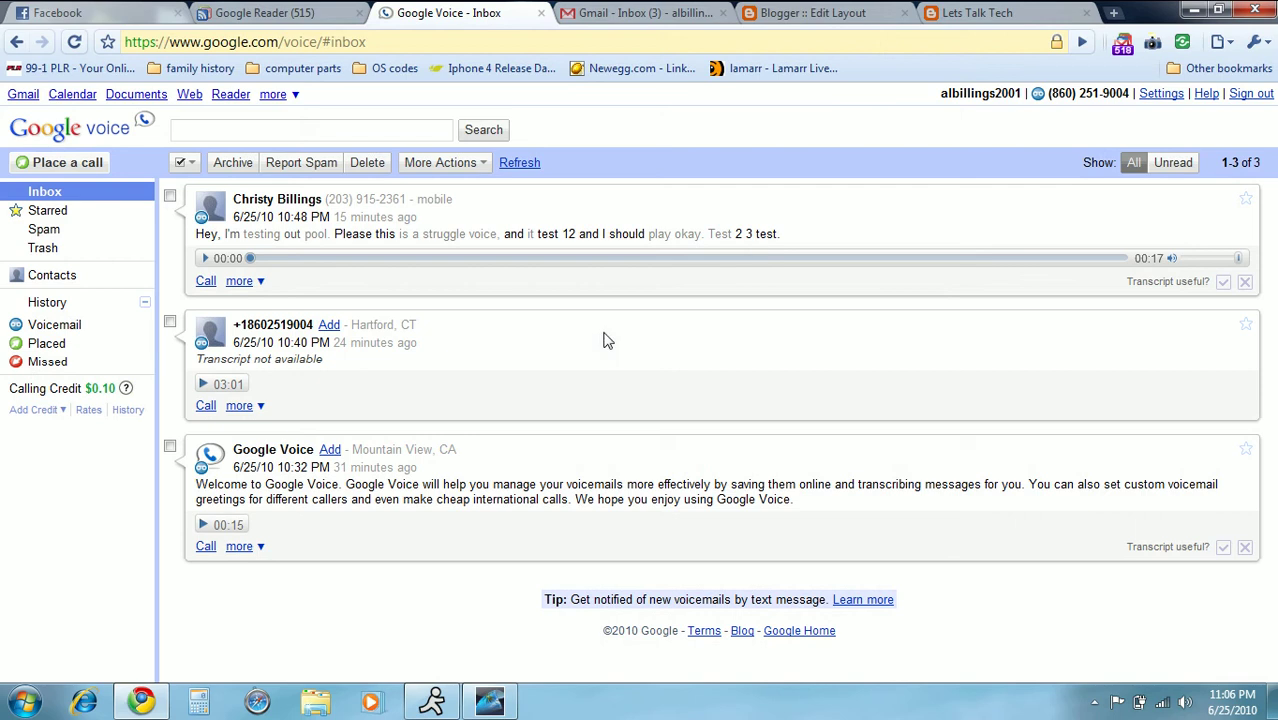
pyautogui.moveTo(436, 216)
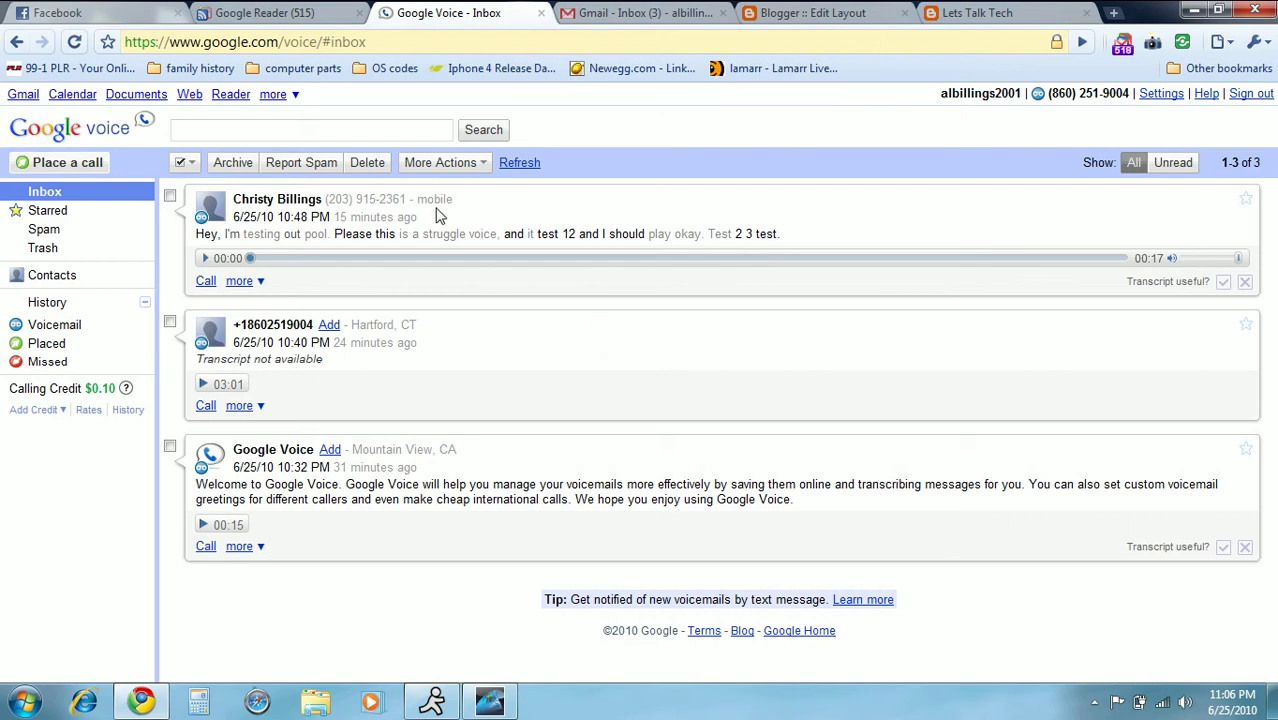
pyautogui.moveTo(464, 220)
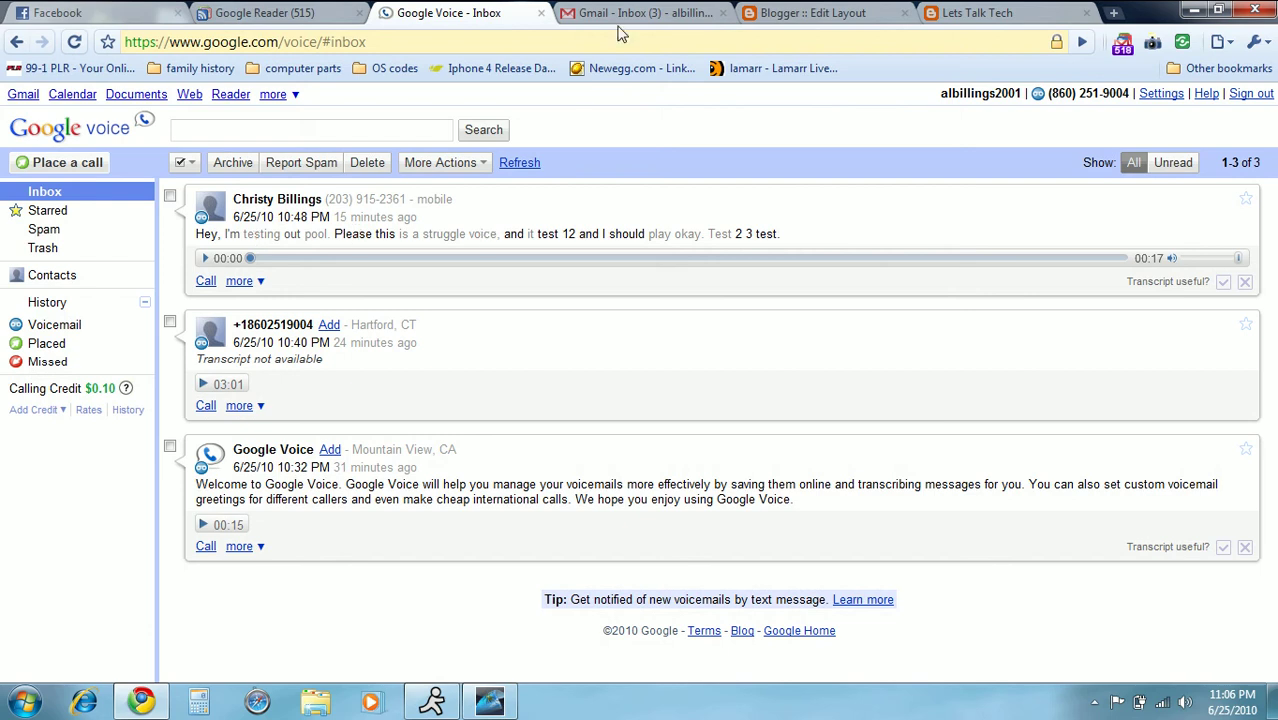
pyautogui.moveTo(610, 80)
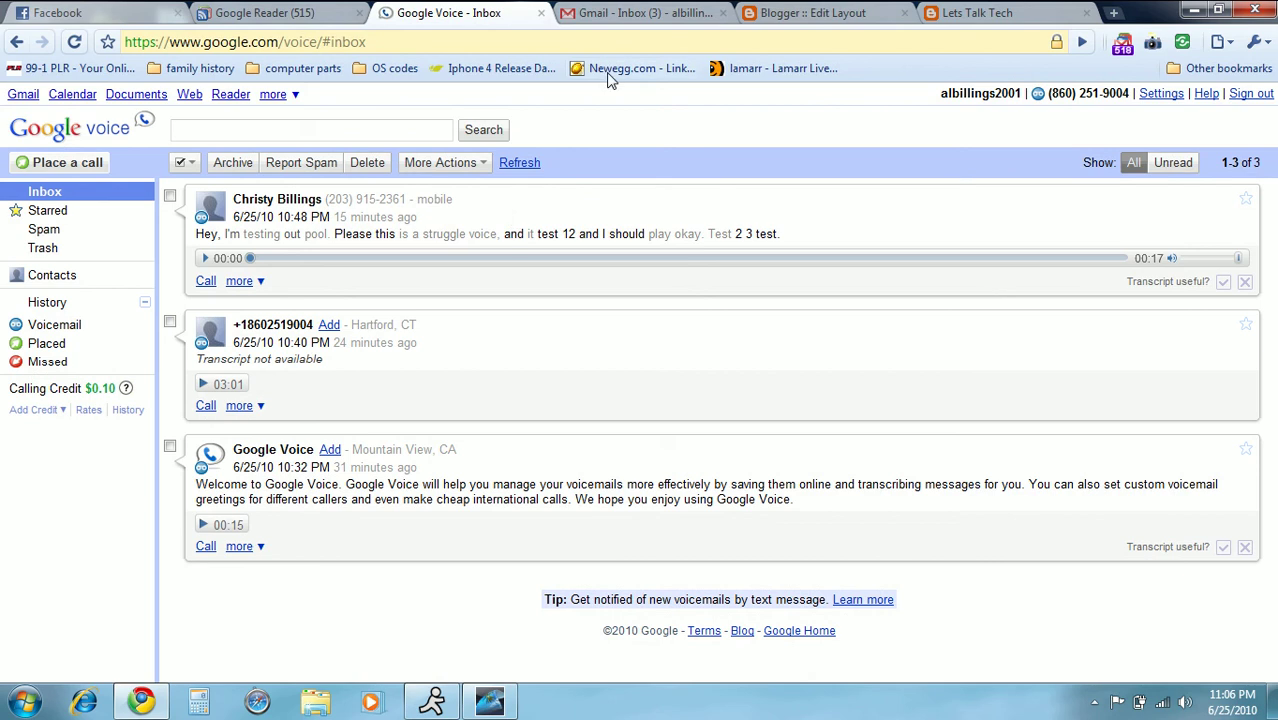
pyautogui.moveTo(640, 68)
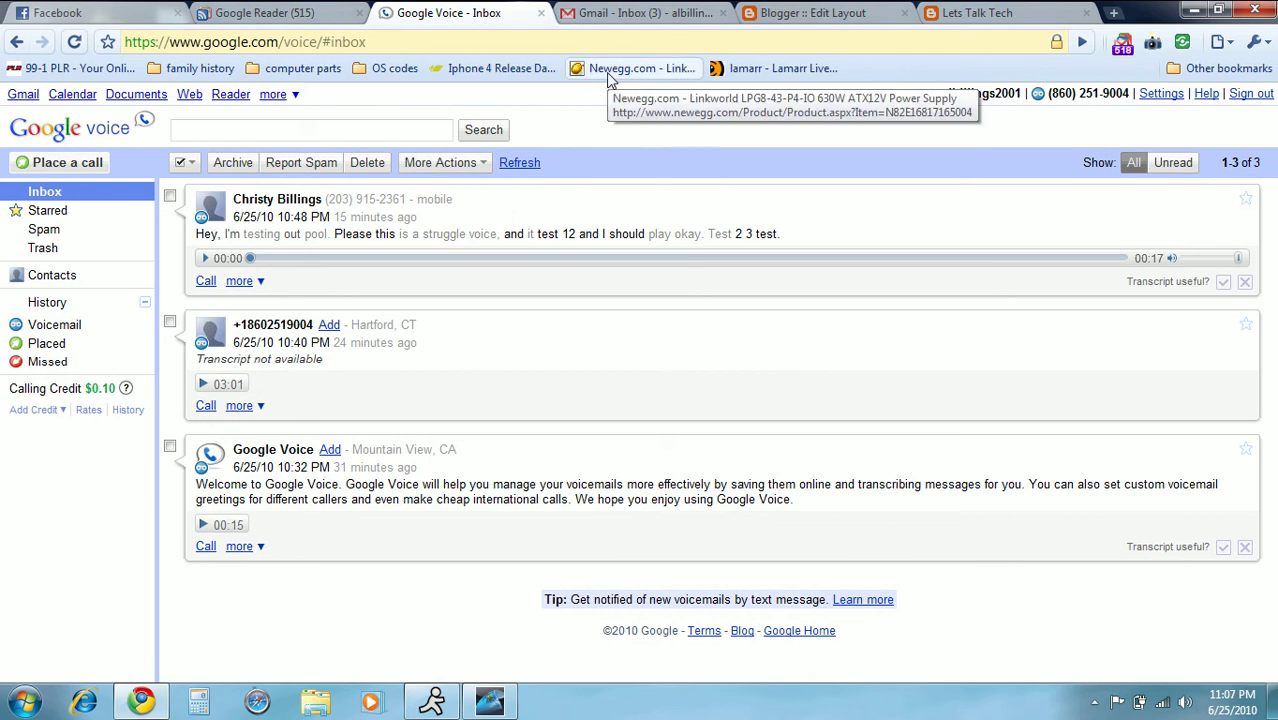
pyautogui.moveTo(470, 386)
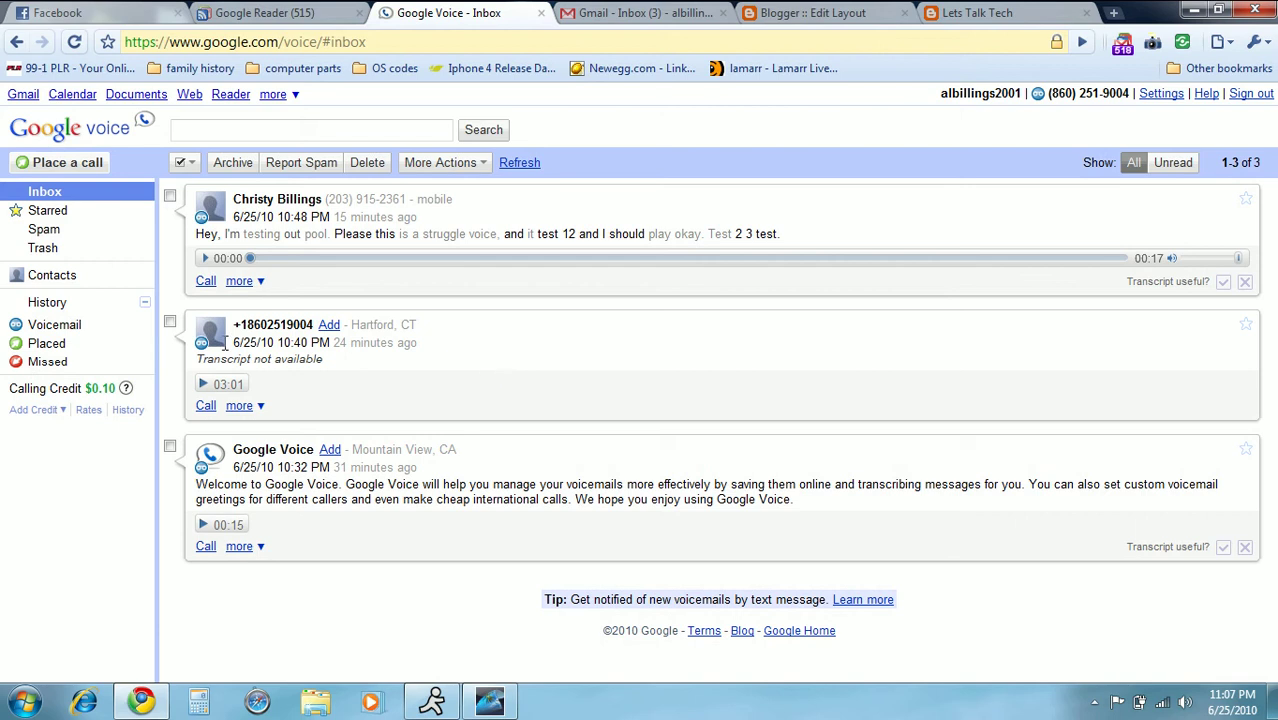
# - Show the History > Placed list of the two recent outgoing calls
pyautogui.click(46, 344)
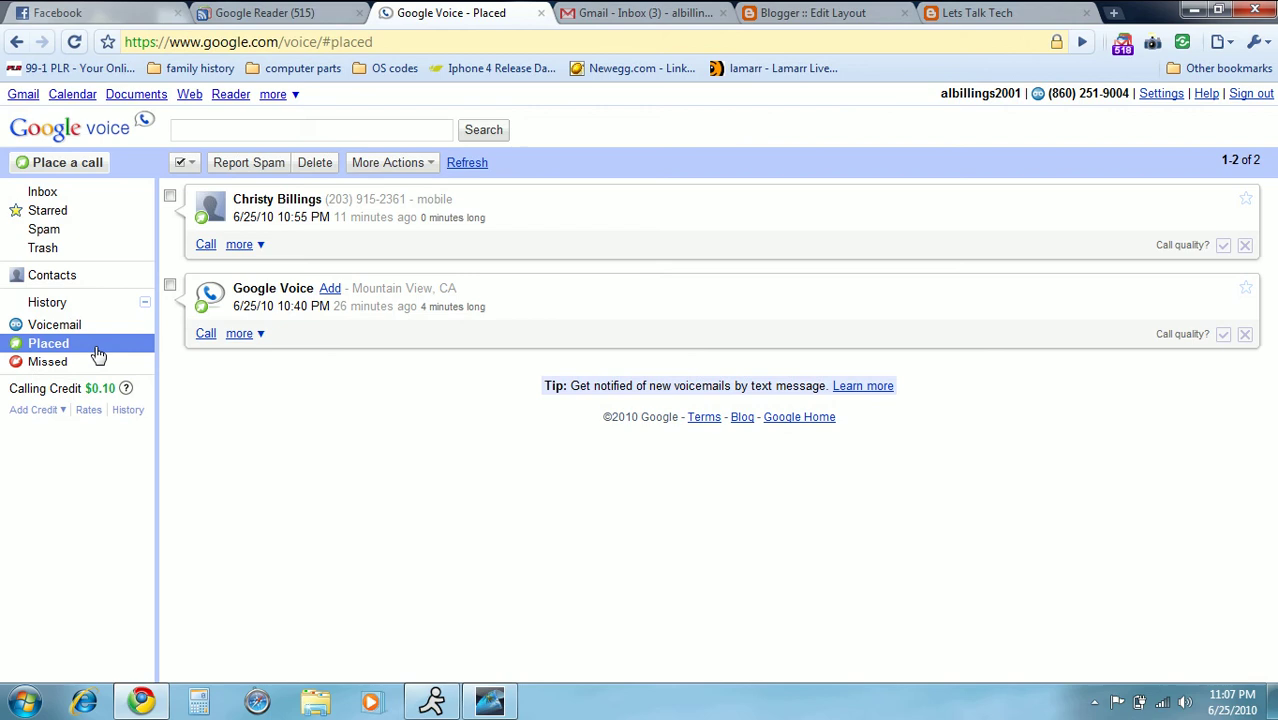
pyautogui.moveTo(184, 424)
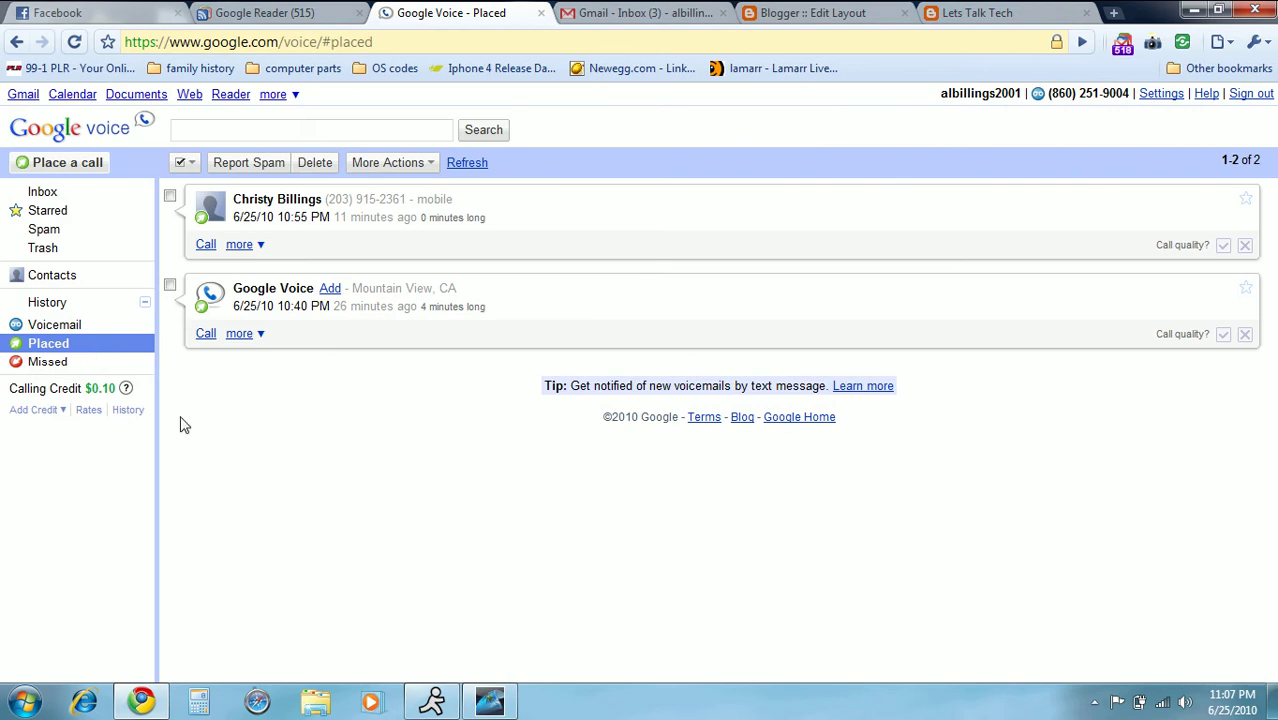
pyautogui.moveTo(224, 428)
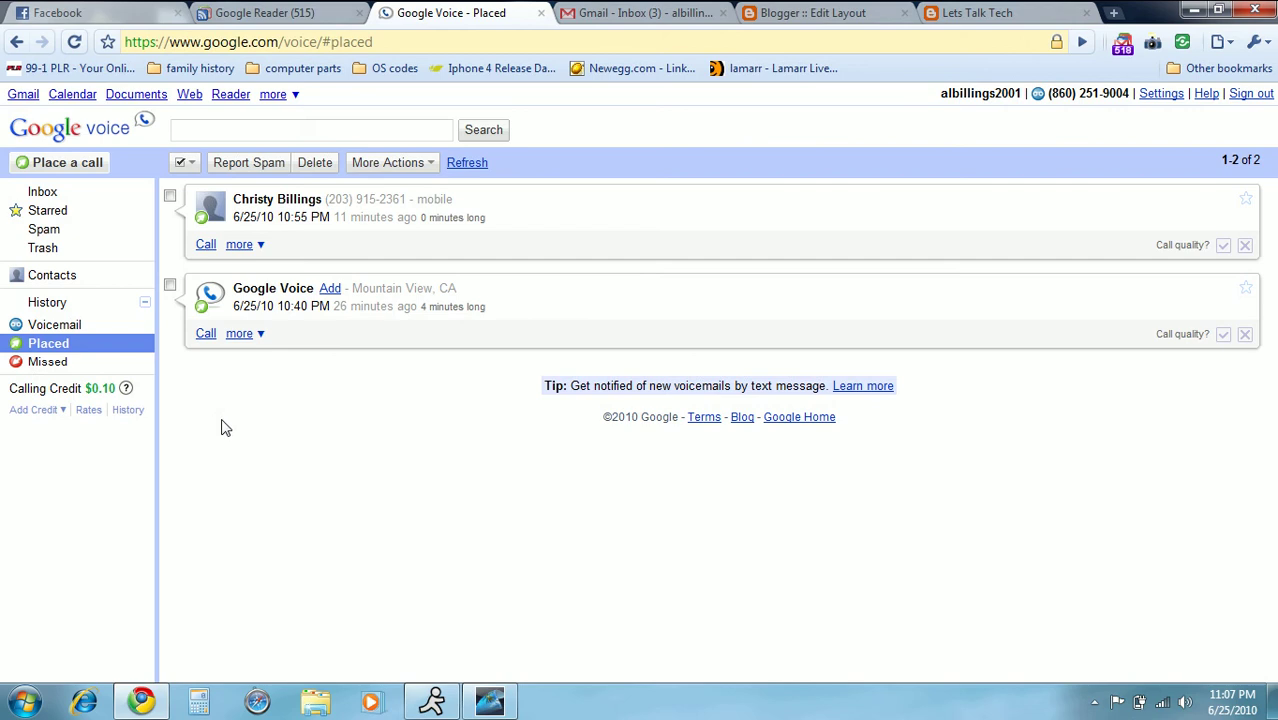
pyautogui.moveTo(134, 356)
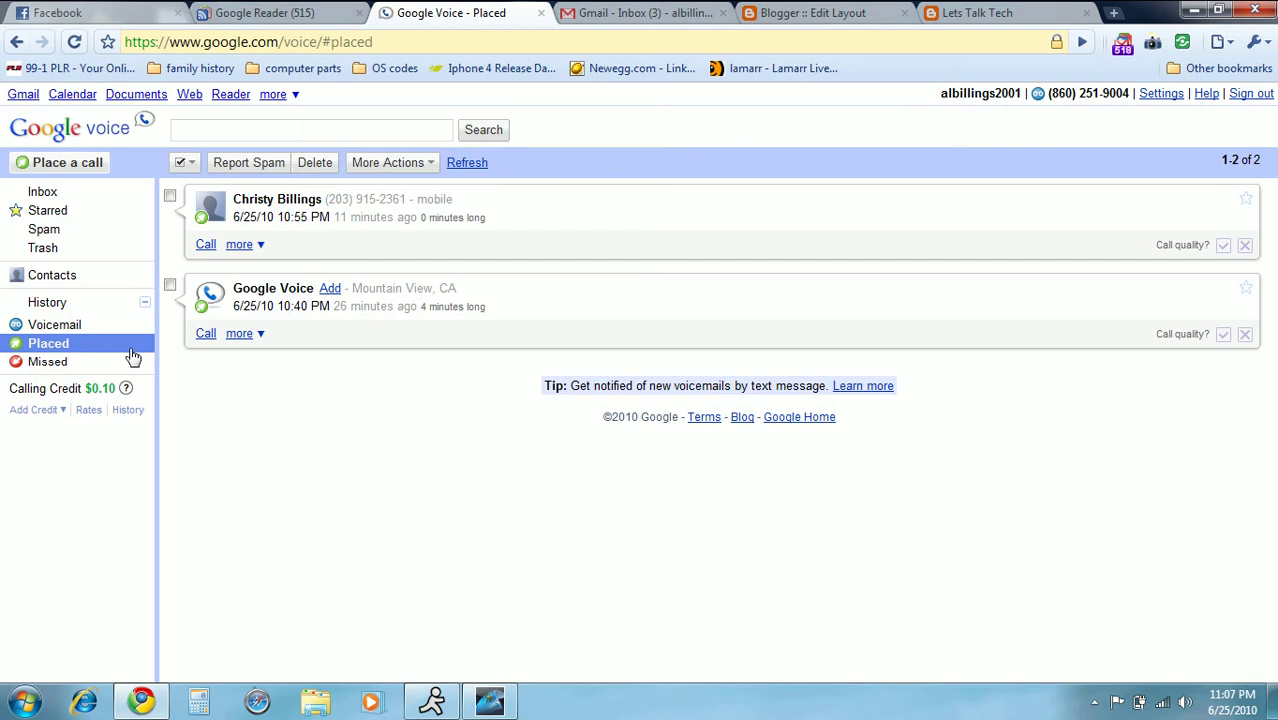
pyautogui.moveTo(88, 162)
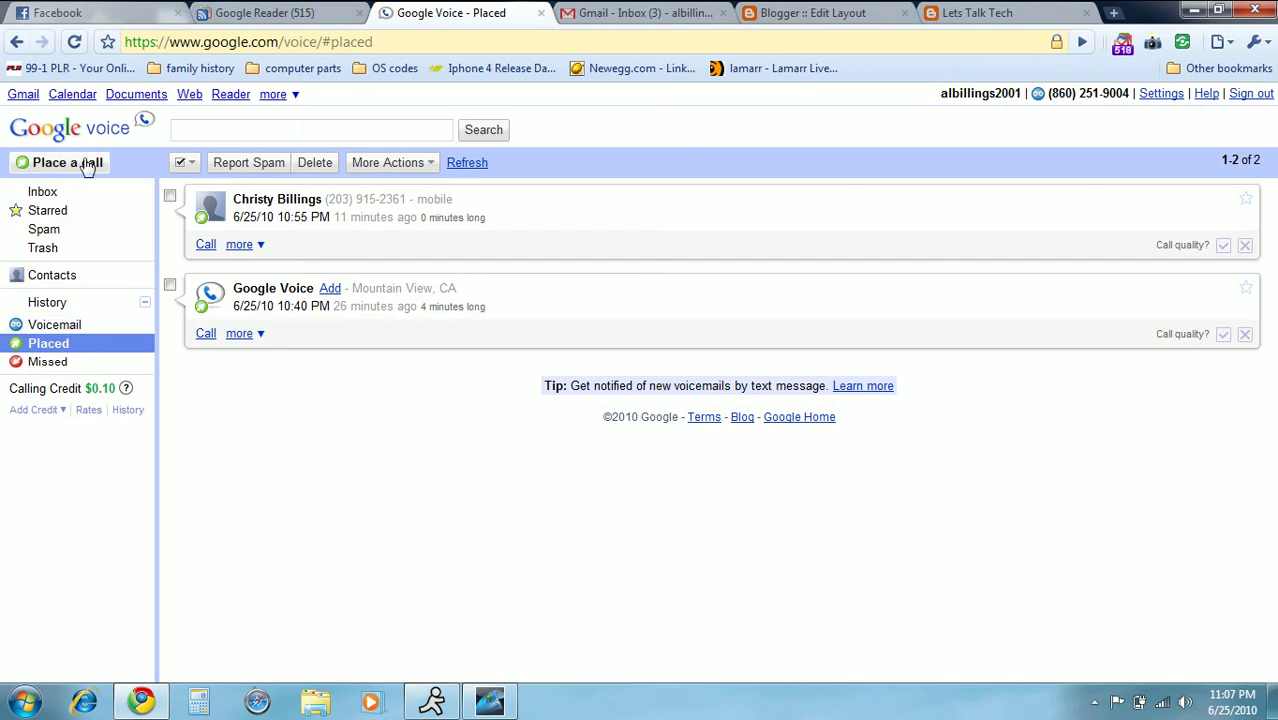
pyautogui.click(58, 162)
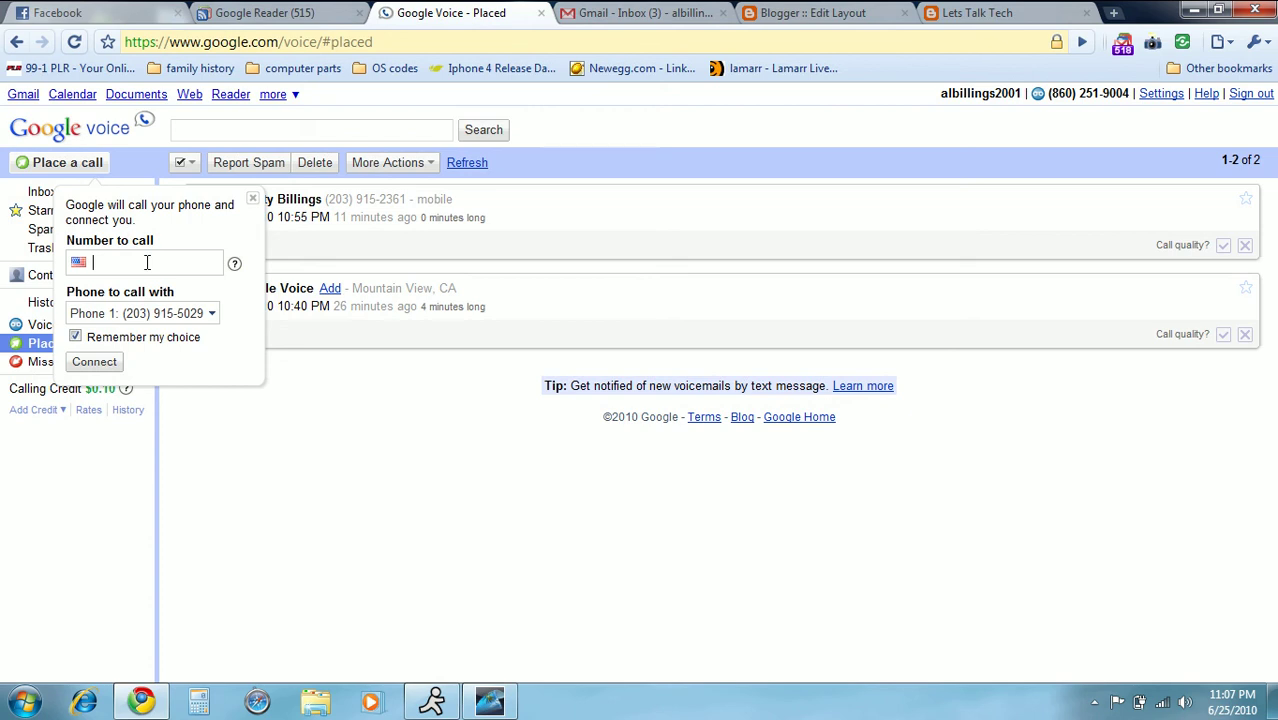
pyautogui.moveTo(260, 222)
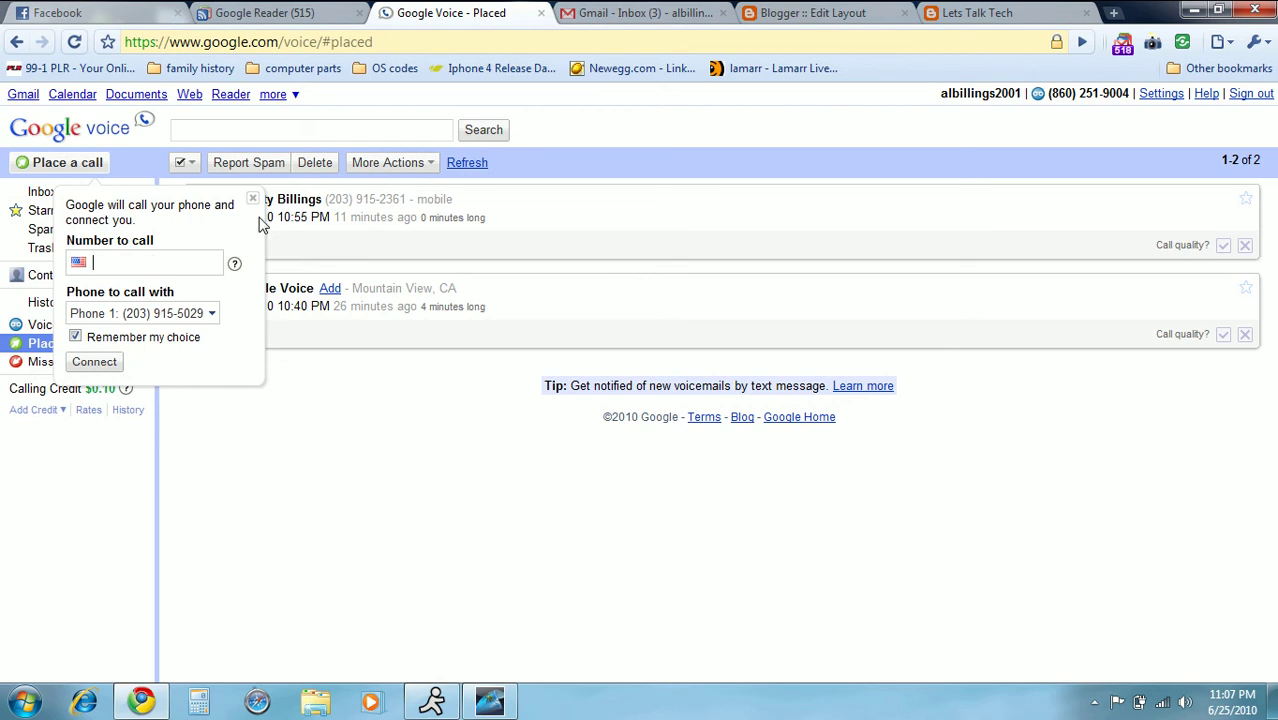
pyautogui.click(252, 198)
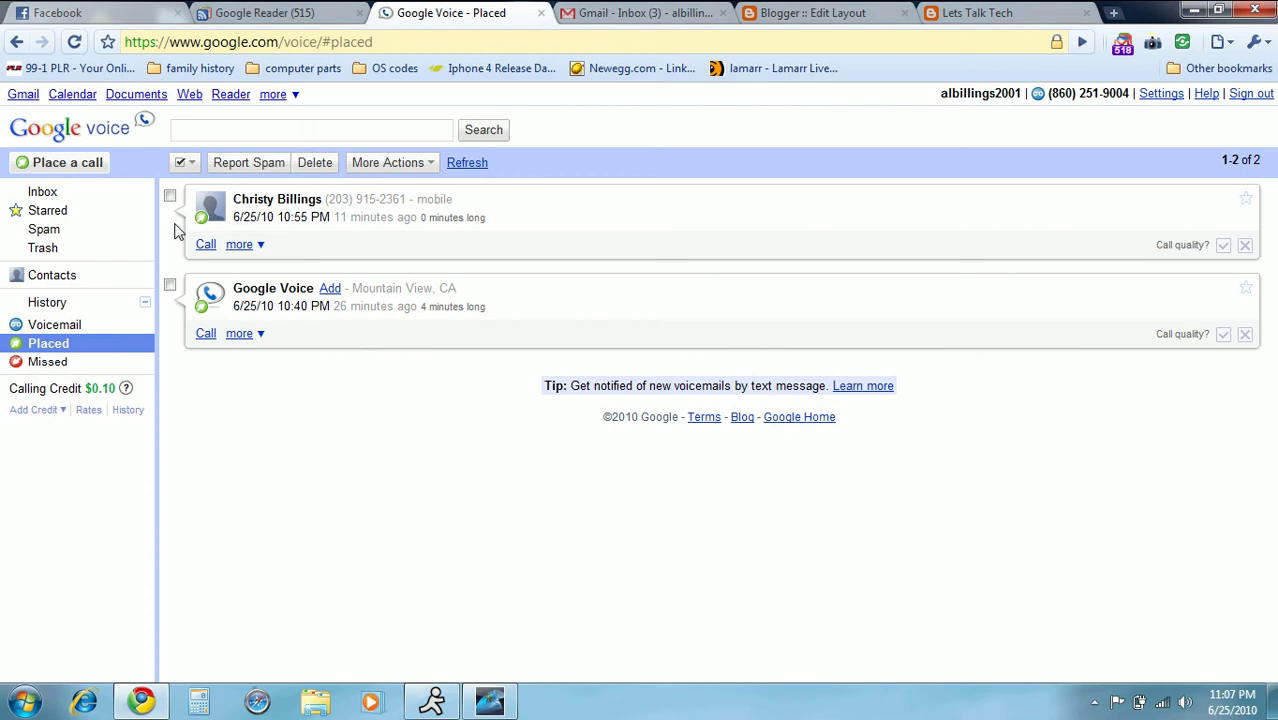
pyautogui.moveTo(148, 144)
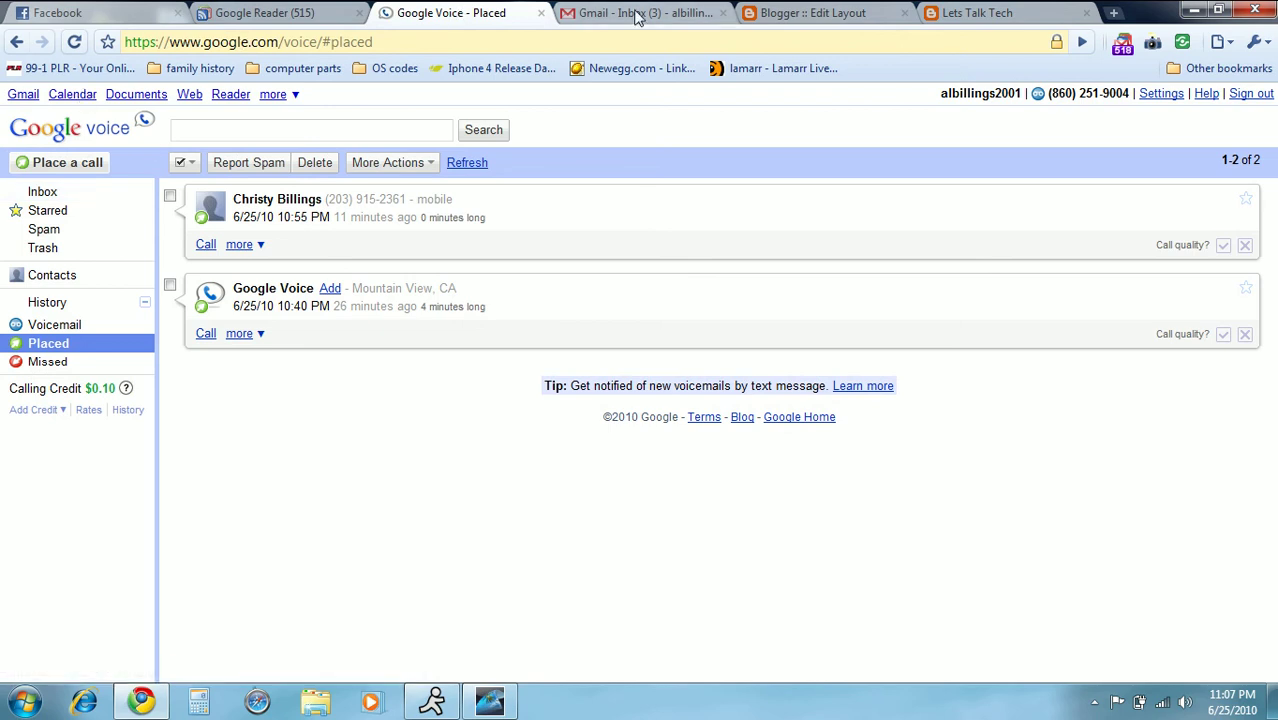
# - In Gmail, read both Google Voice voicemail notification emails, returning to the inbox after each
pyautogui.click(640, 12)
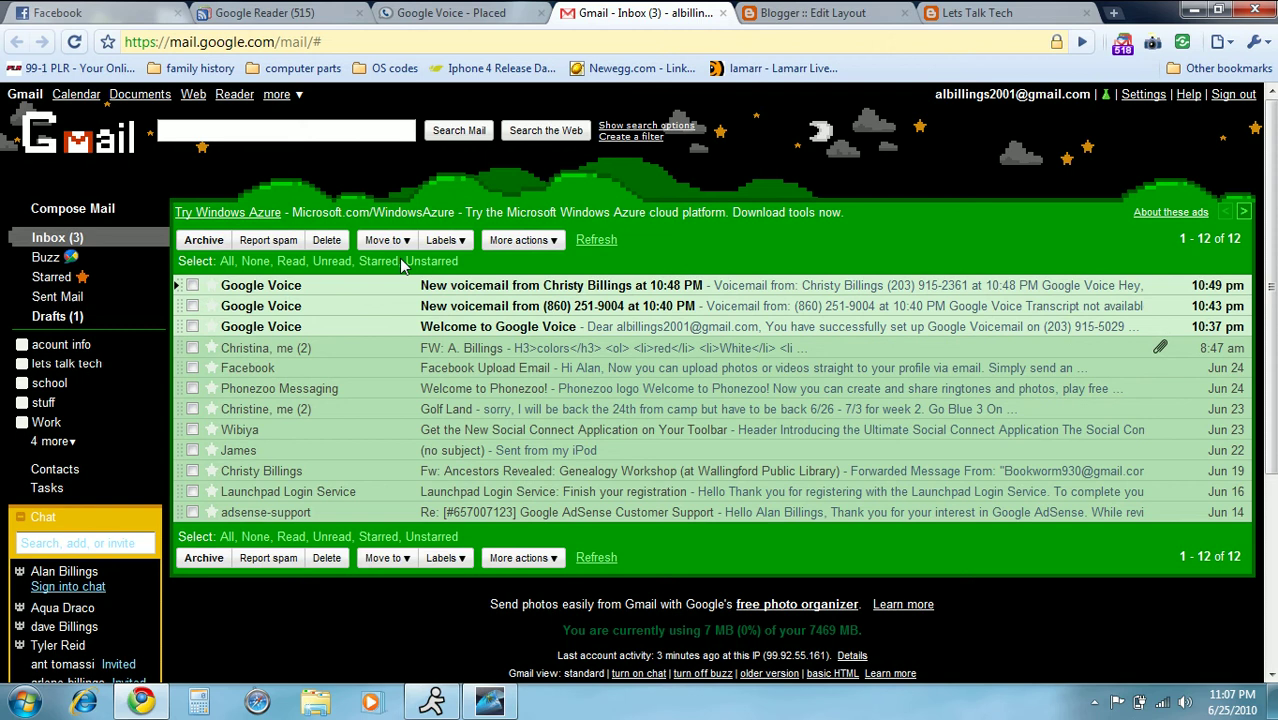
pyautogui.moveTo(524, 296)
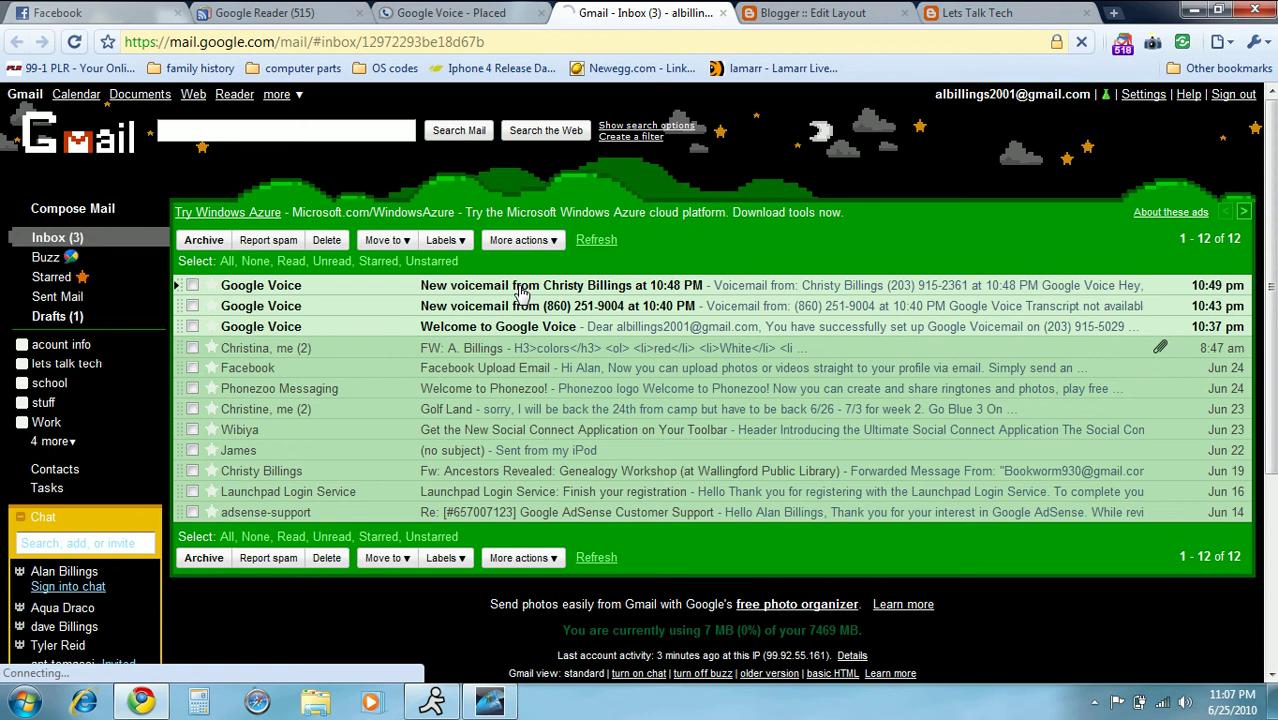
pyautogui.click(562, 284)
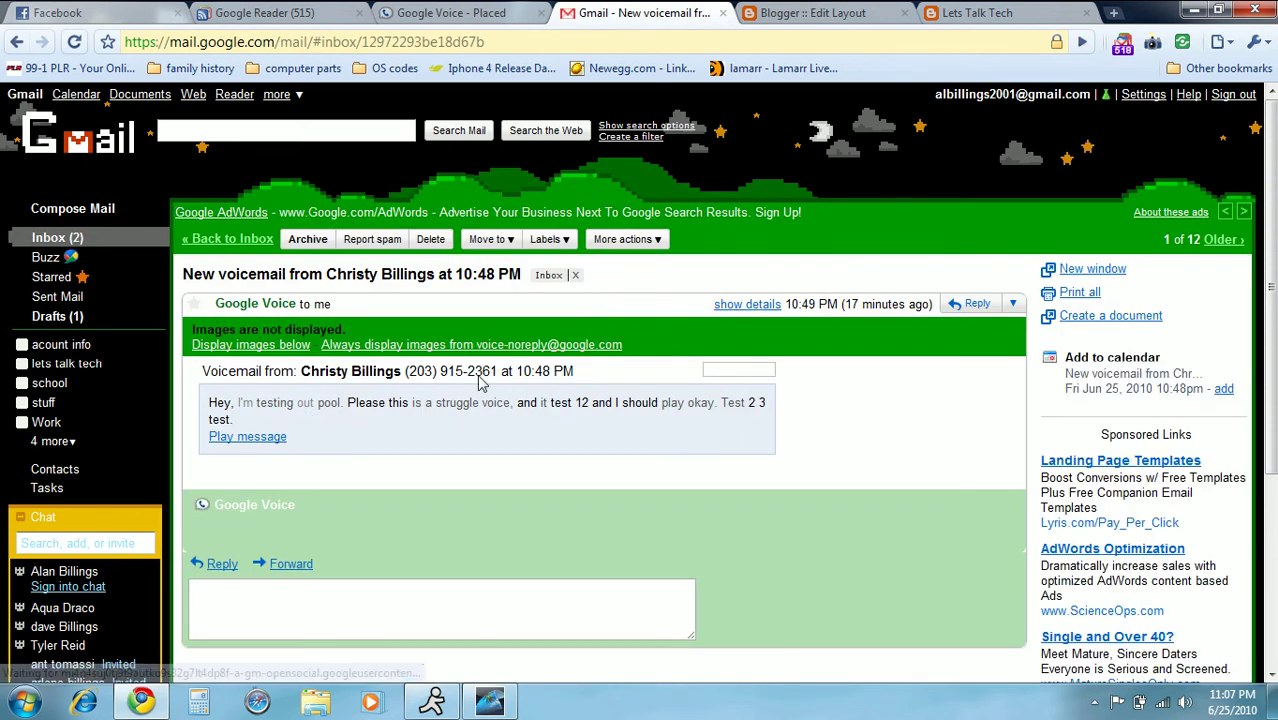
pyautogui.click(246, 436)
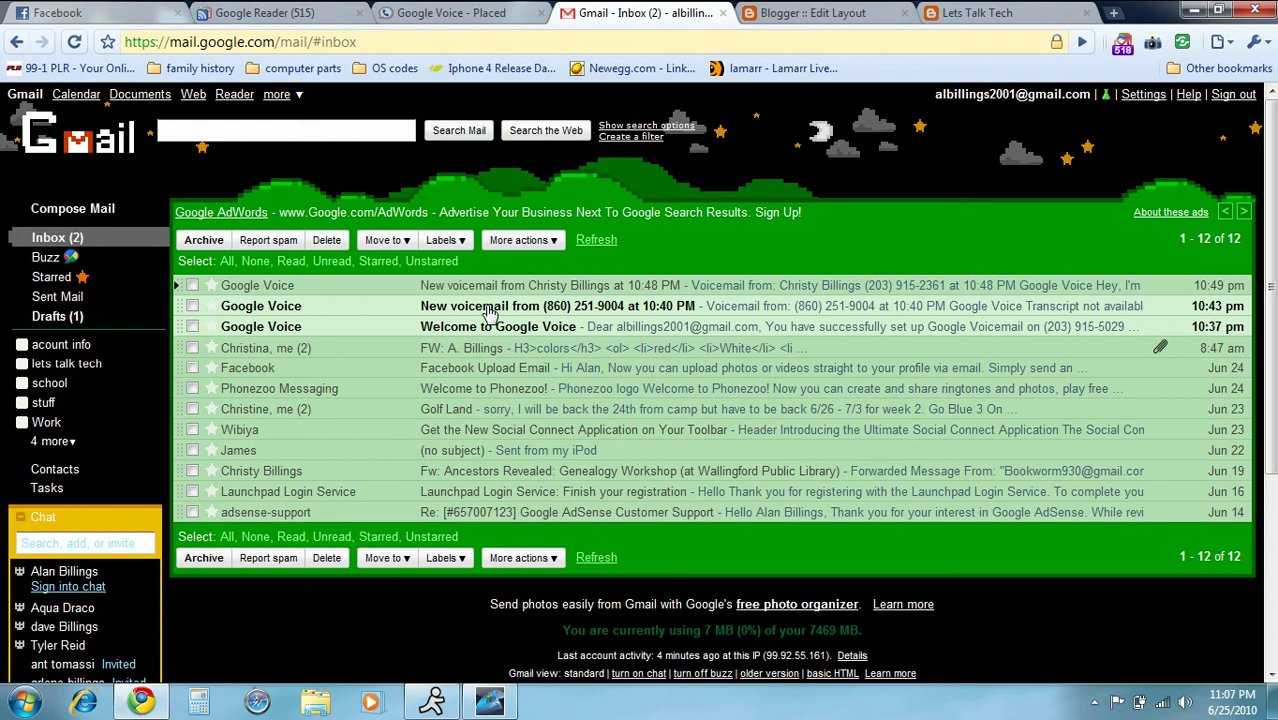
pyautogui.click(490, 306)
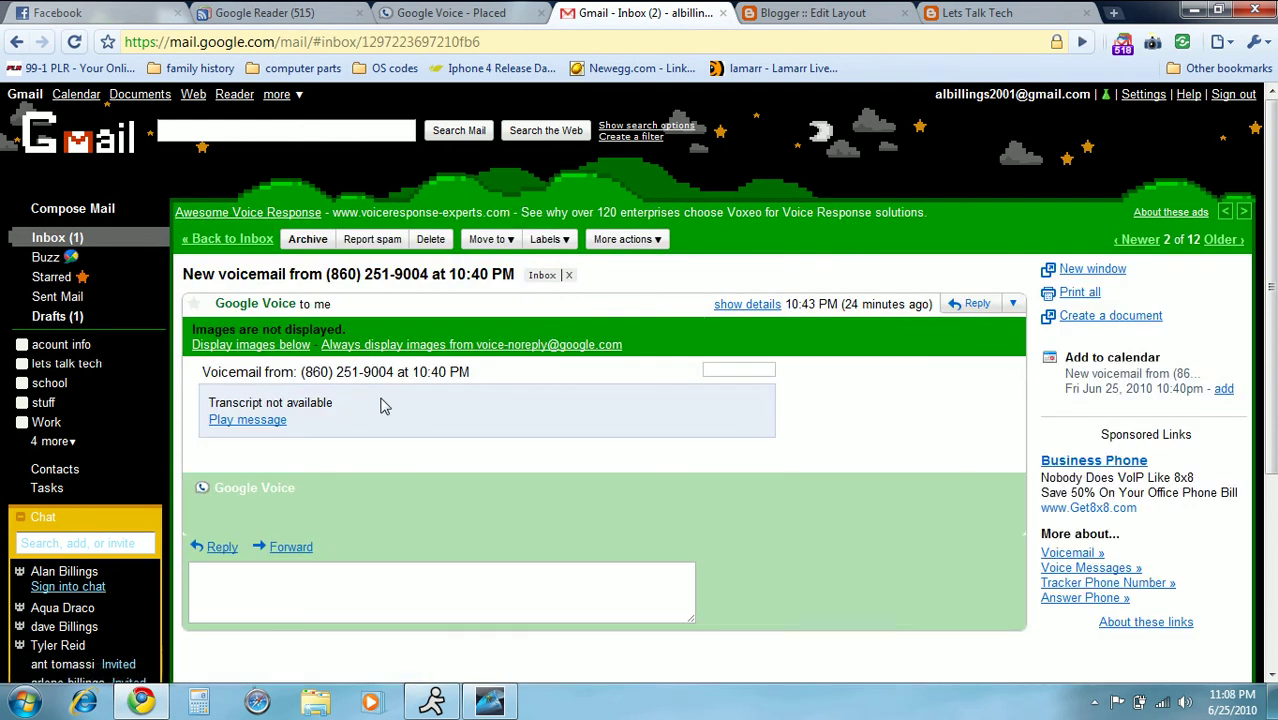
pyautogui.click(246, 420)
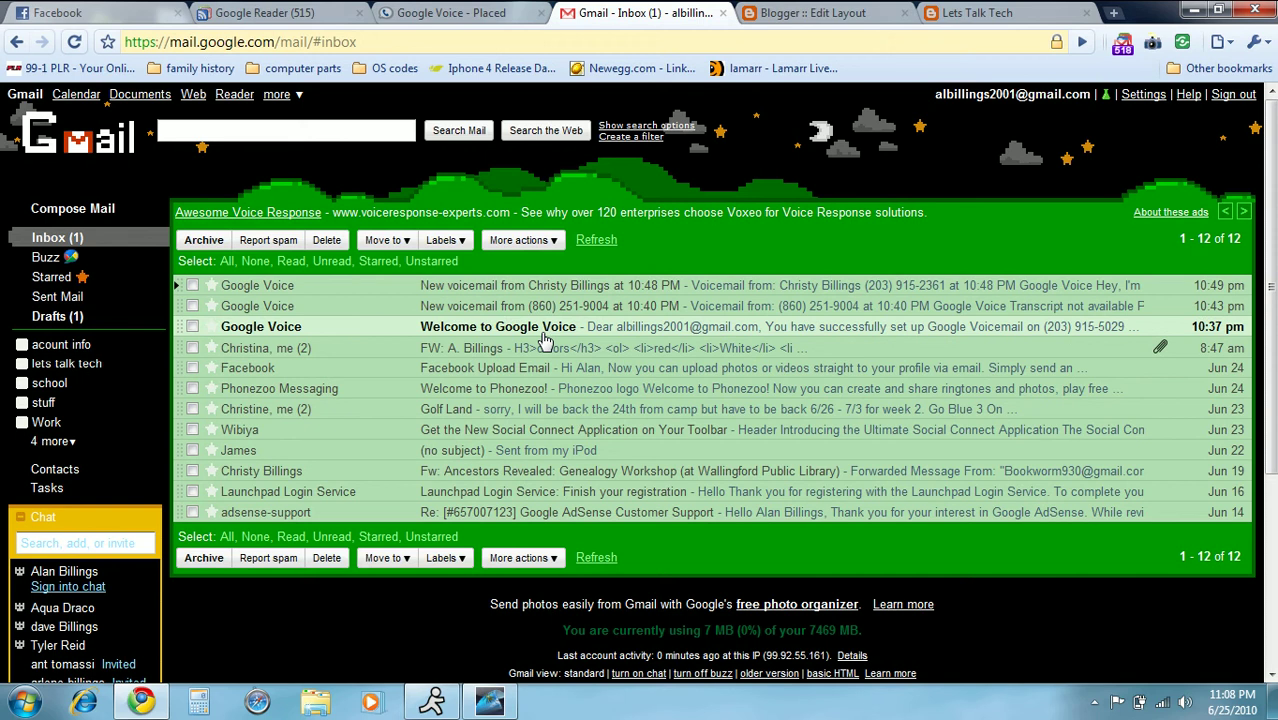
pyautogui.moveTo(560, 336)
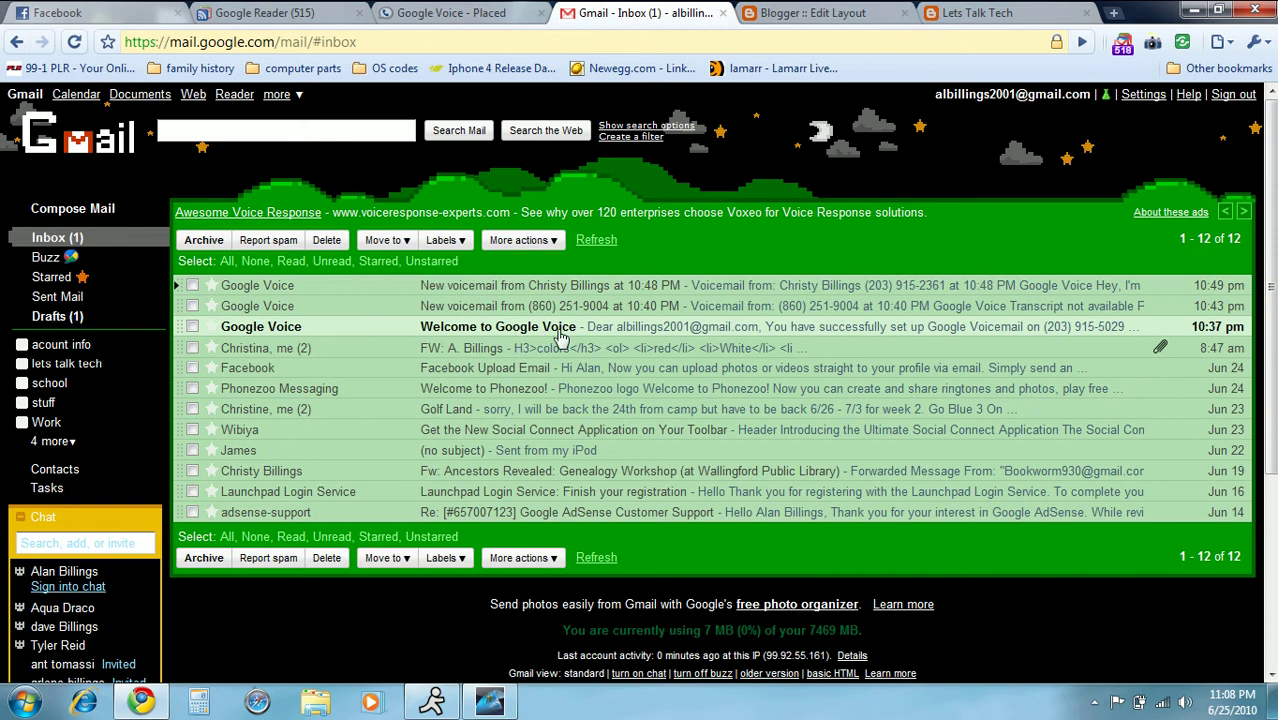
# - Read the Welcome to Google Voice email, return to the inbox, and bring up the Blogger layout editor
pyautogui.click(496, 326)
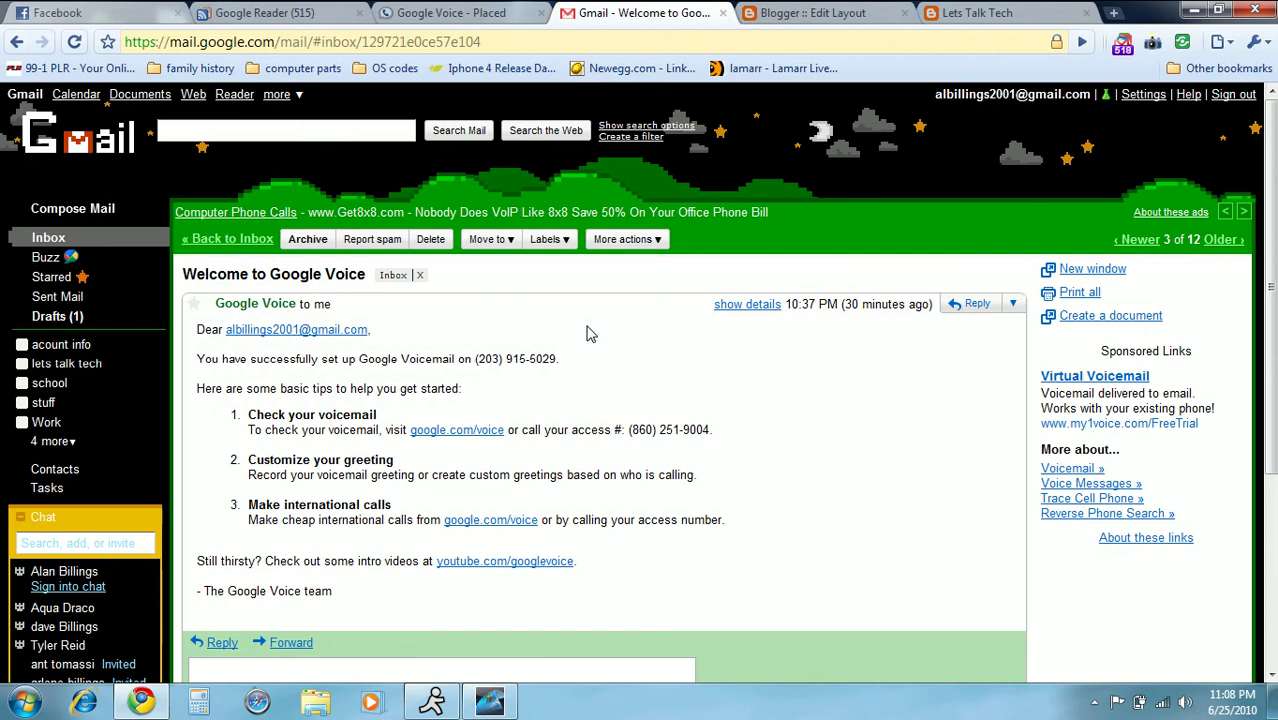
pyautogui.moveTo(122, 248)
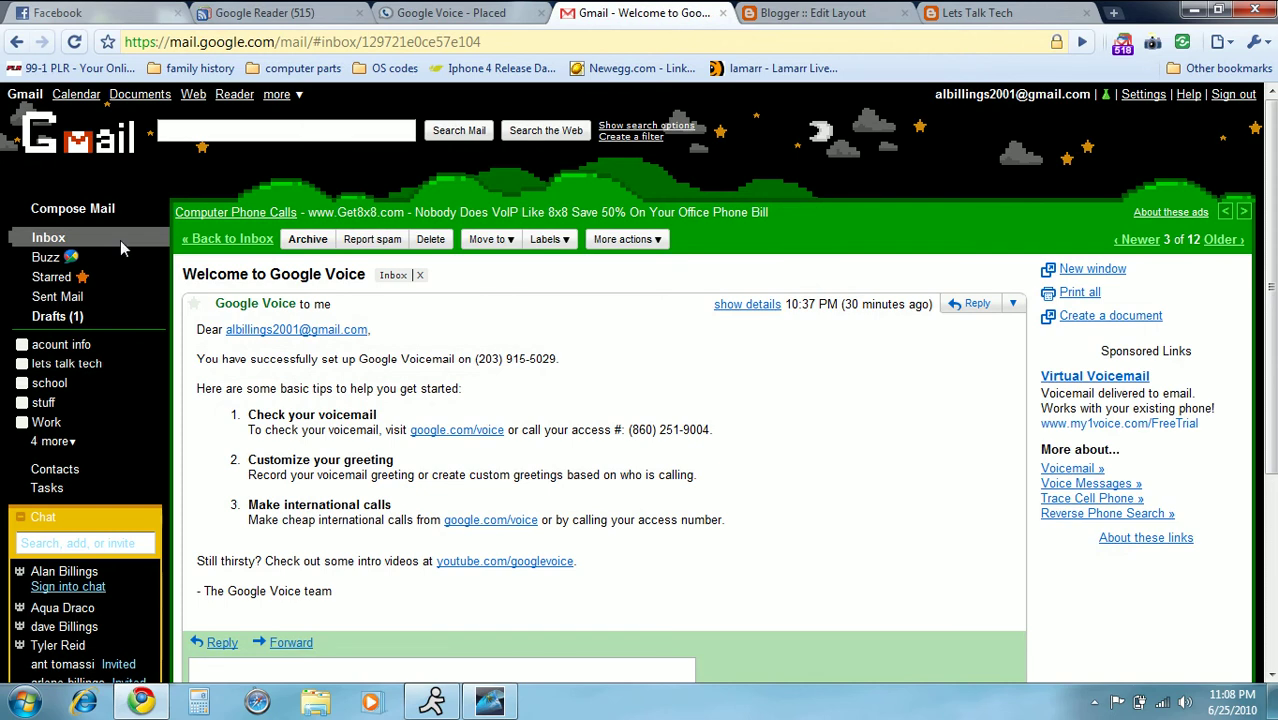
pyautogui.click(228, 238)
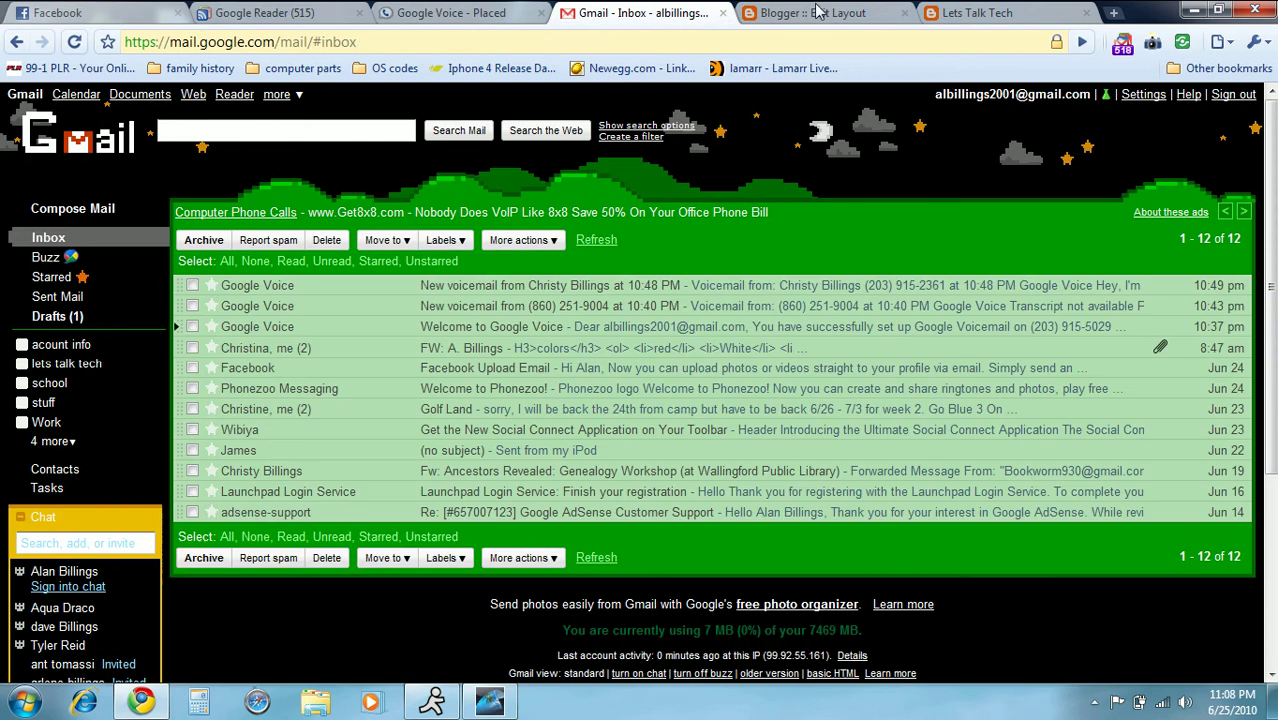
pyautogui.moveTo(848, 12)
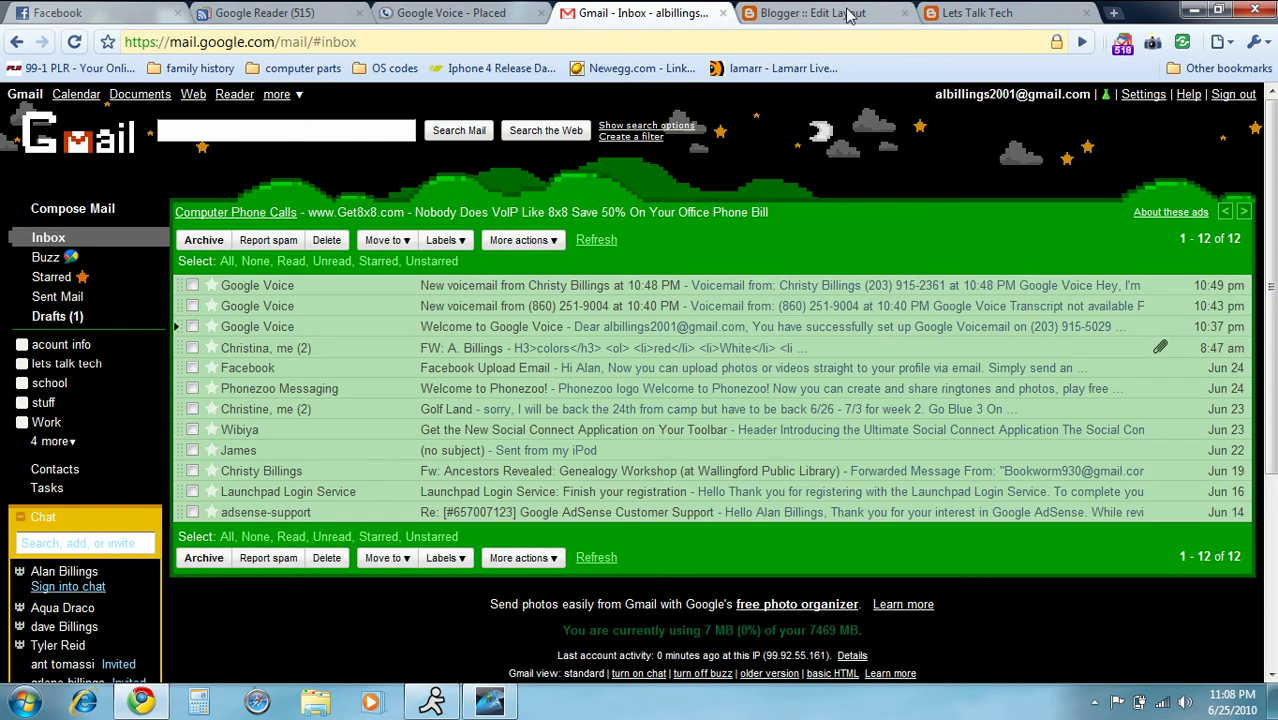
pyautogui.click(810, 12)
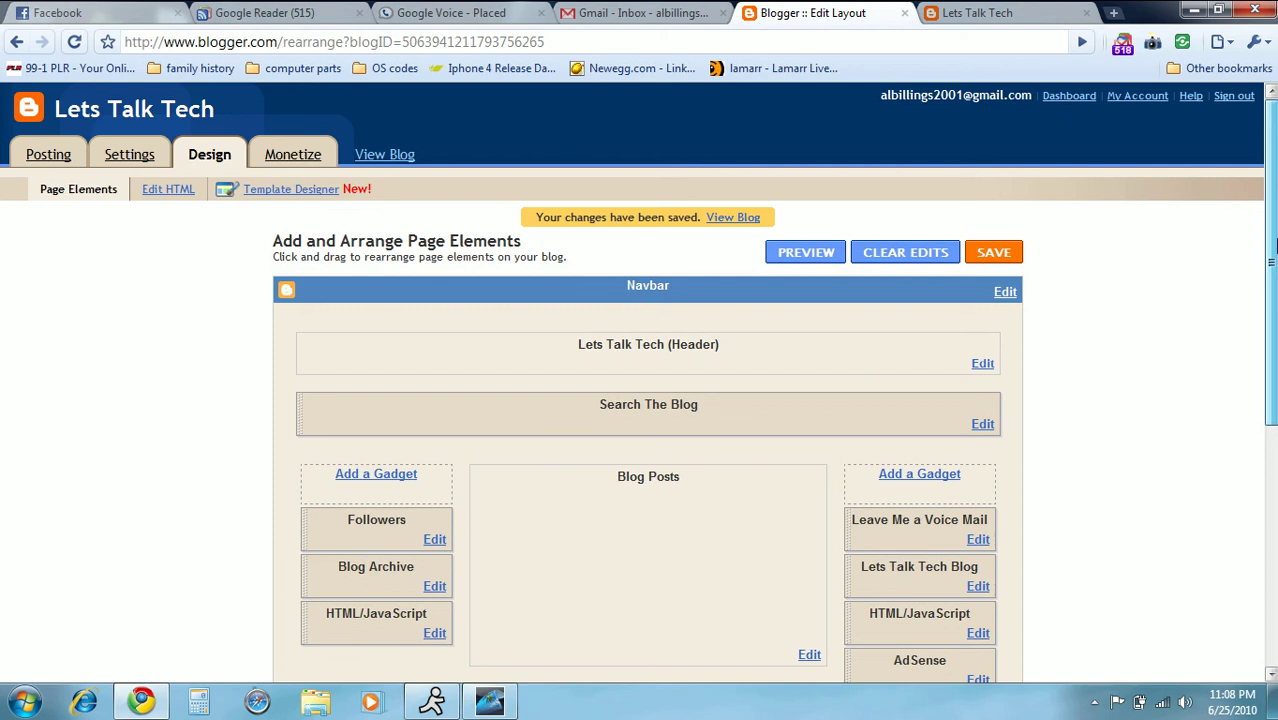
# - Scroll through the Blogger page elements with the Leave Me a Voice Mail gadget, then bring up the live Lets Talk Tech blog
pyautogui.scroll(-3)
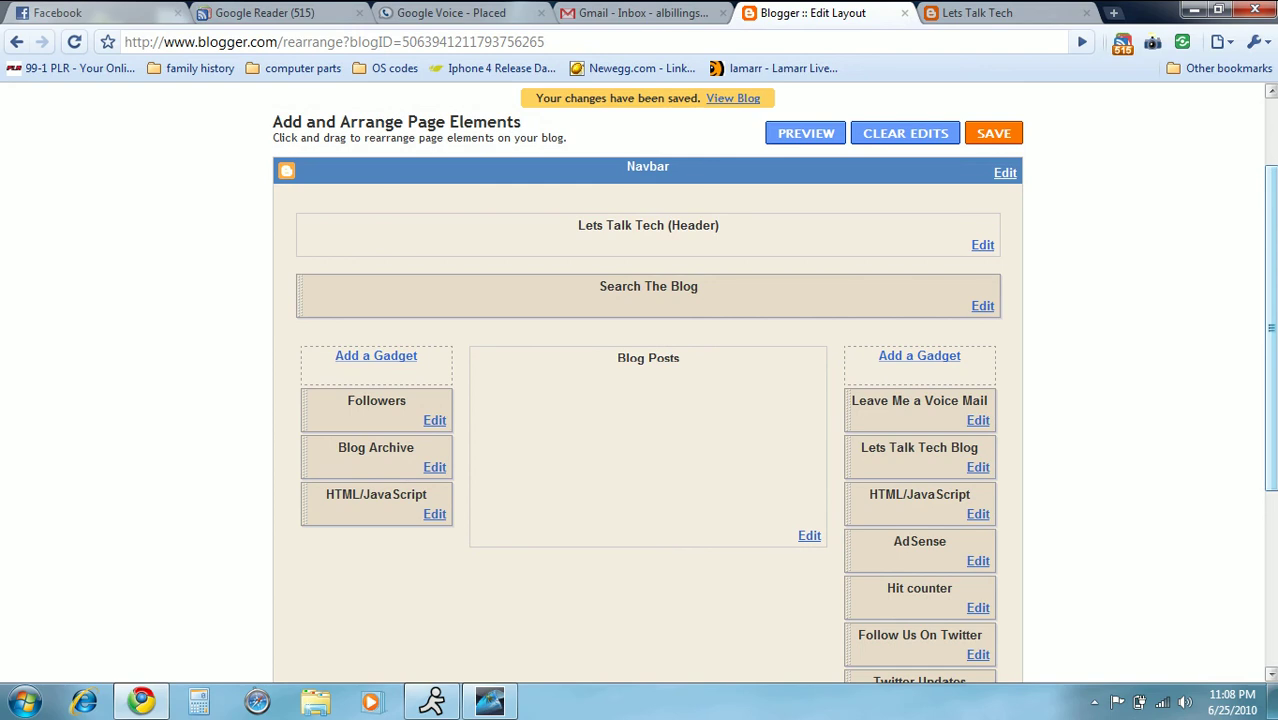
pyautogui.scroll(-3)
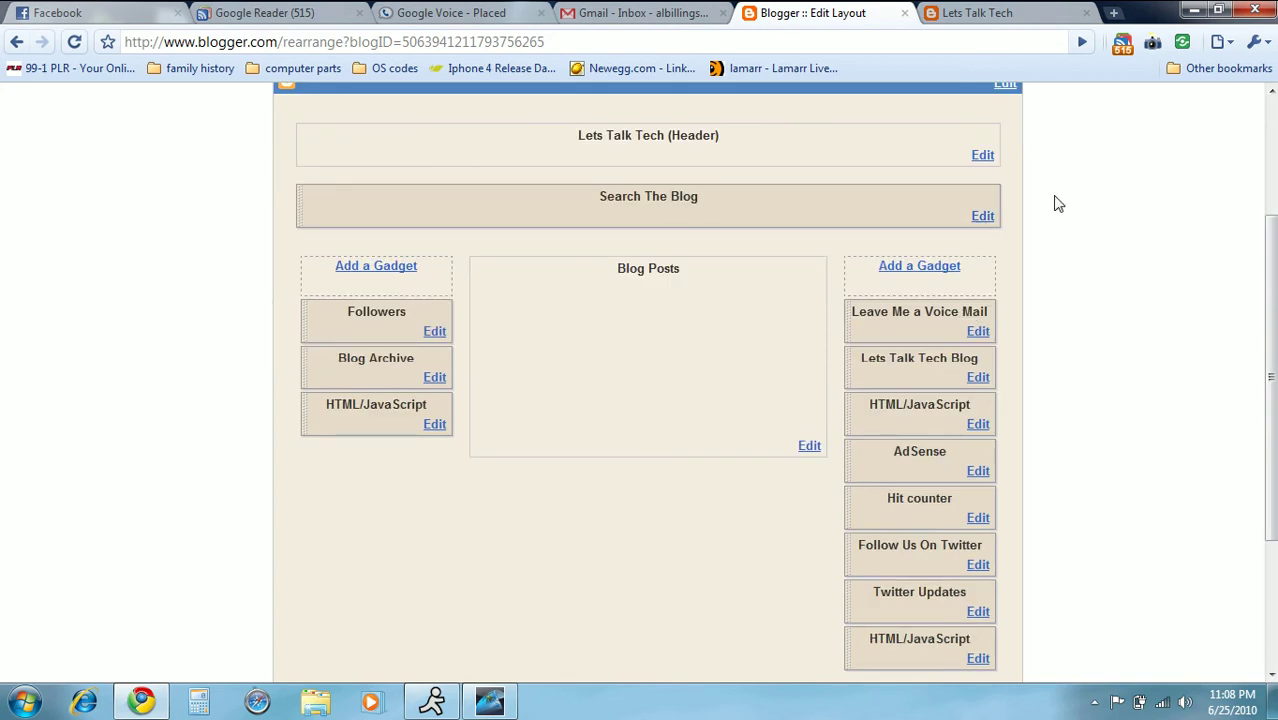
pyautogui.click(976, 12)
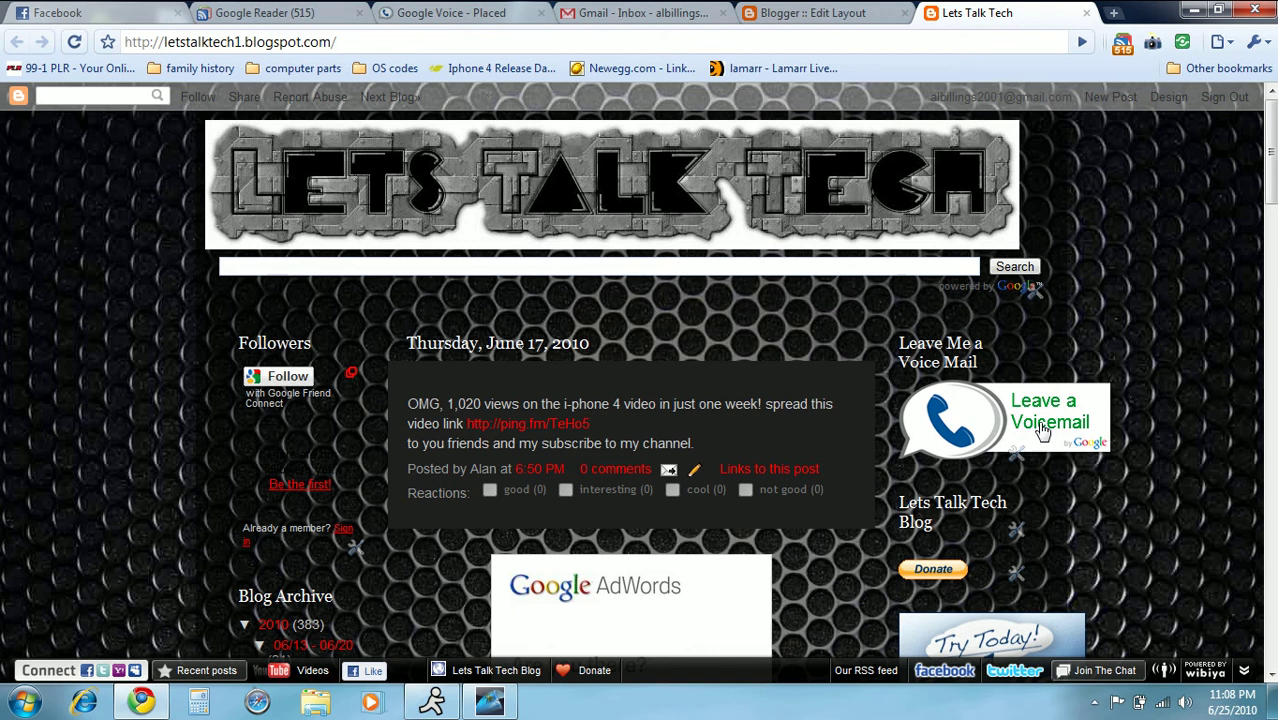
pyautogui.moveTo(1040, 424)
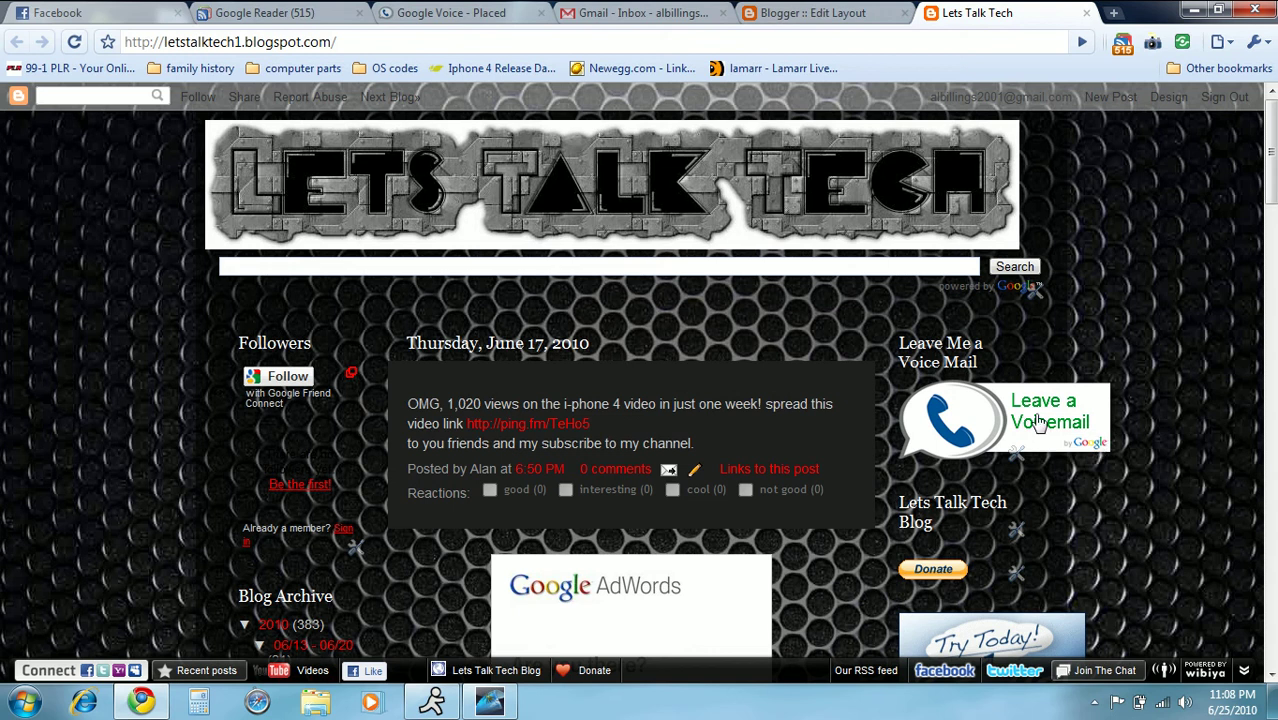
# - Open the Leave a Voicemail widget's name-and-number caller form, then return to the Gmail inbox
pyautogui.click(1048, 414)
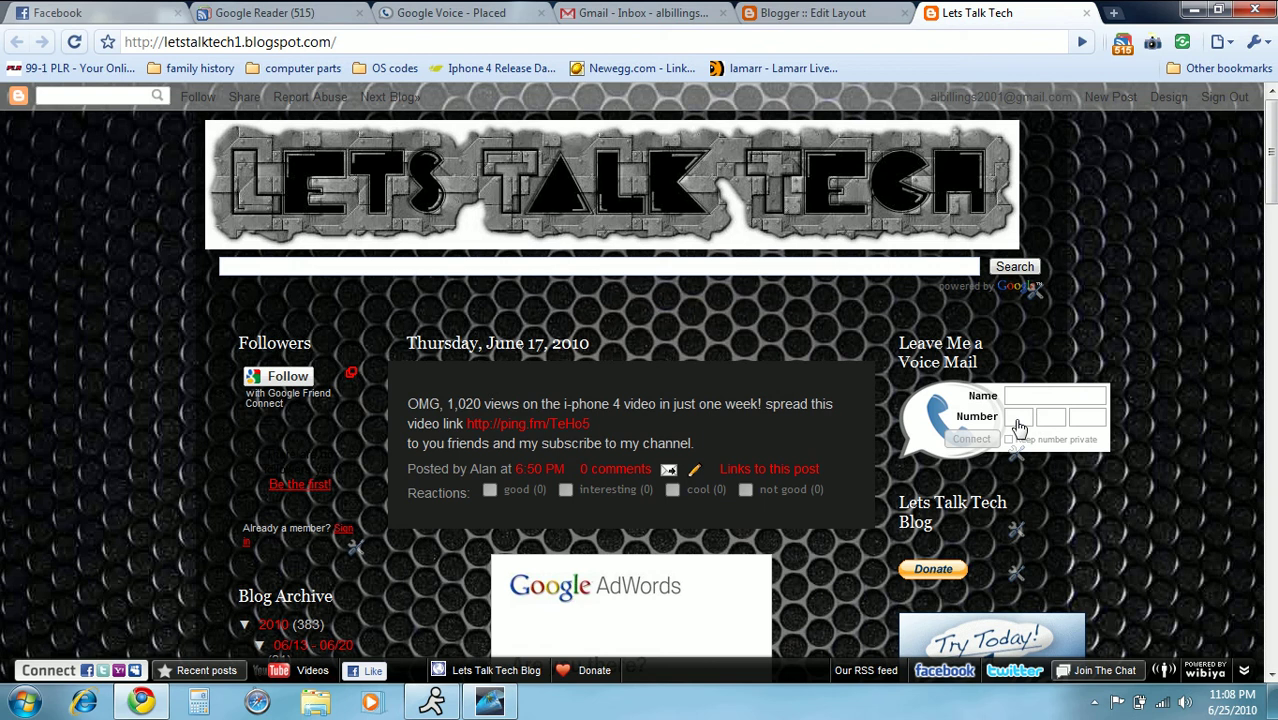
pyautogui.moveTo(1052, 428)
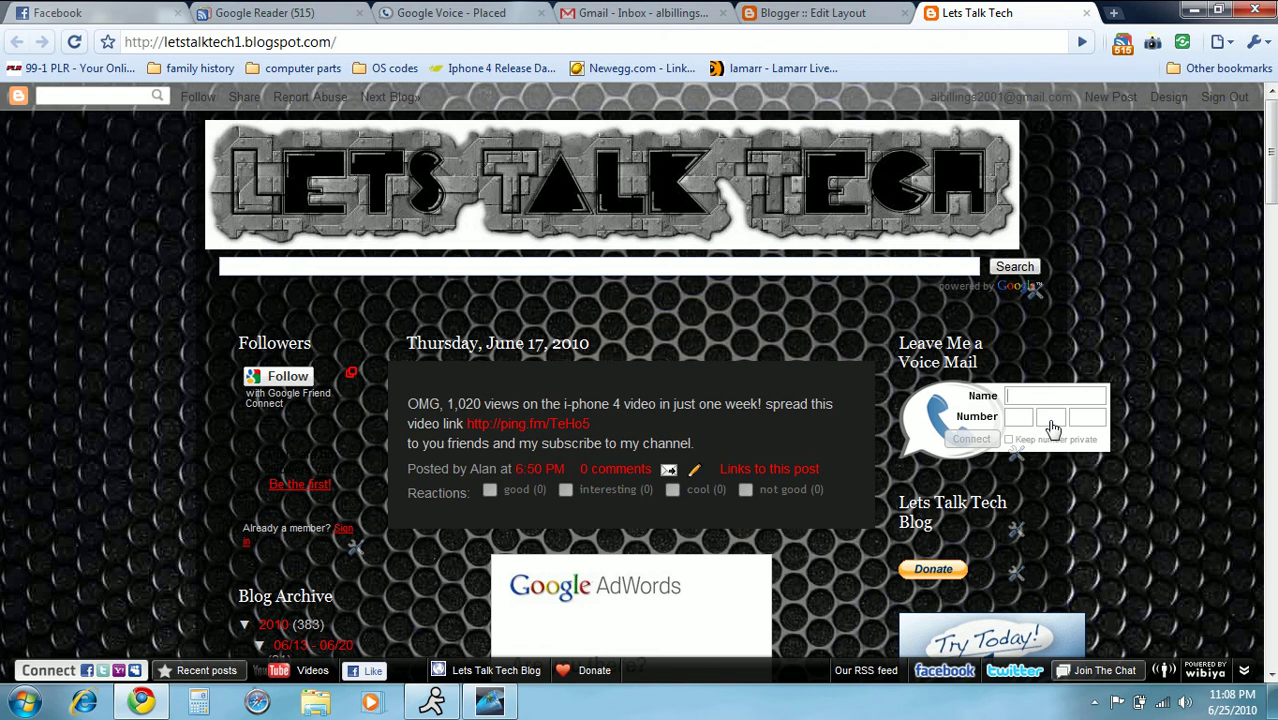
pyautogui.moveTo(1060, 330)
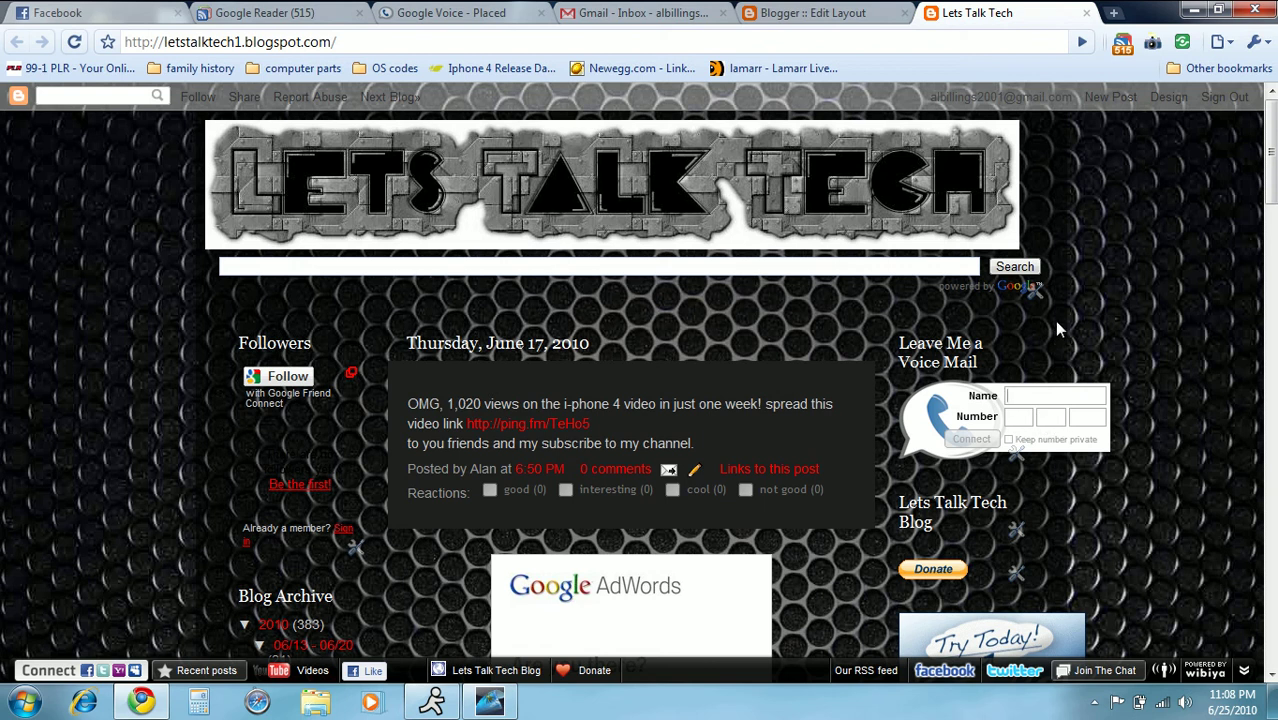
pyautogui.moveTo(762, 330)
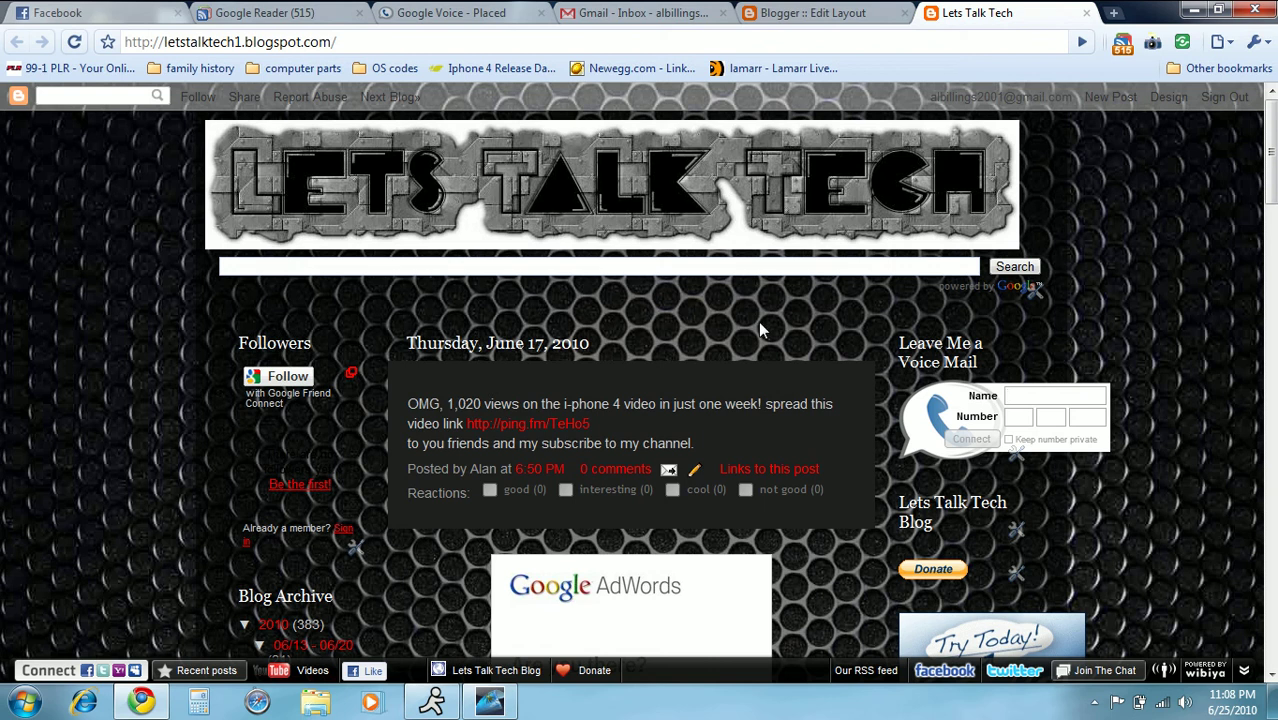
pyautogui.moveTo(124, 204)
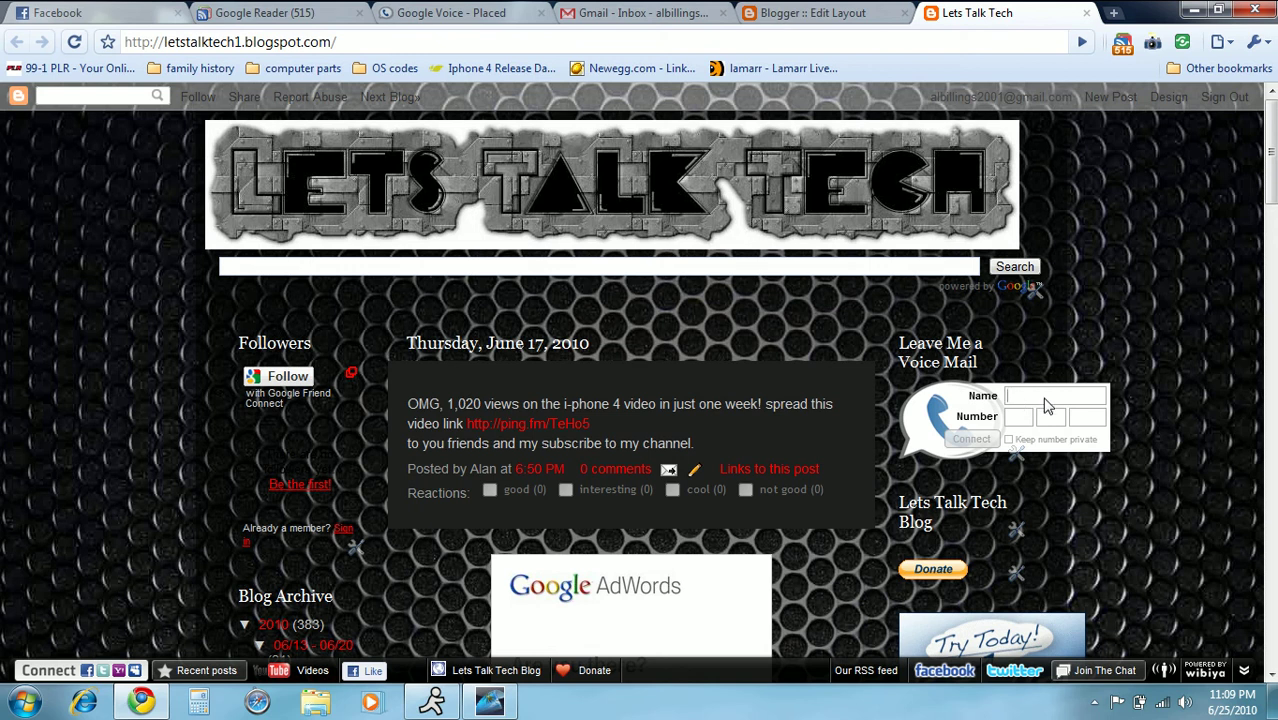
pyautogui.moveTo(852, 98)
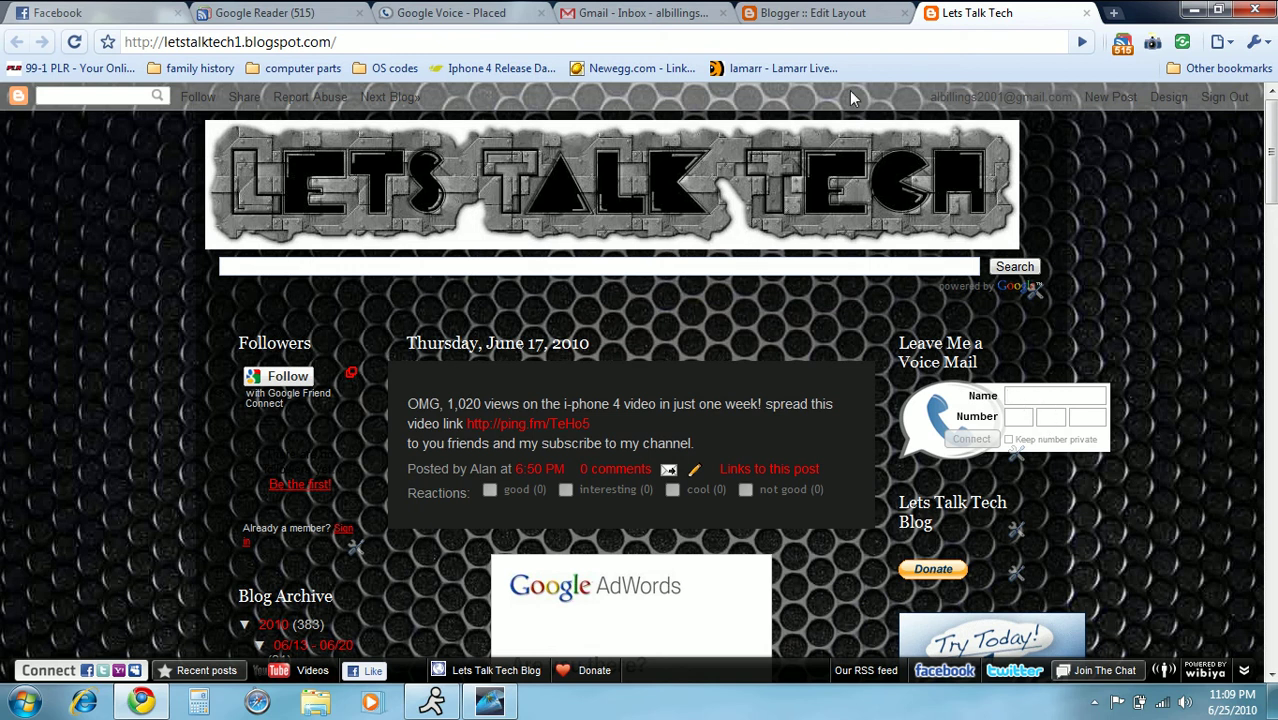
pyautogui.click(644, 12)
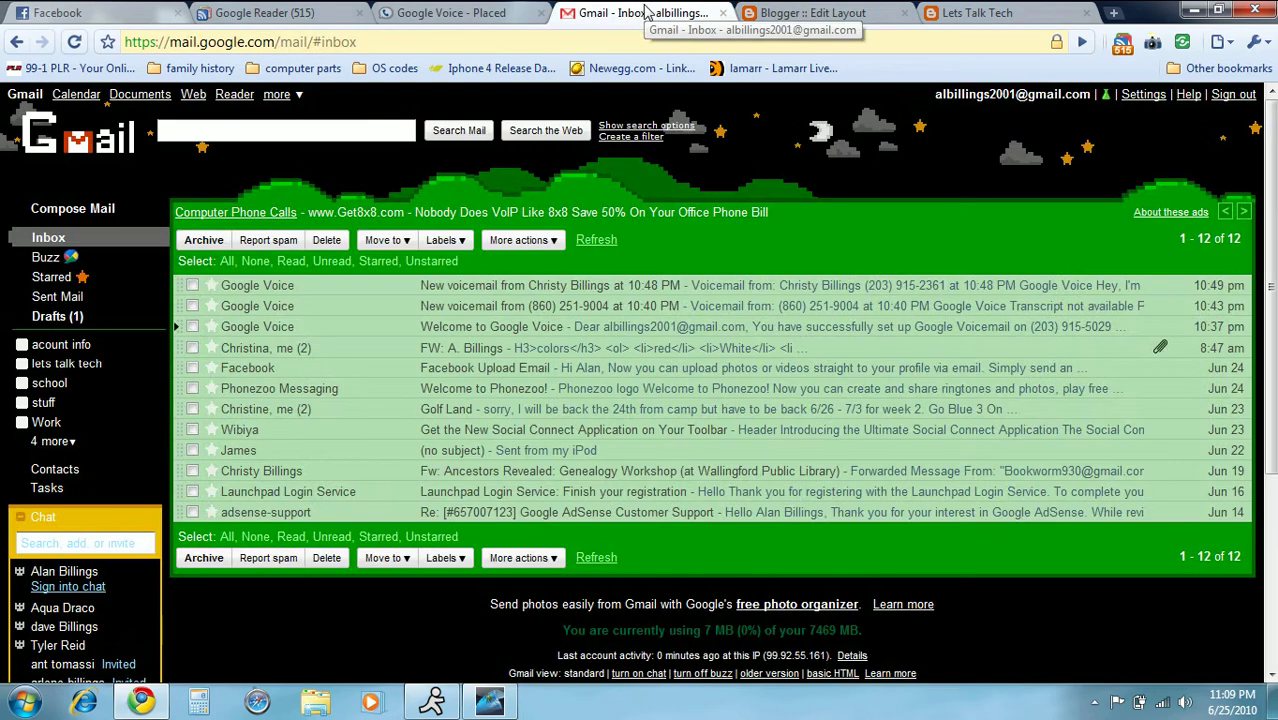
# - From Google Voice, open Settings and show the Voicemail Widgets page with the Call widget embed code
pyautogui.click(454, 12)
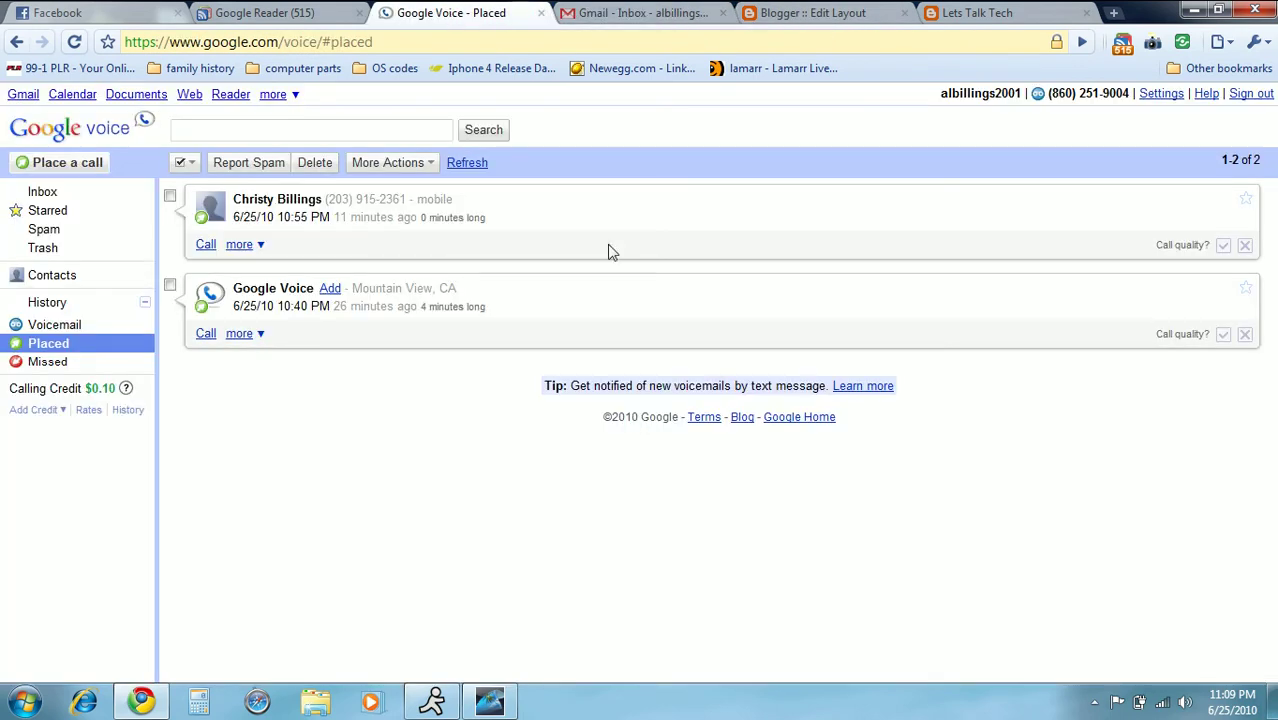
pyautogui.moveTo(1160, 94)
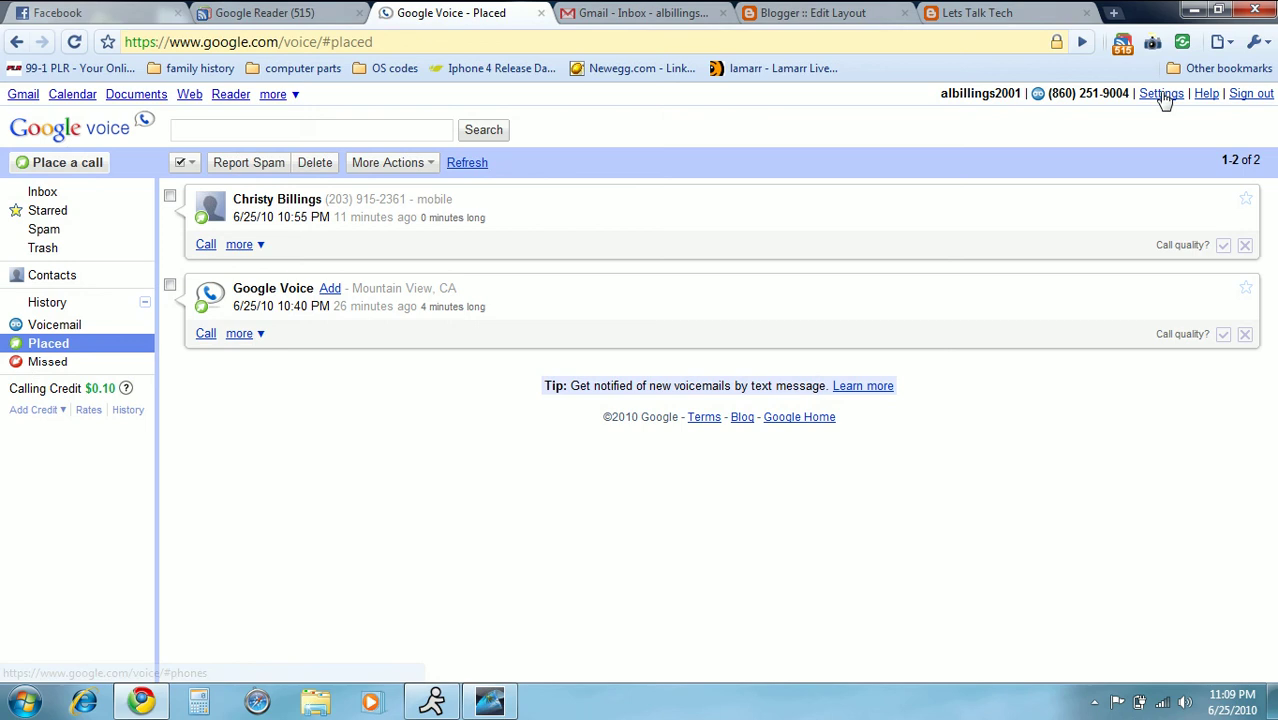
pyautogui.click(1160, 94)
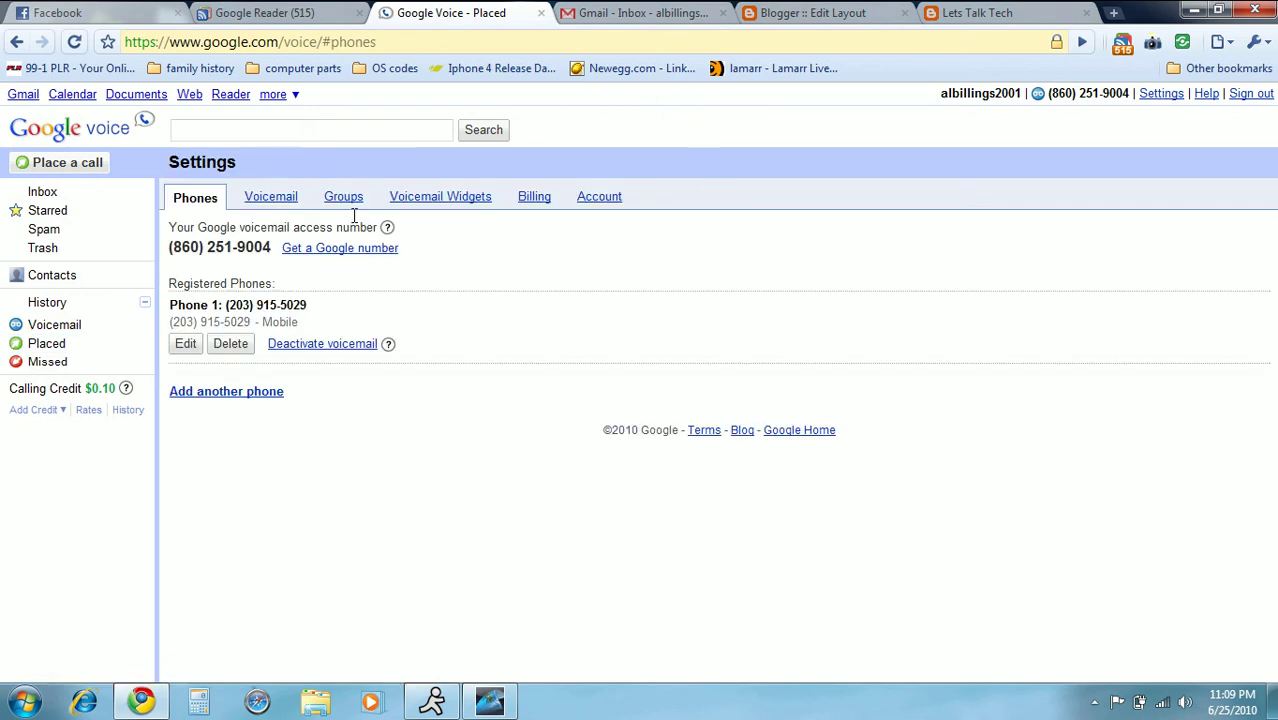
pyautogui.click(440, 196)
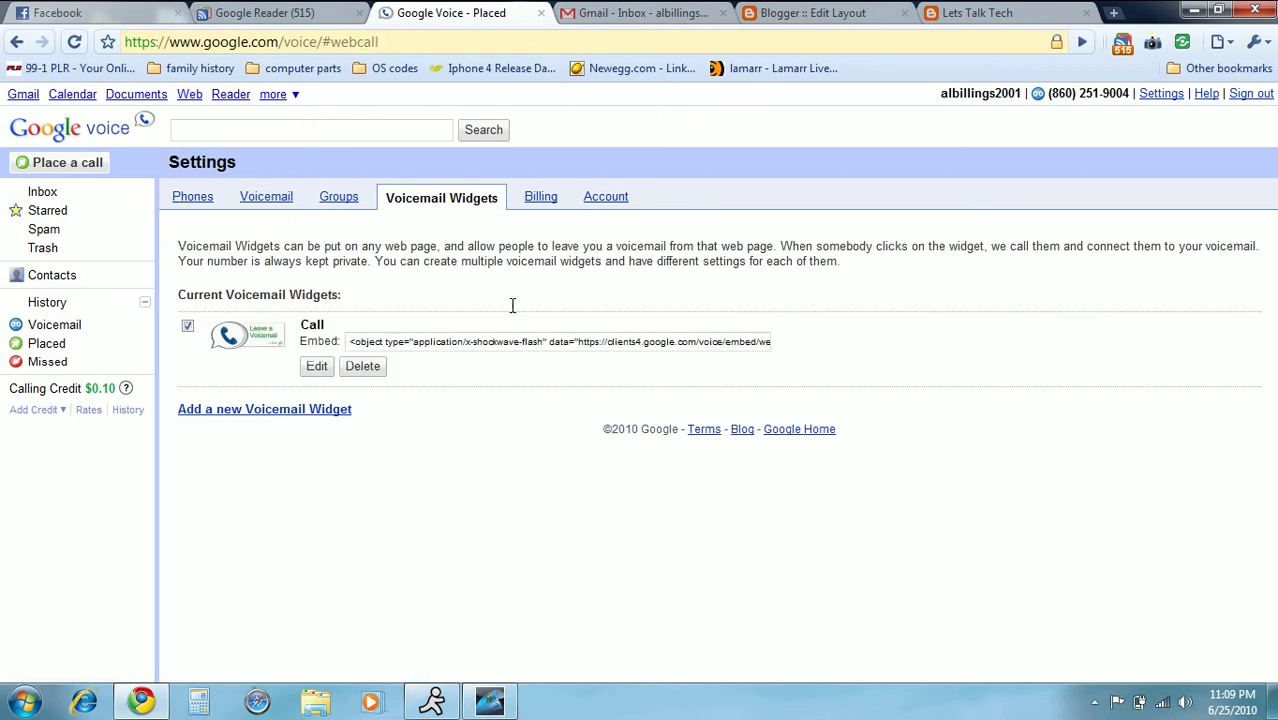
pyautogui.moveTo(288, 240)
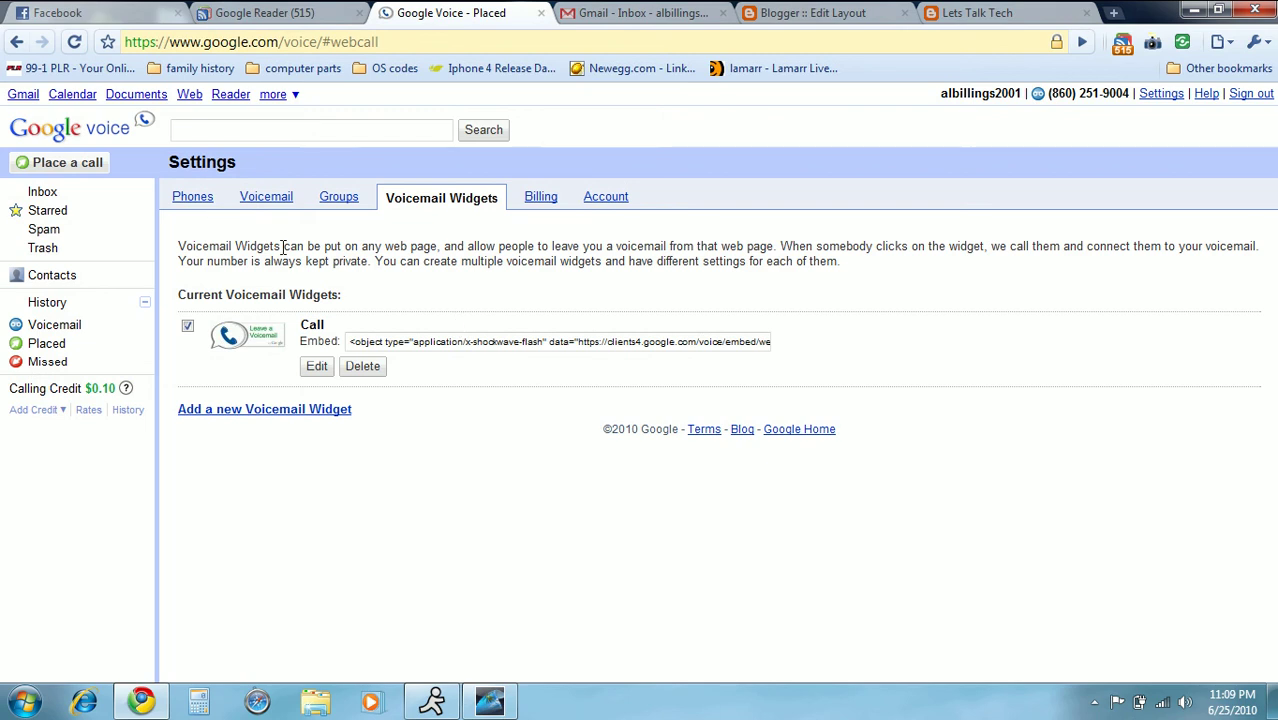
pyautogui.moveTo(266, 196)
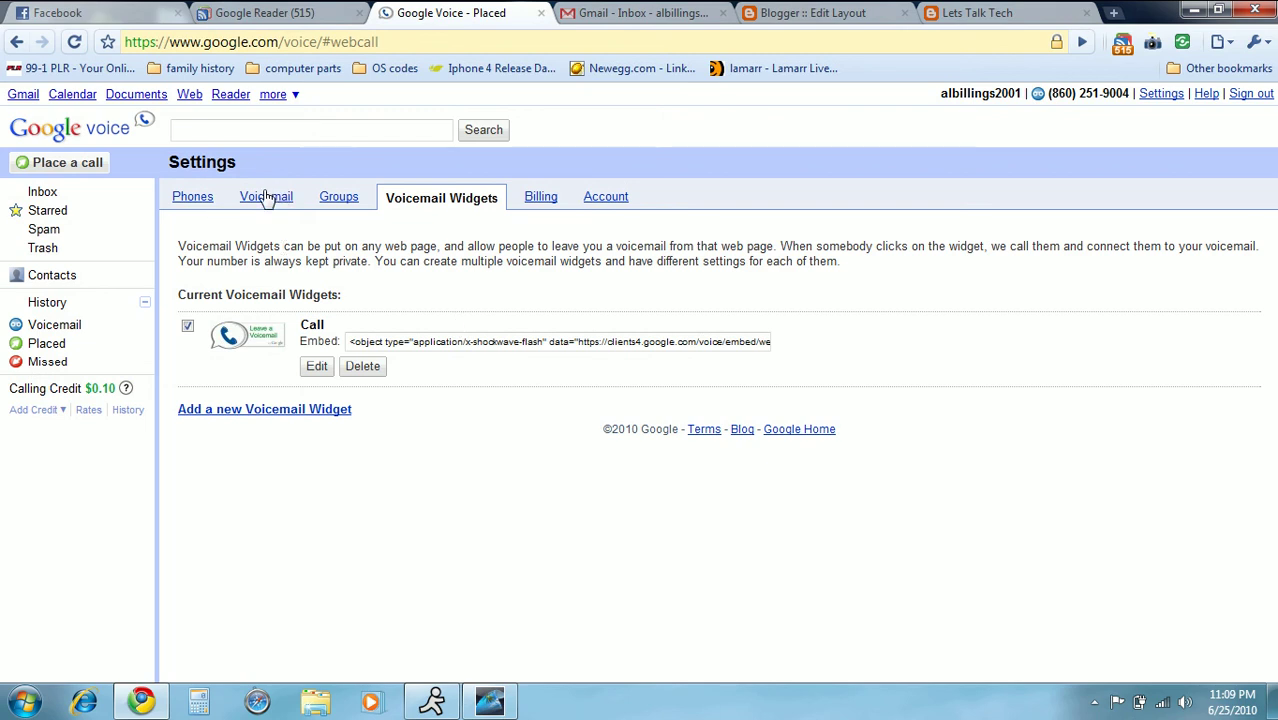
# - In Voicemail settings, switch off 'Email the message to' alerts, keeping only text message alerts
pyautogui.click(266, 196)
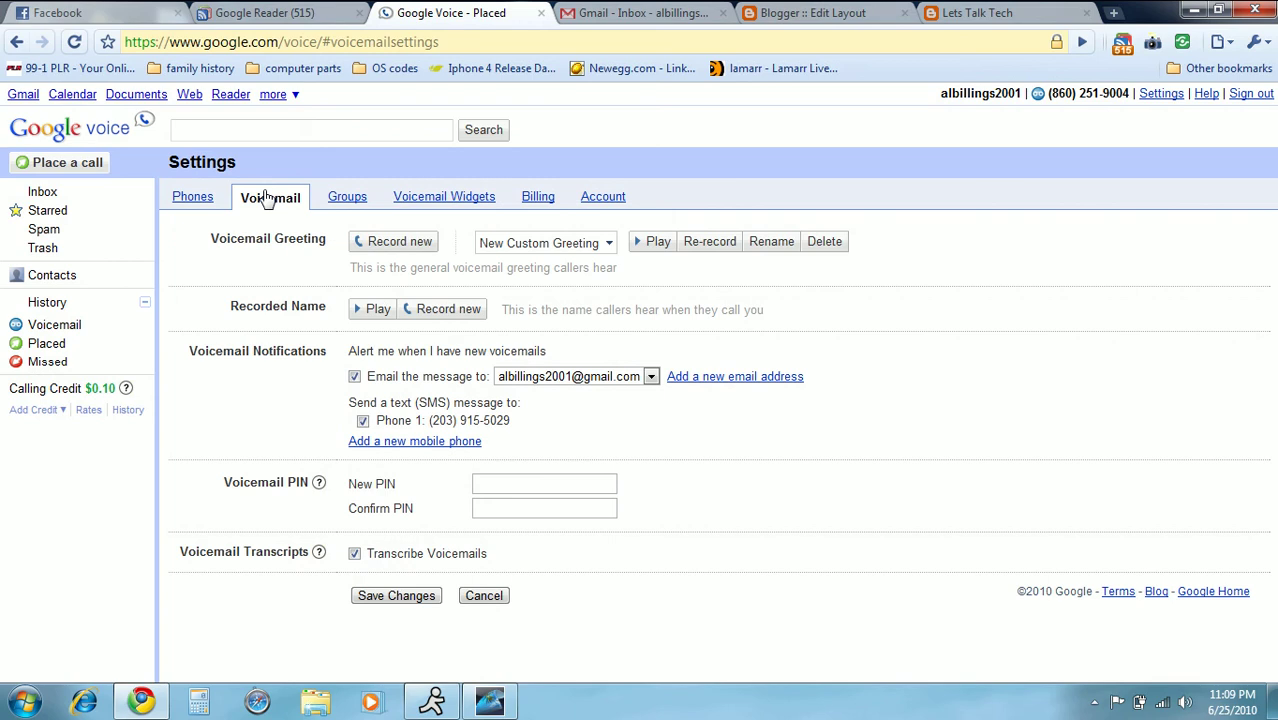
pyautogui.moveTo(400, 386)
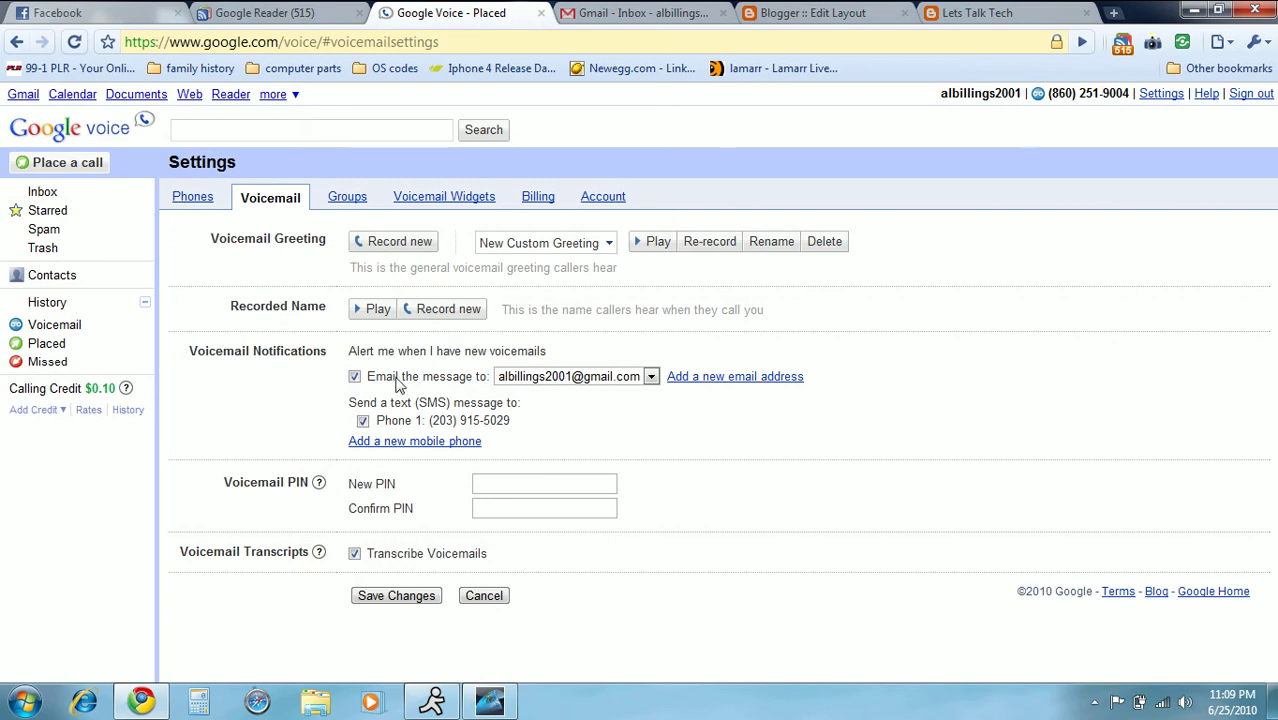
pyautogui.moveTo(416, 528)
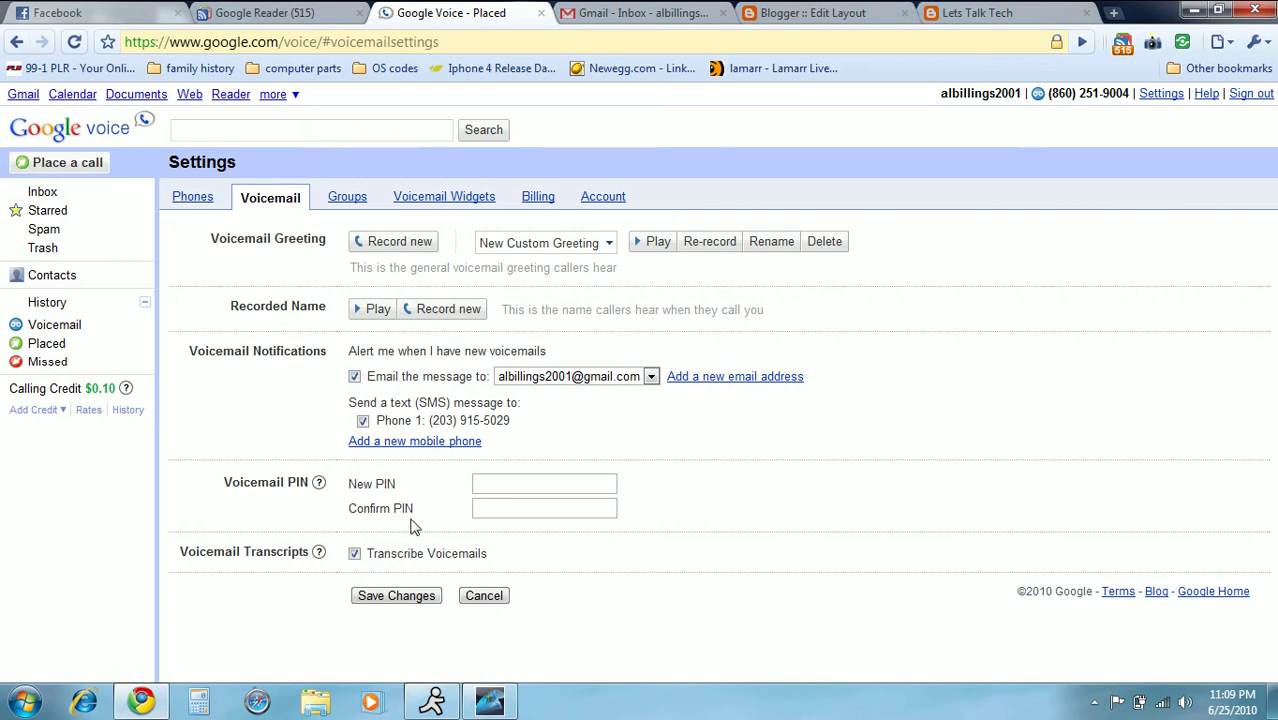
pyautogui.moveTo(624, 414)
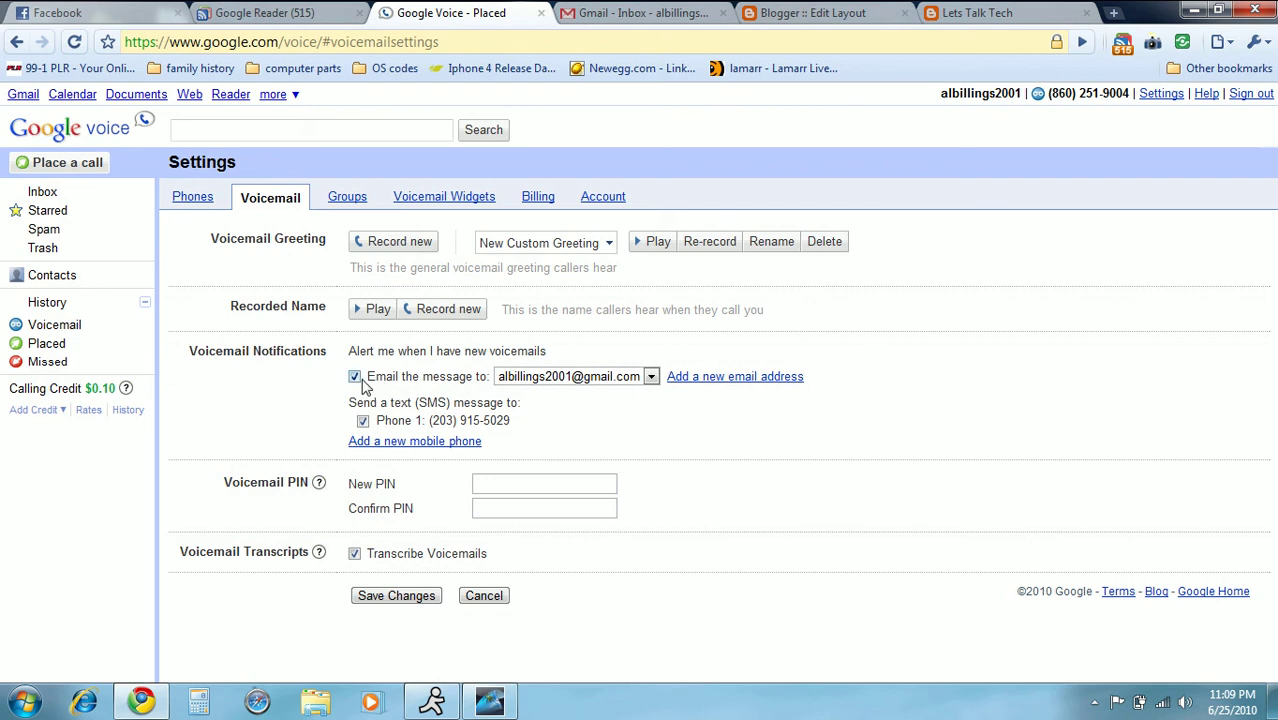
pyautogui.moveTo(270, 164)
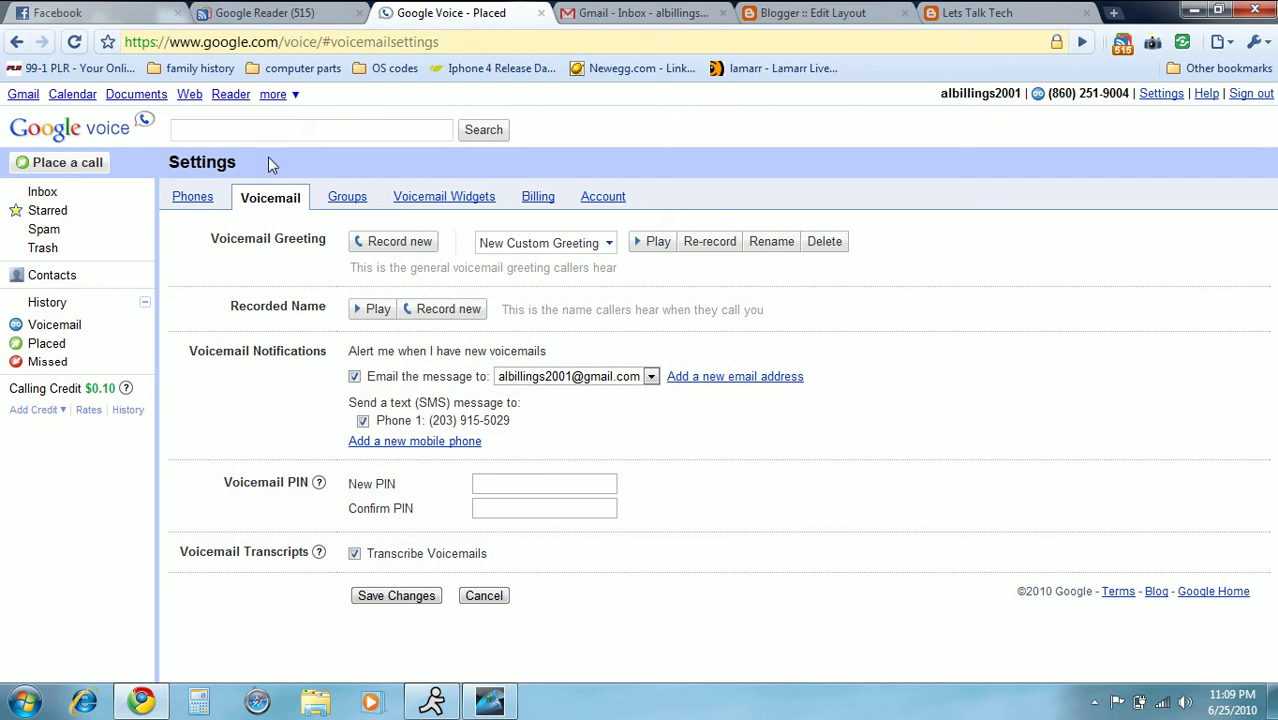
pyautogui.moveTo(268, 204)
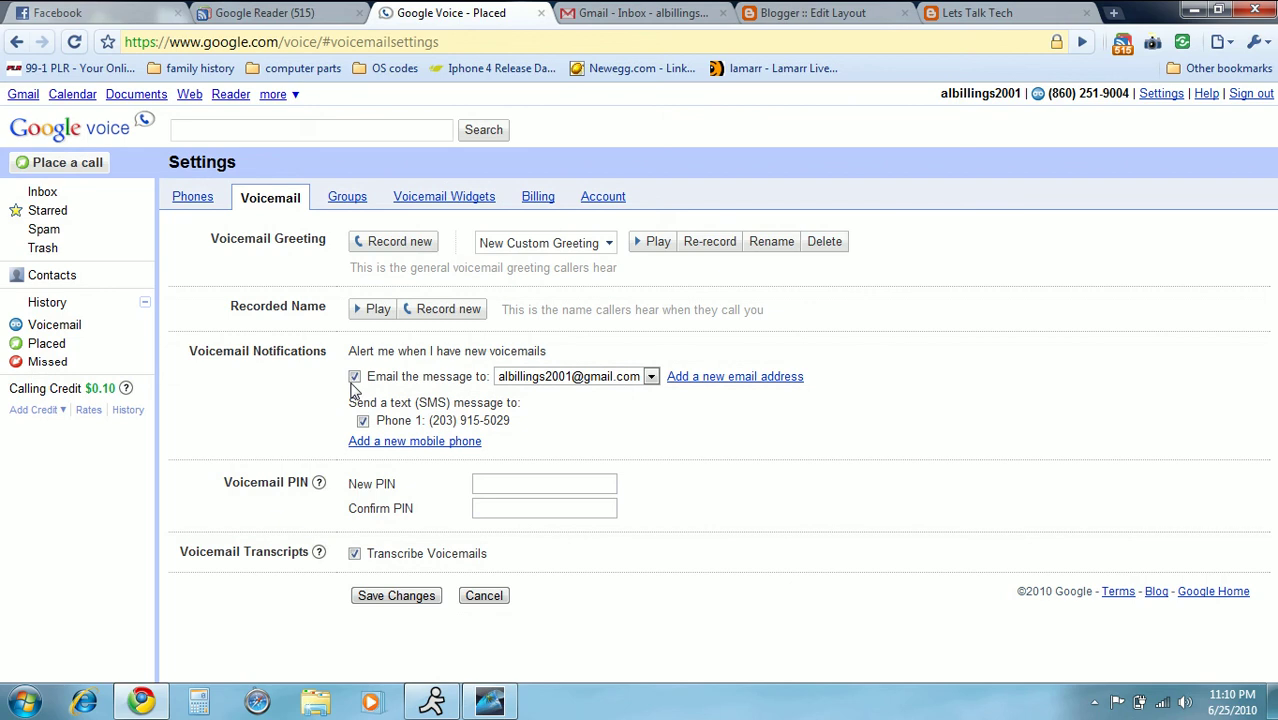
pyautogui.click(354, 376)
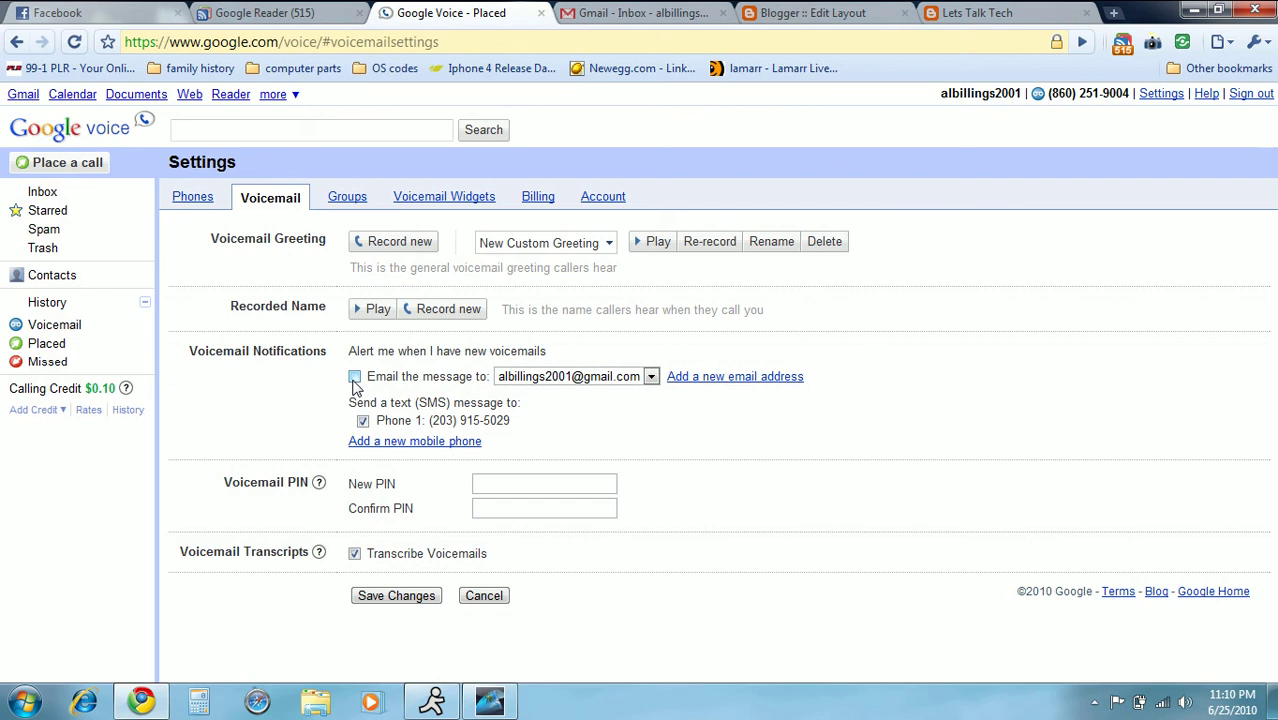
pyautogui.click(354, 376)
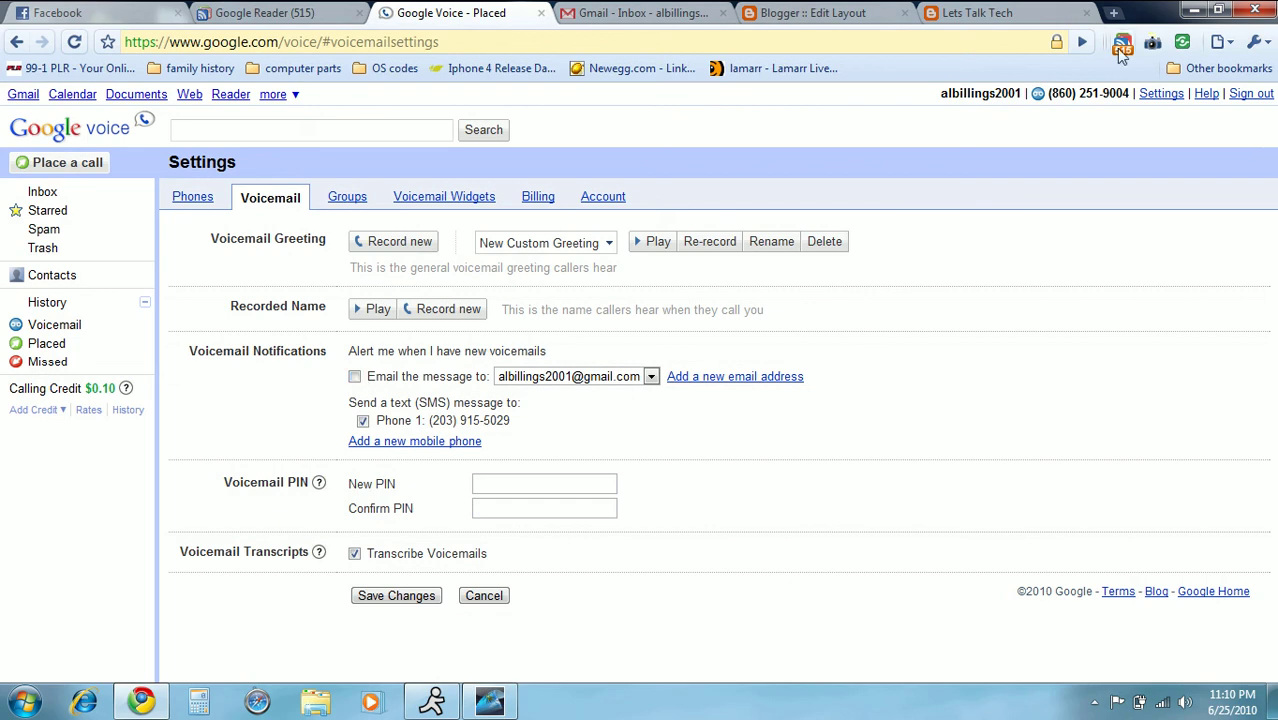
pyautogui.click(1122, 42)
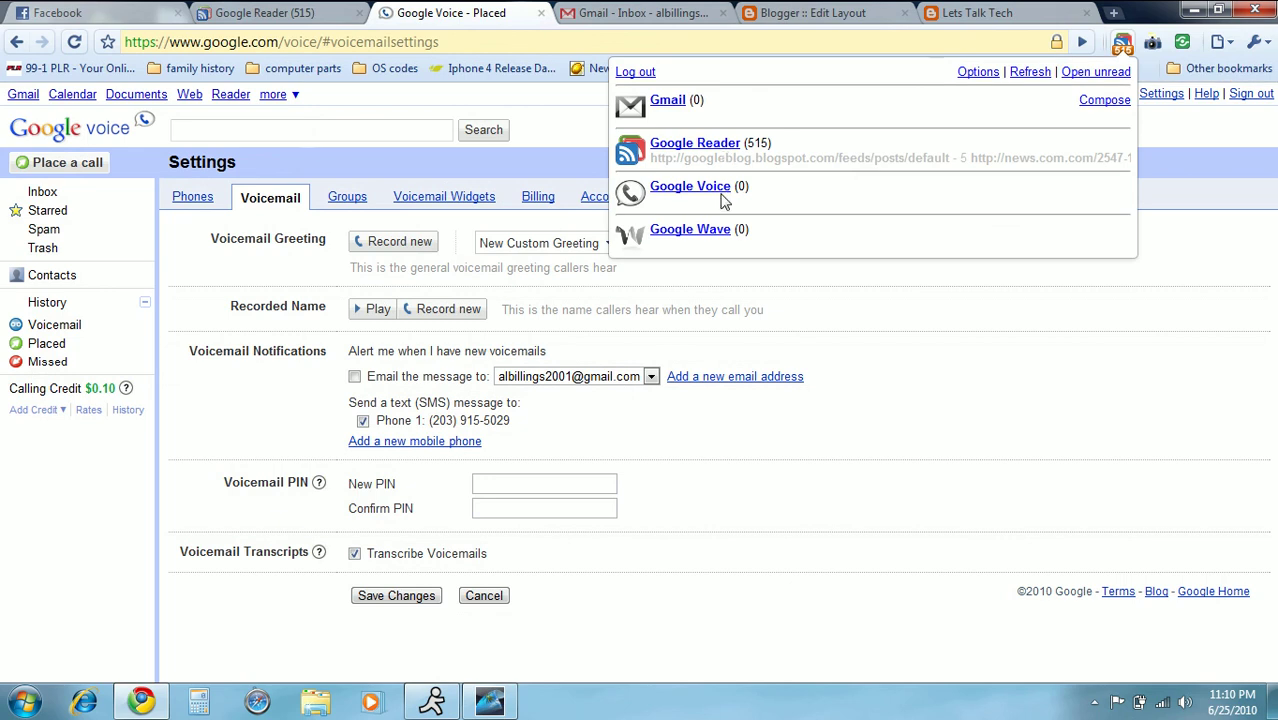
pyautogui.moveTo(1104, 64)
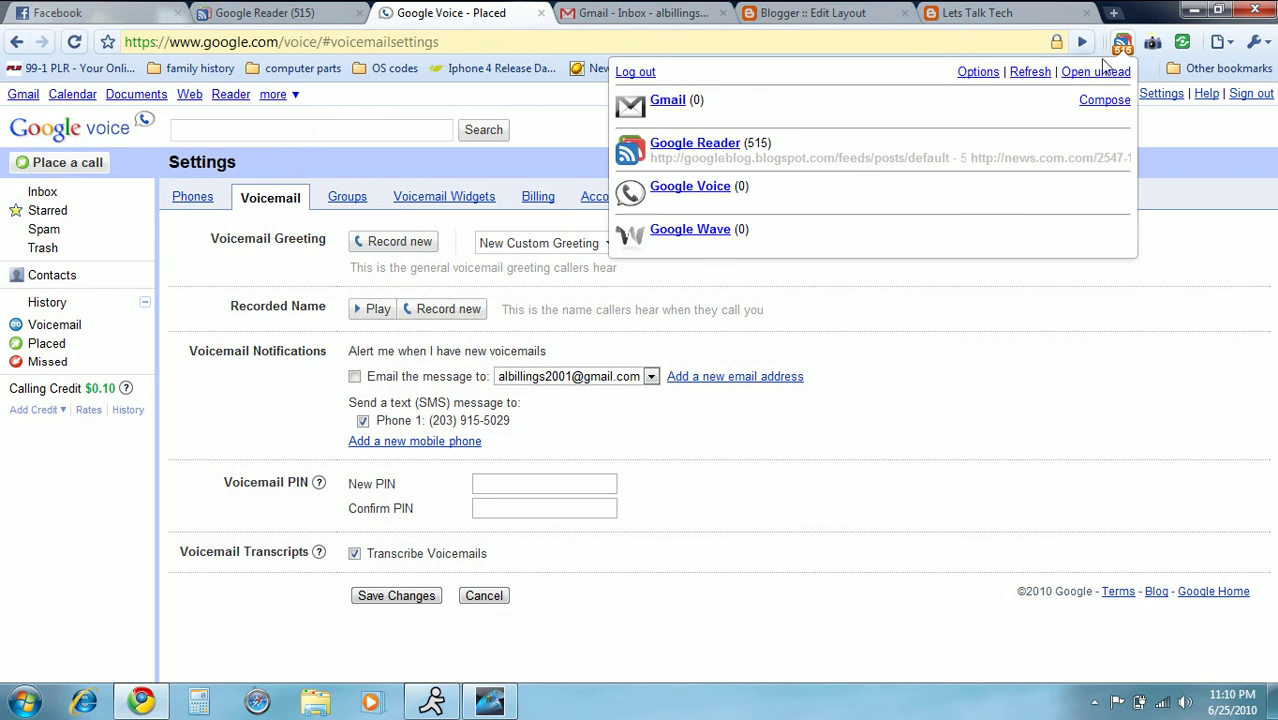
pyautogui.moveTo(1124, 42)
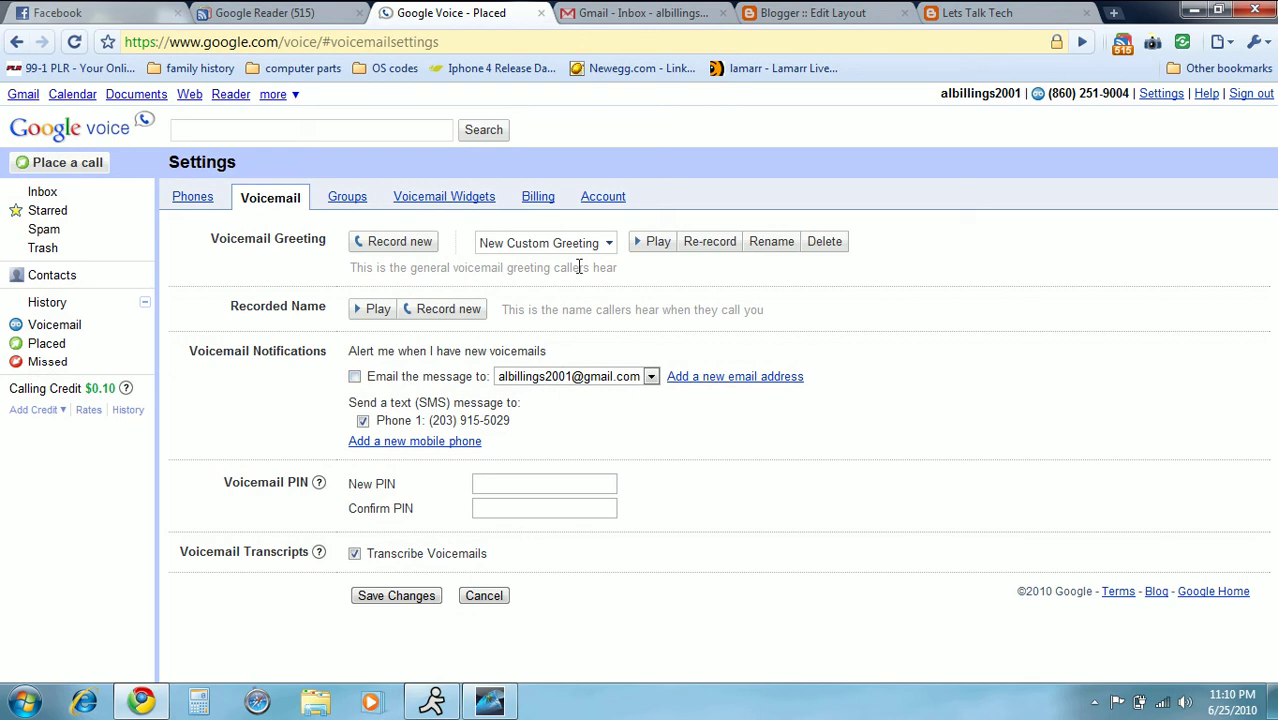
pyautogui.moveTo(1124, 52)
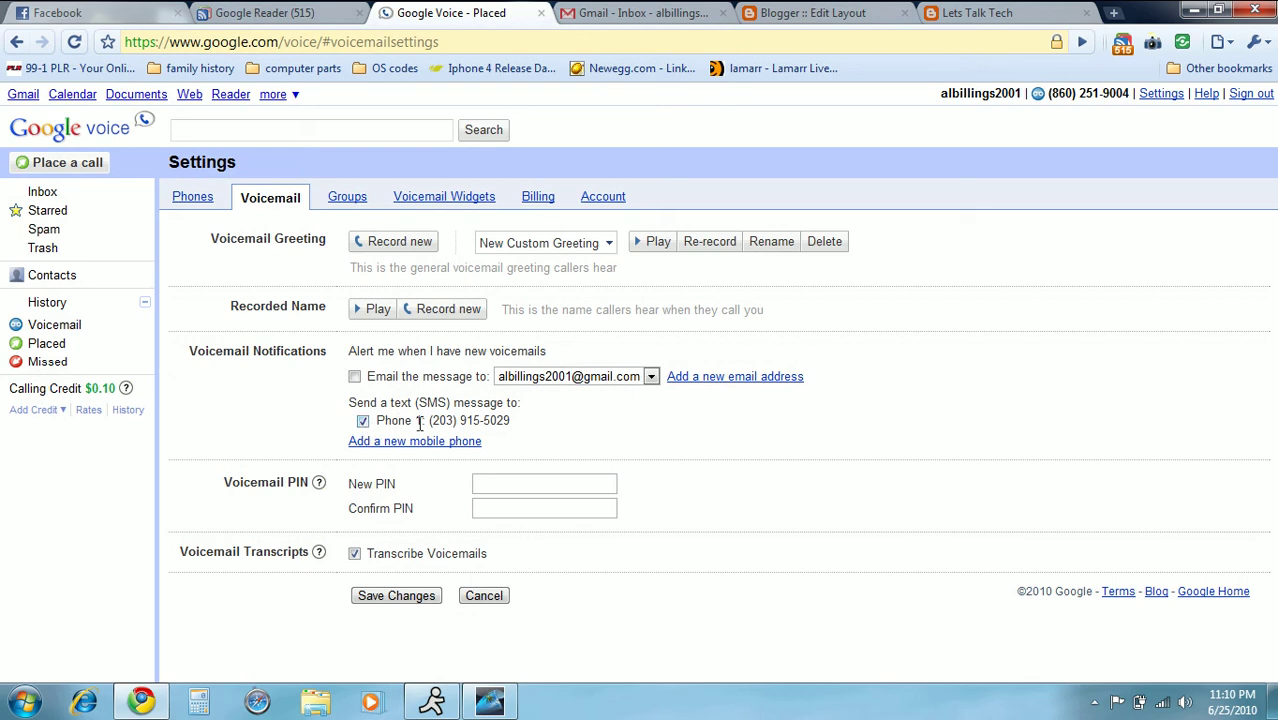
pyautogui.moveTo(556, 436)
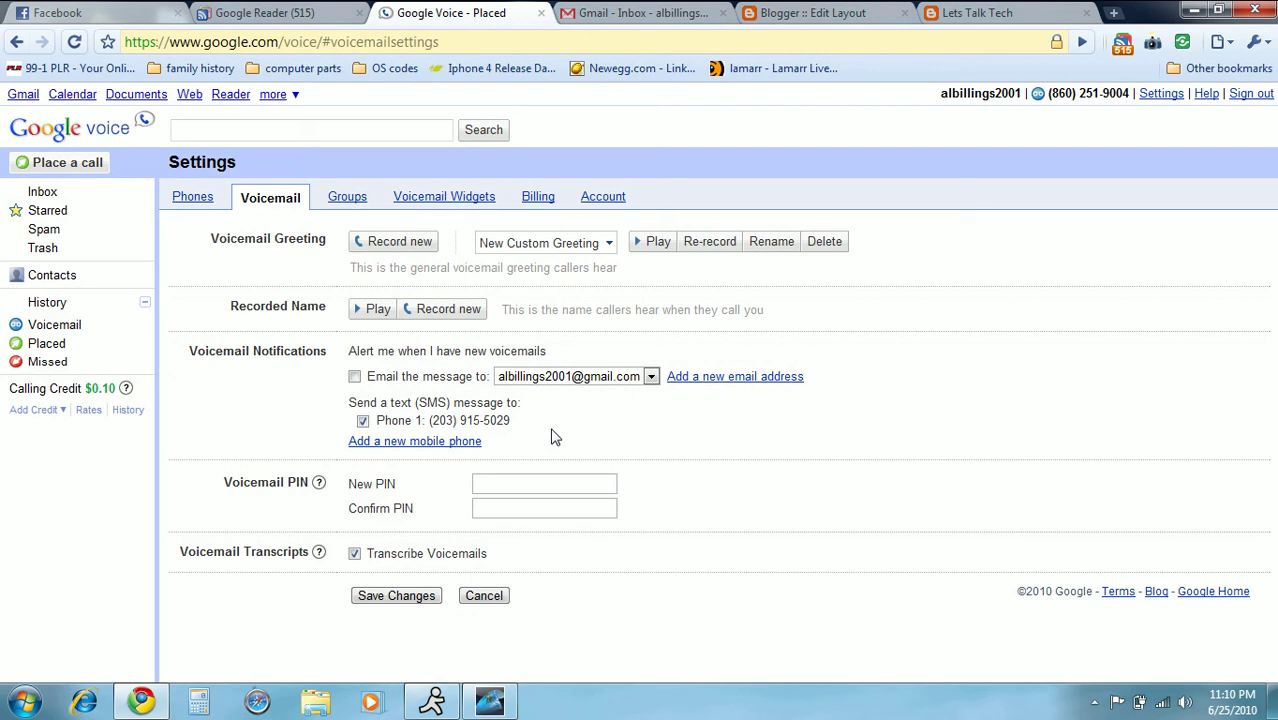
pyautogui.moveTo(470, 448)
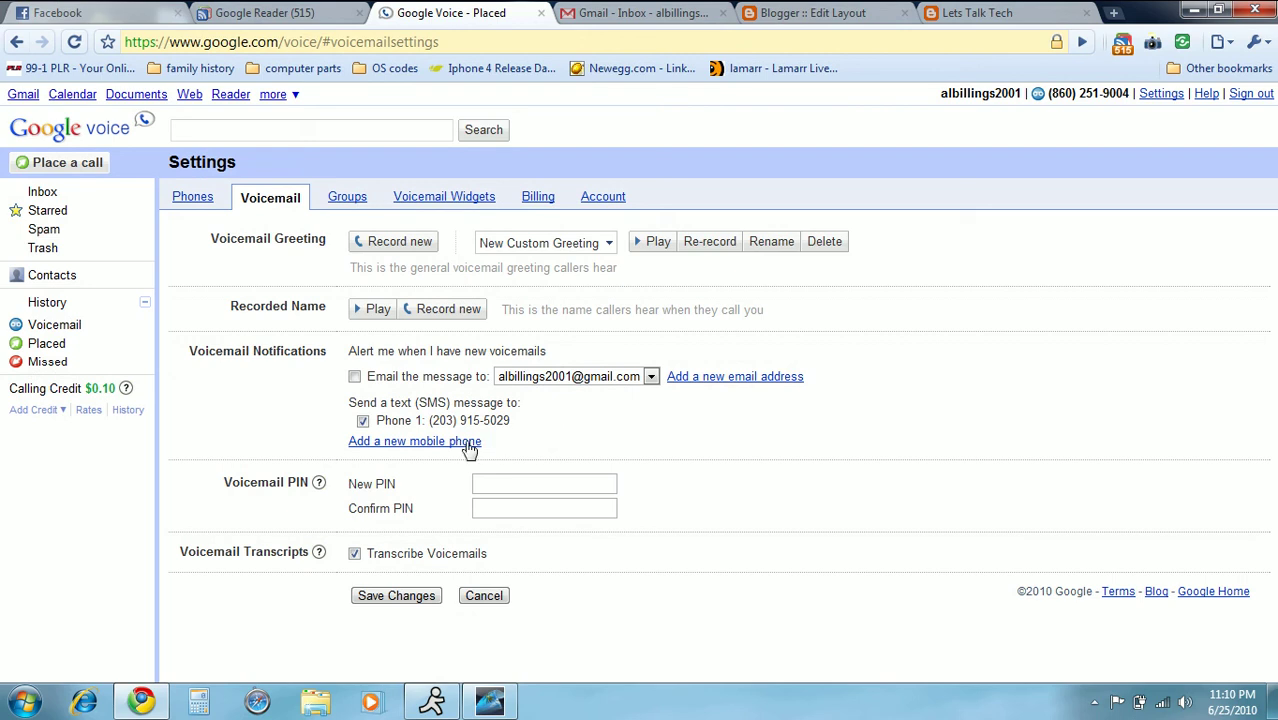
pyautogui.moveTo(476, 424)
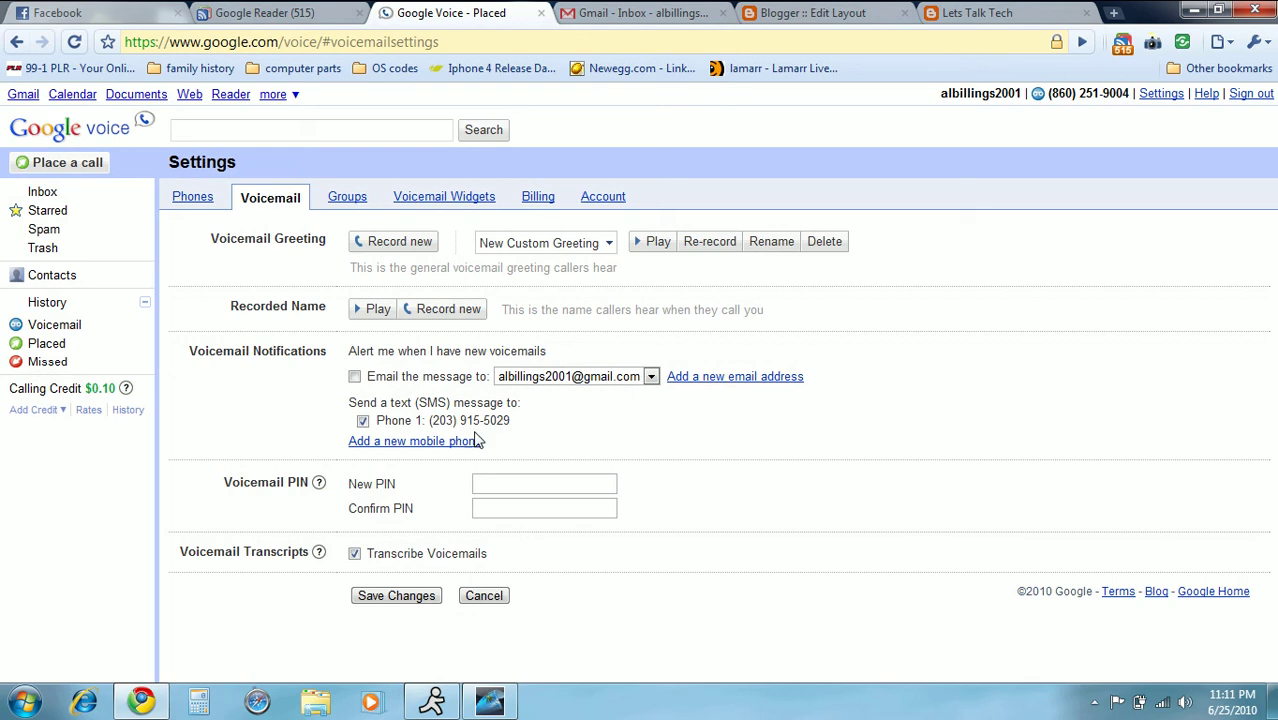
pyautogui.moveTo(458, 496)
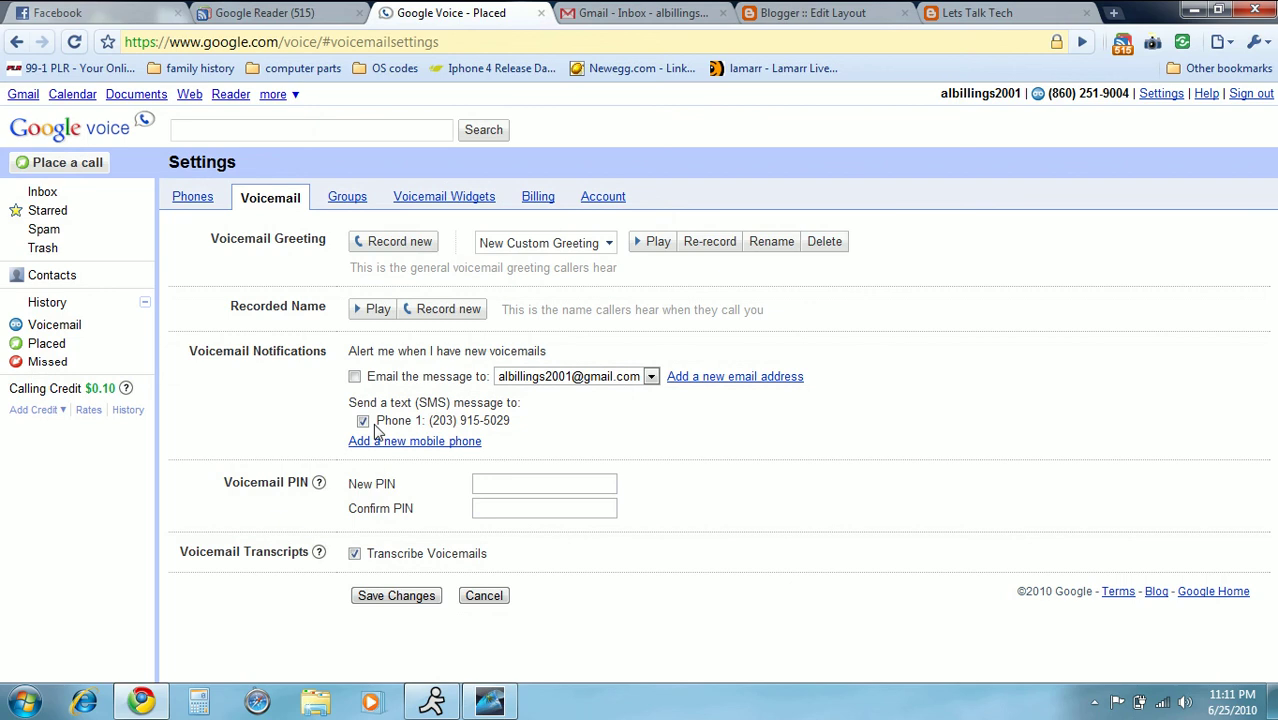
# - Move from the Voicemail settings to the Groups settings tab
pyautogui.click(346, 196)
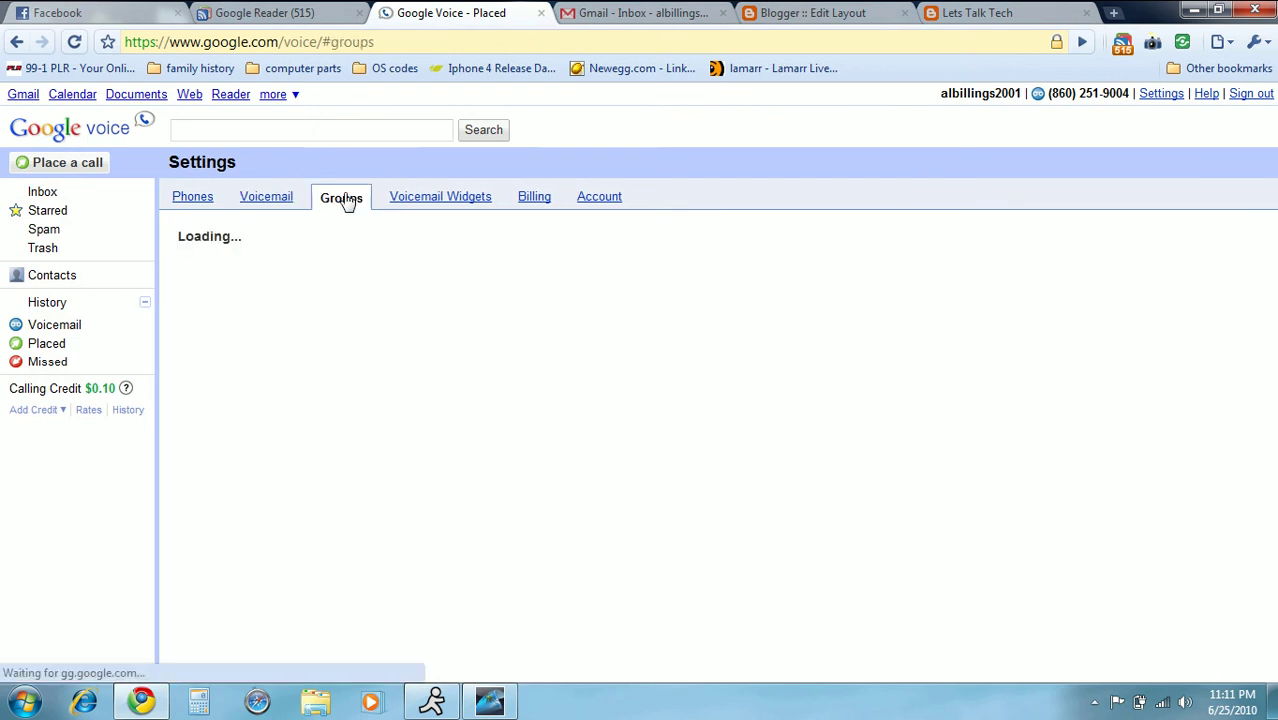
# - Show the Groups page listing computer club, campers, Blog, Friends, Family and Coworkers with custom greetings
pyautogui.click(340, 196)
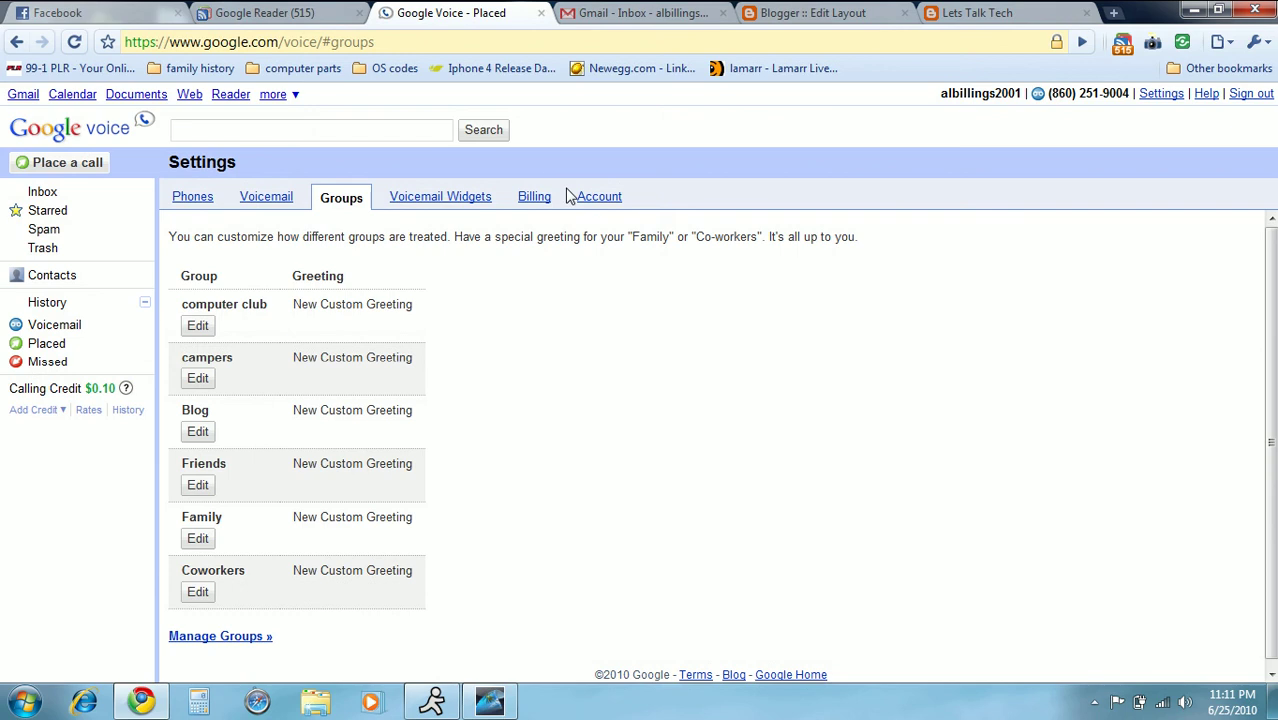
pyautogui.moveTo(490, 200)
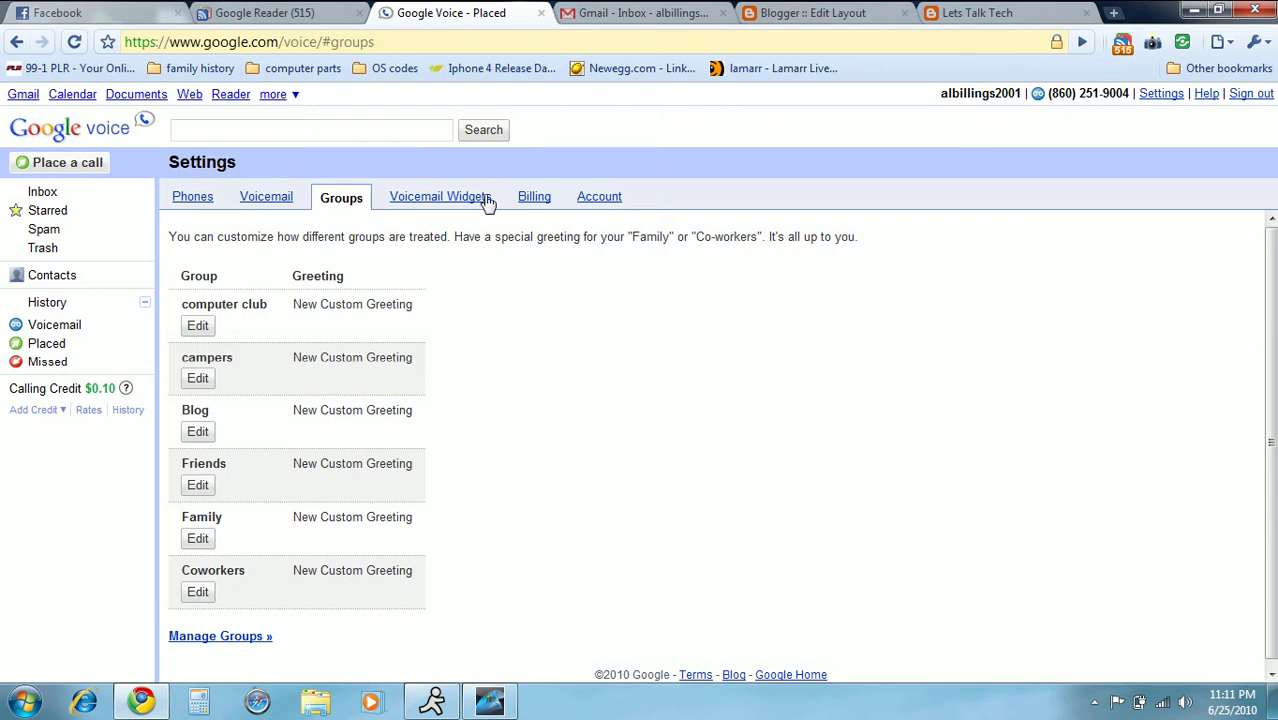
pyautogui.moveTo(344, 184)
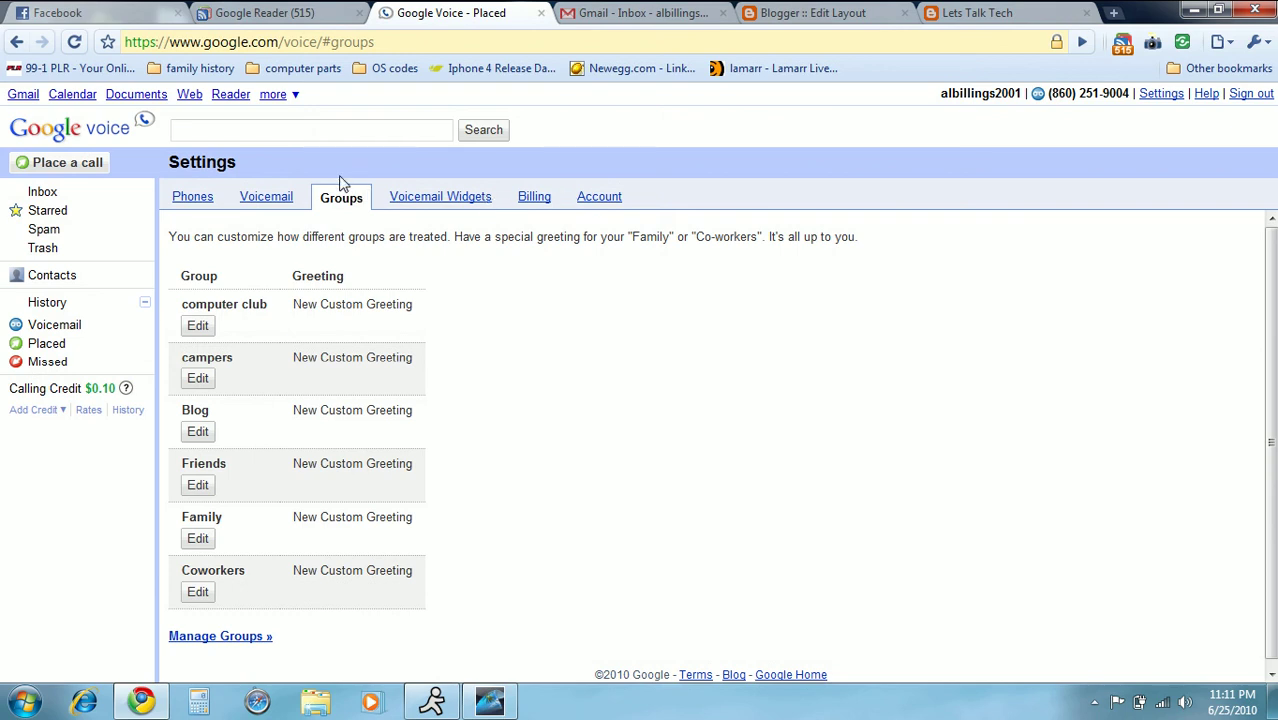
pyautogui.moveTo(516, 374)
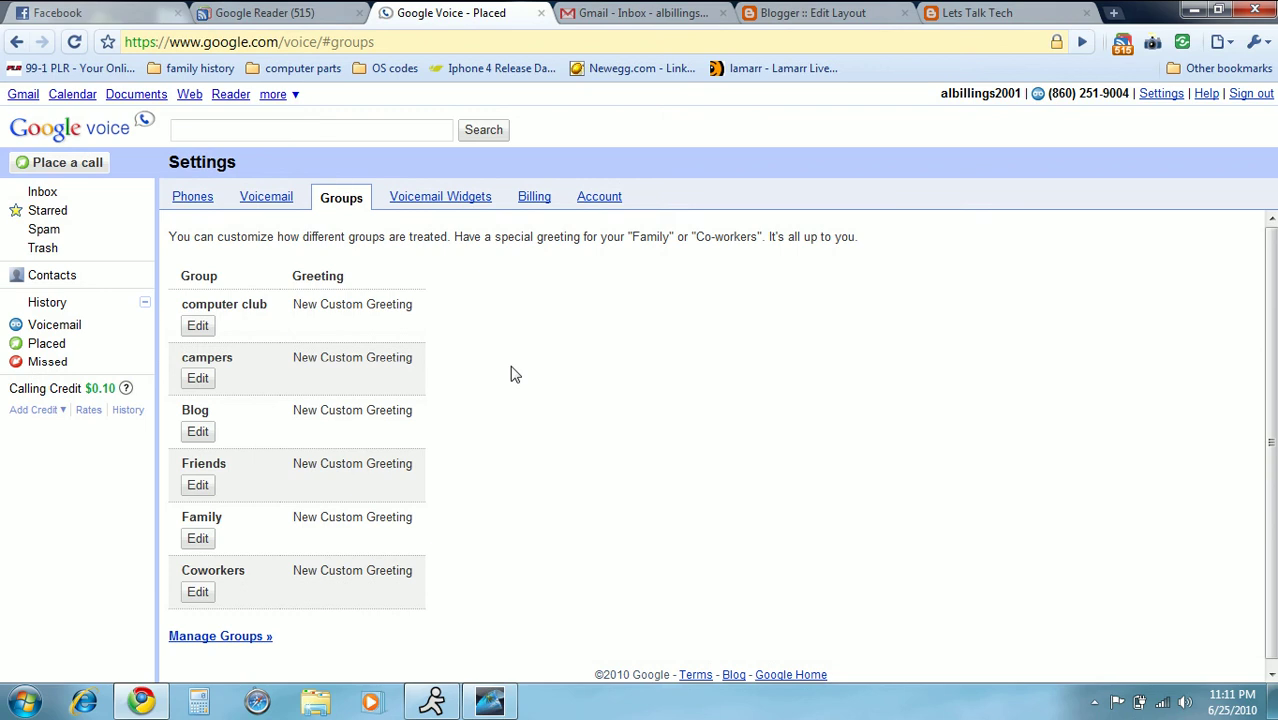